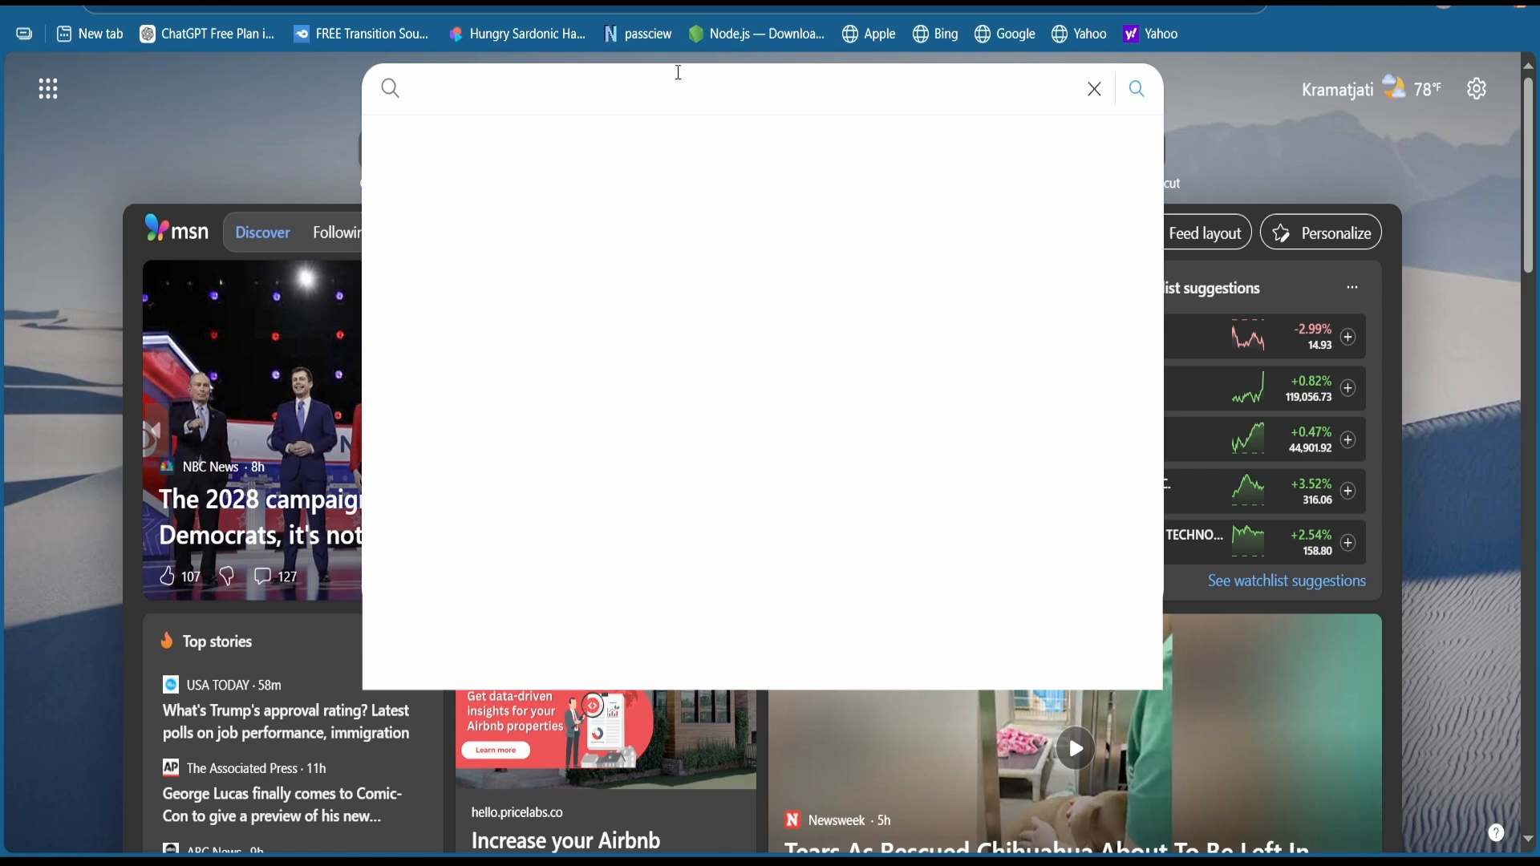
# Step: Search the web for 'cloudflare' and open the official cloudflare.com homepage
pyautogui.write('cloudflare')
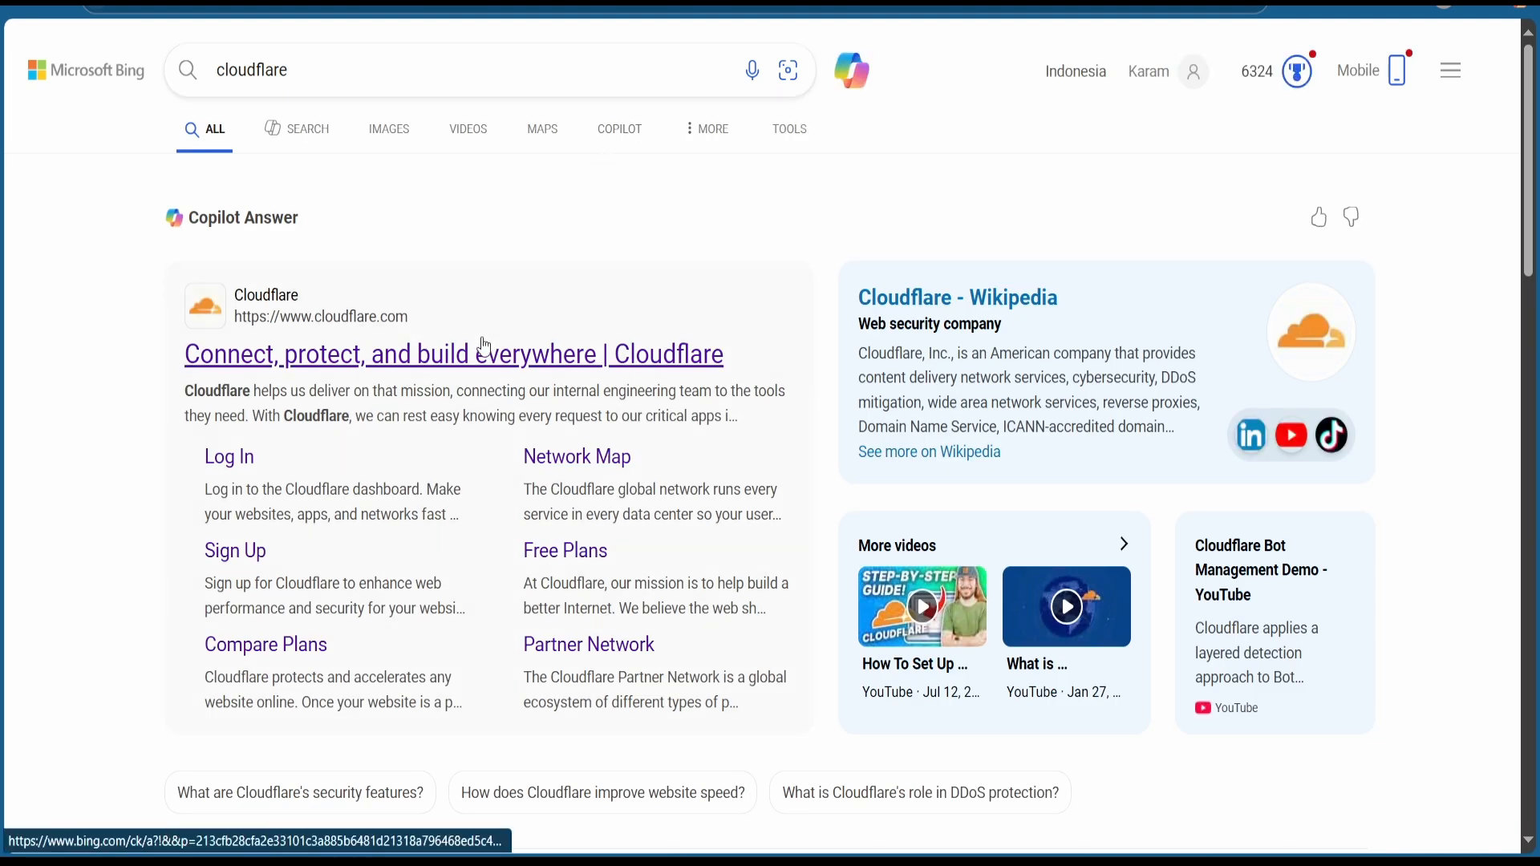
pyautogui.click(454, 354)
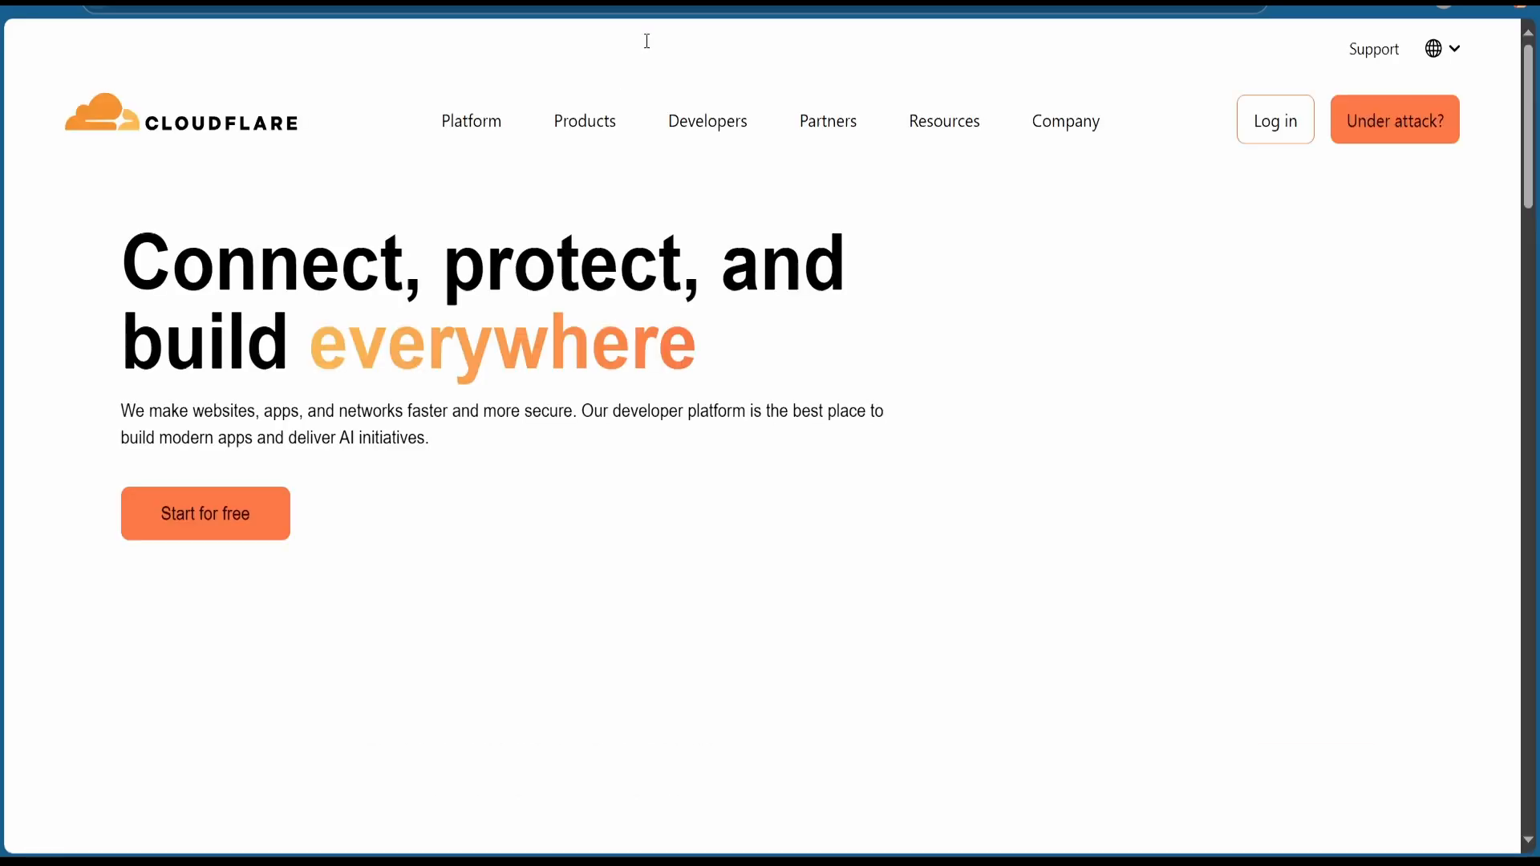
# Step: Sign in and submit genovaflow.com as a new domain with quick DNS scan
pyautogui.click(1274, 119)
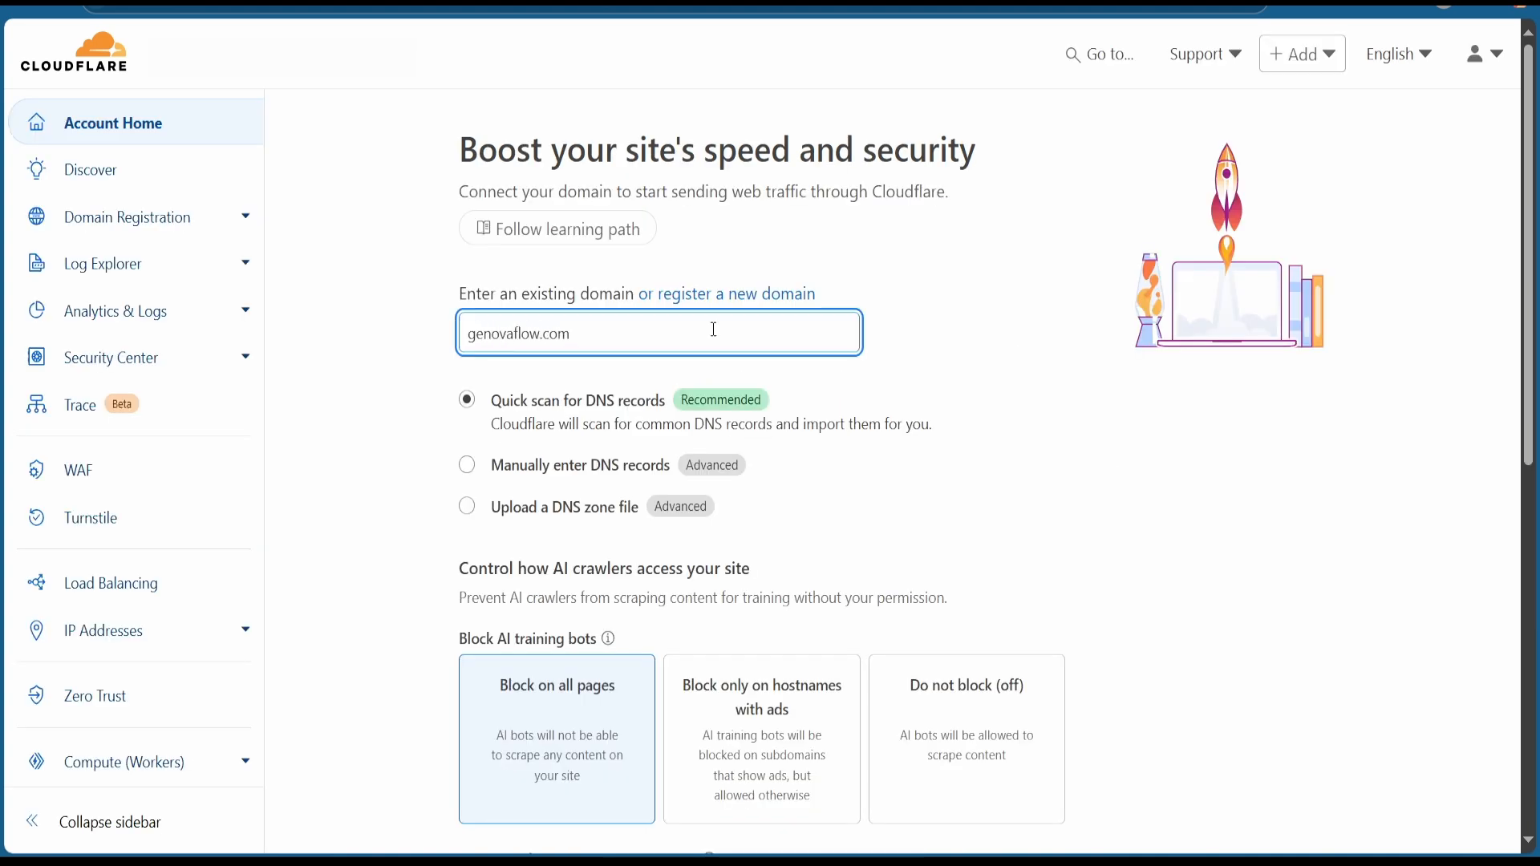
pyautogui.scroll(-3)
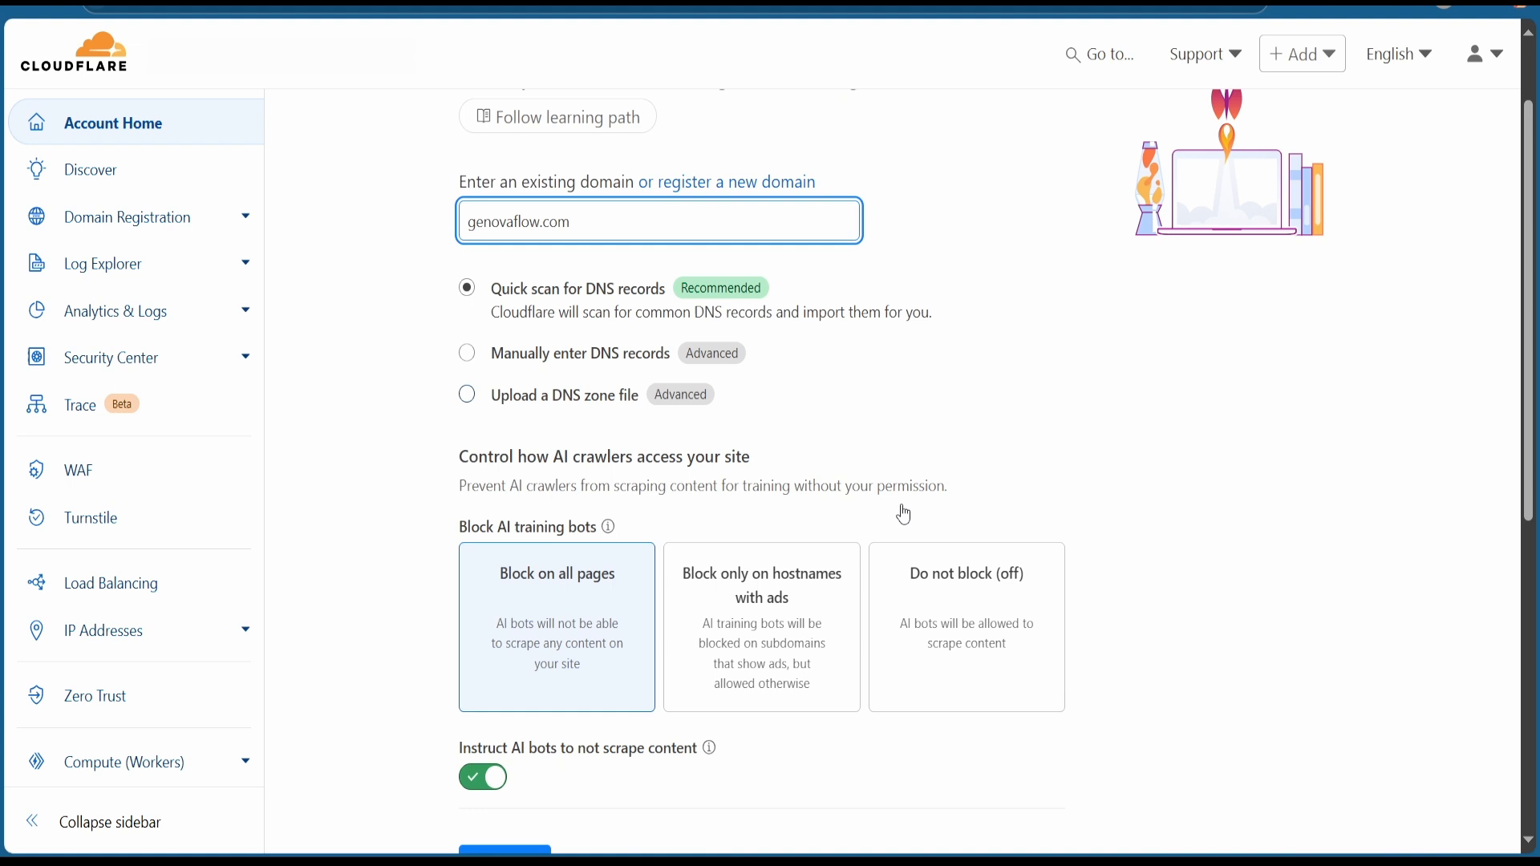
pyautogui.scroll(-3)
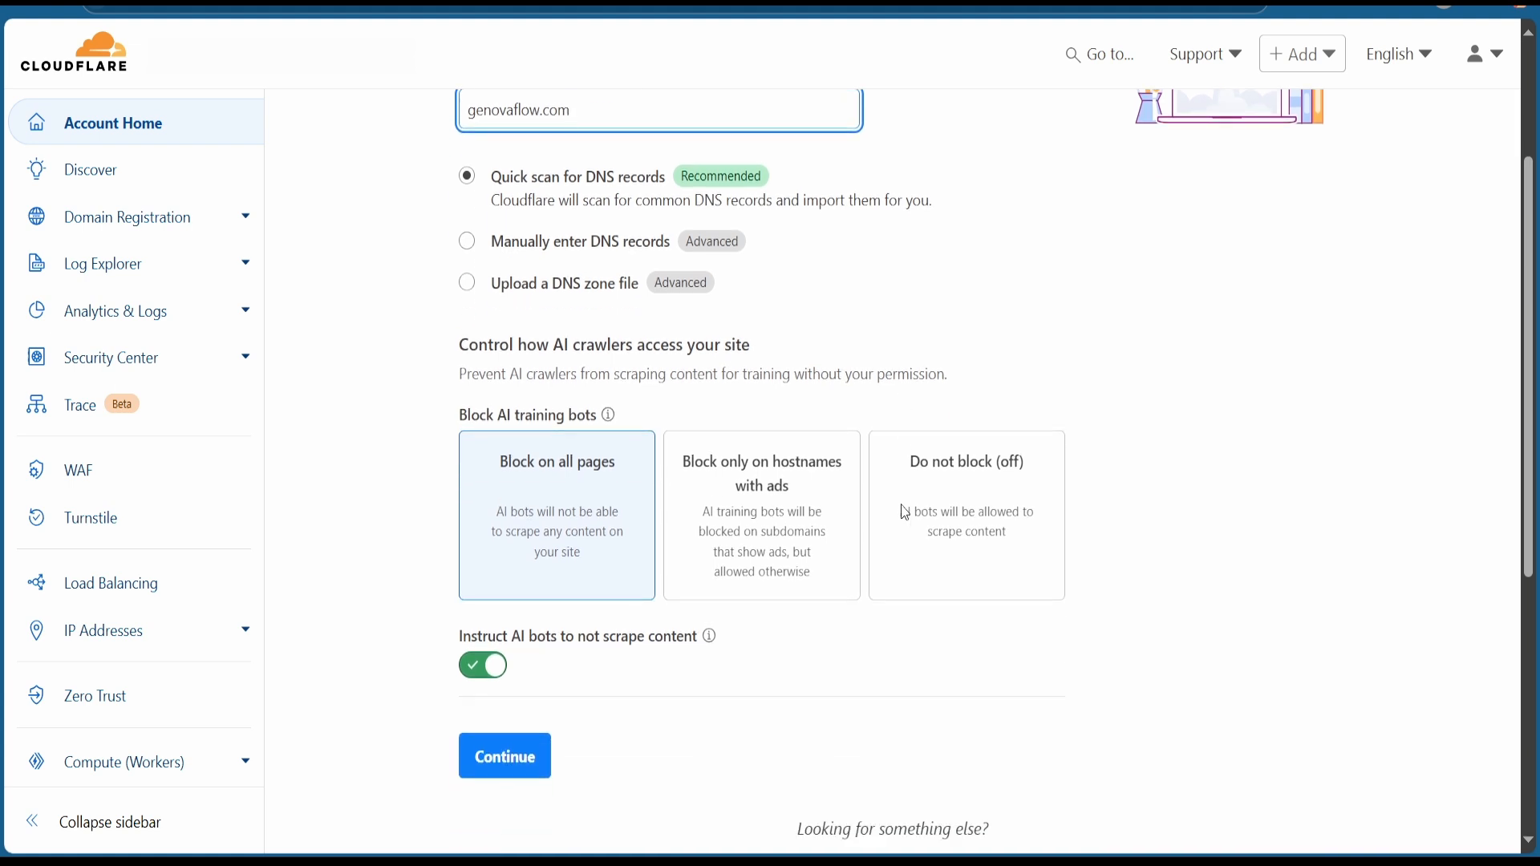
pyautogui.scroll(-3)
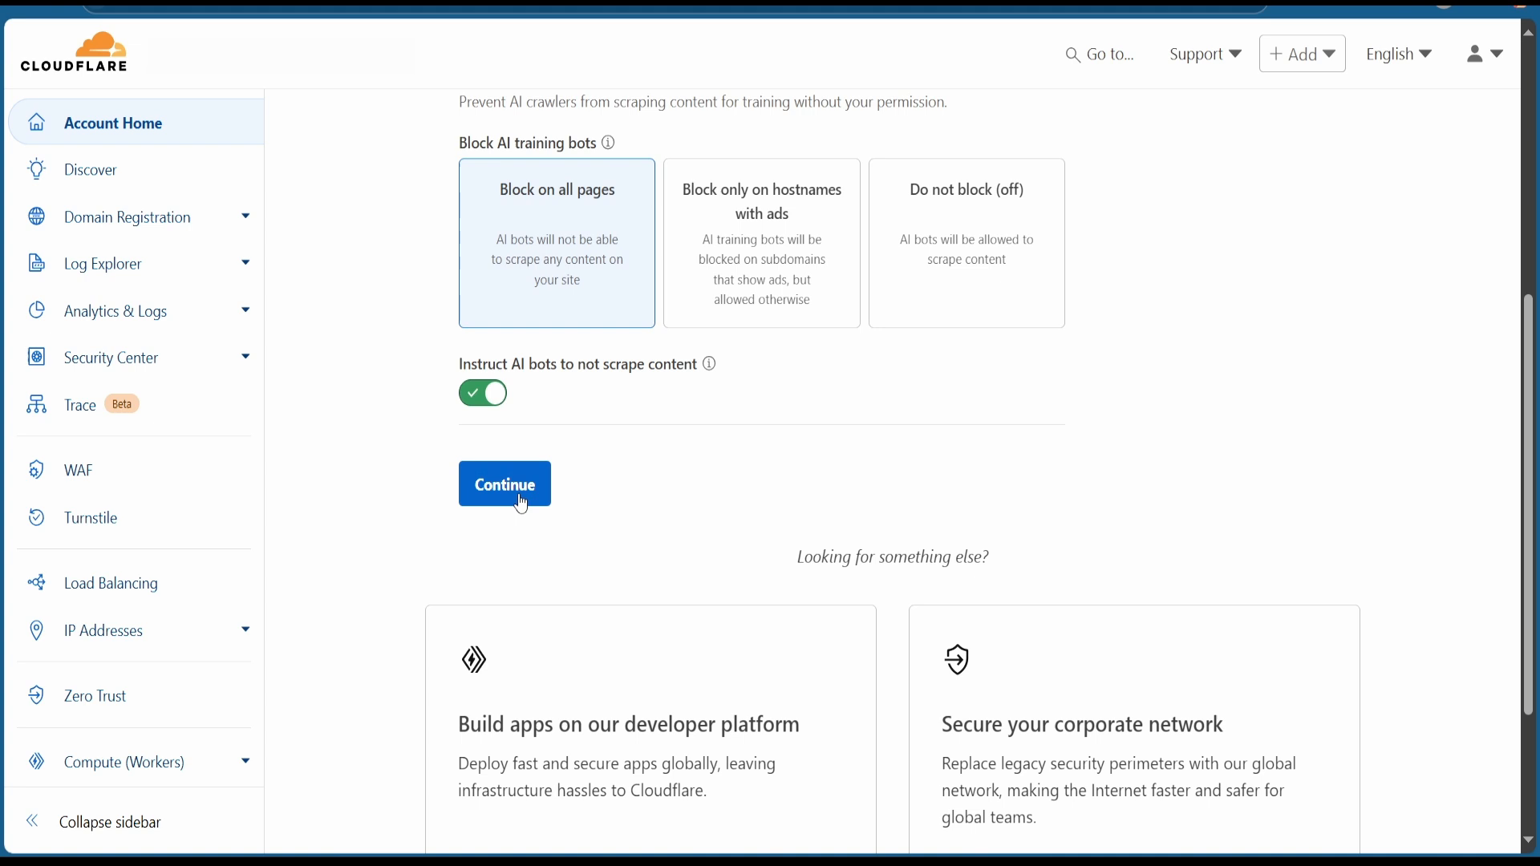
pyautogui.click(504, 483)
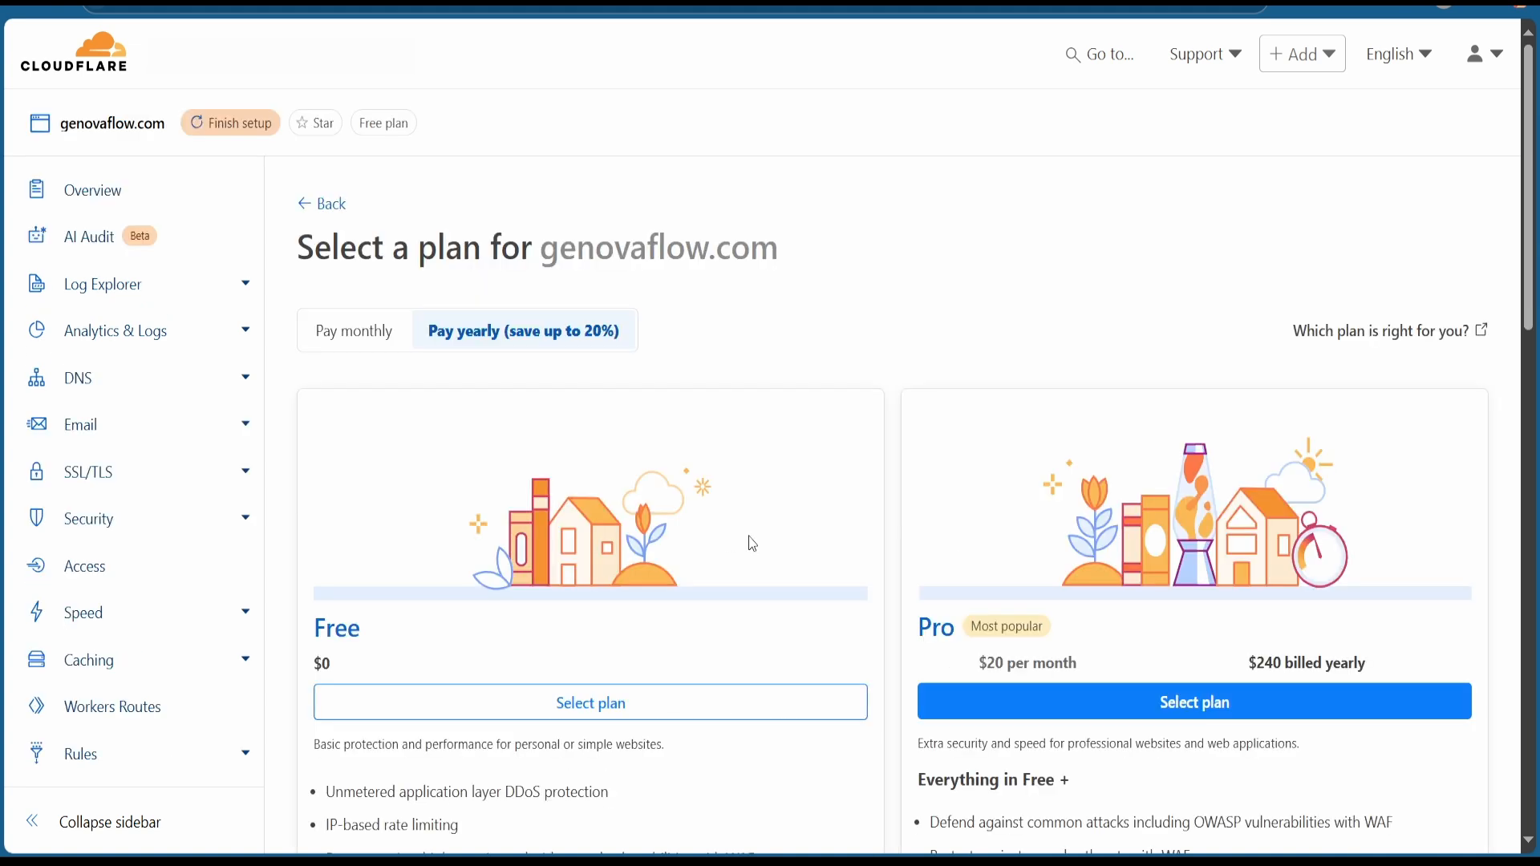
pyautogui.moveTo(592, 656)
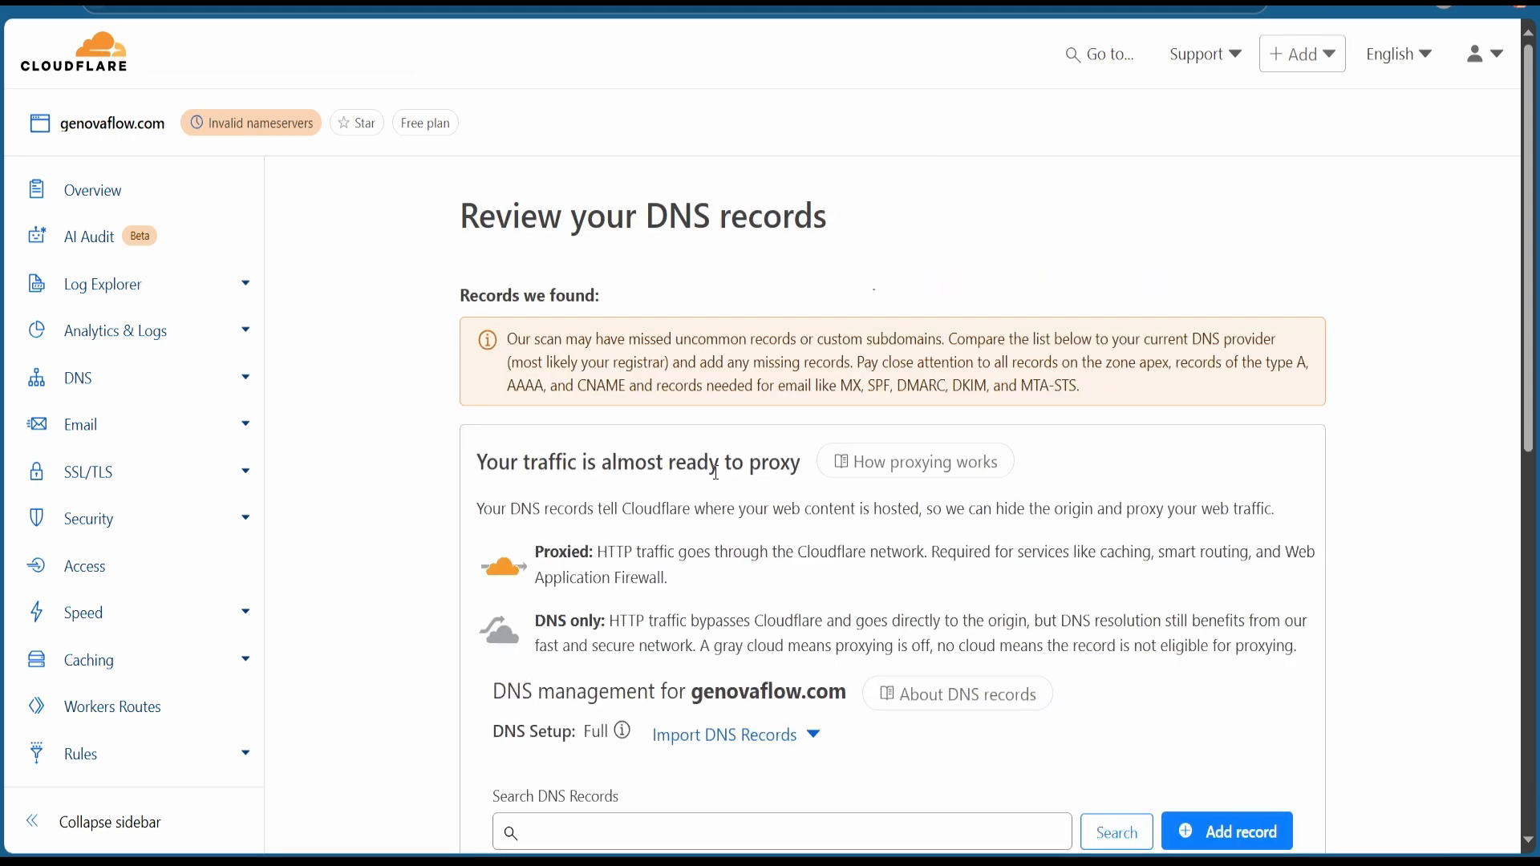
pyautogui.moveTo(660, 518)
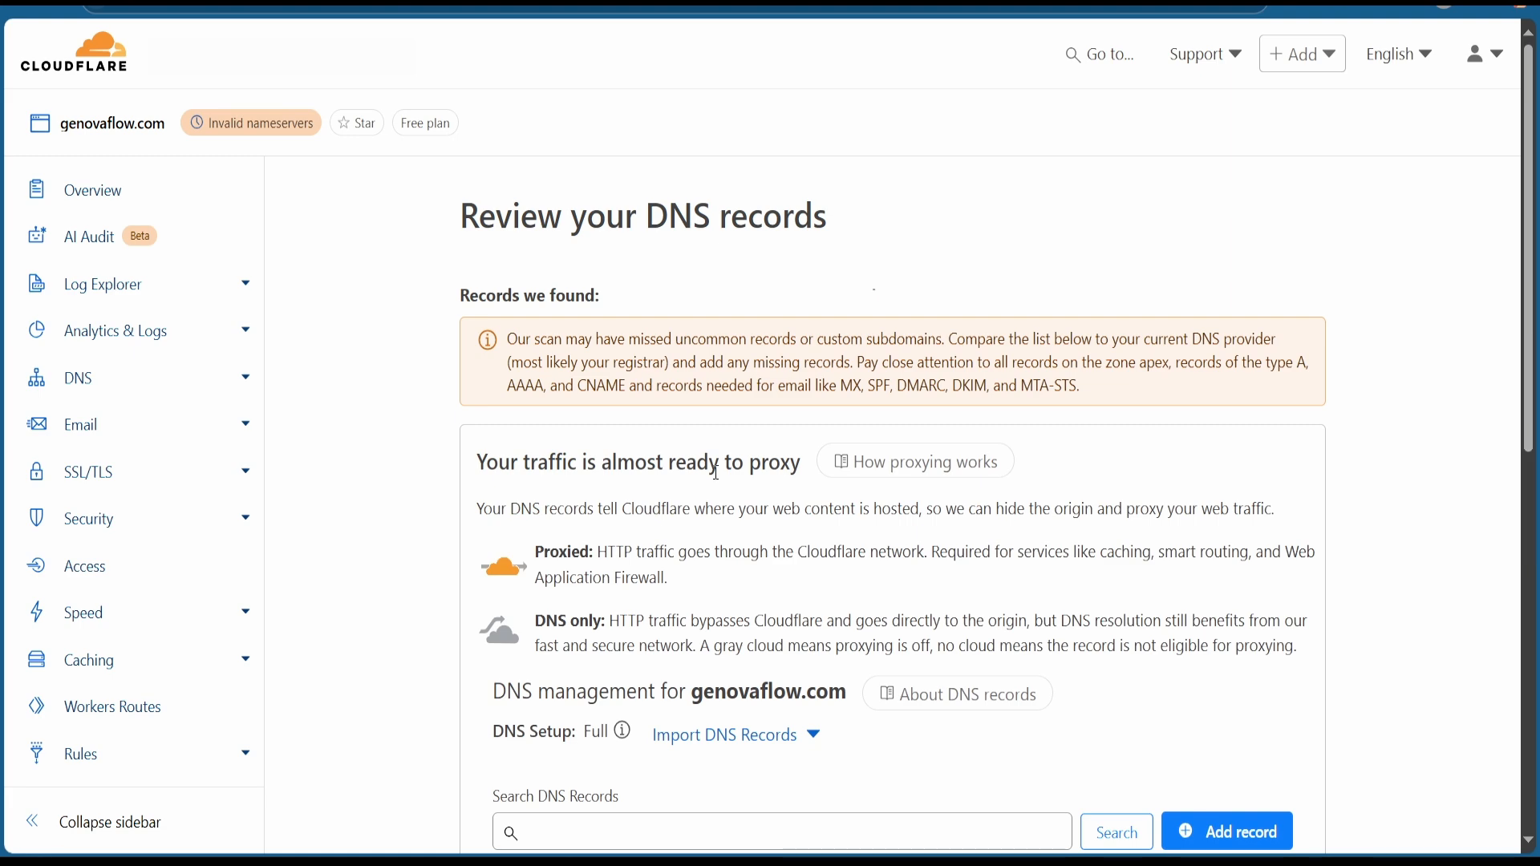
# Step: Choose the Free plan, review scanned DNS records, and finish genovaflow.com onboarding
pyautogui.scroll(-3)
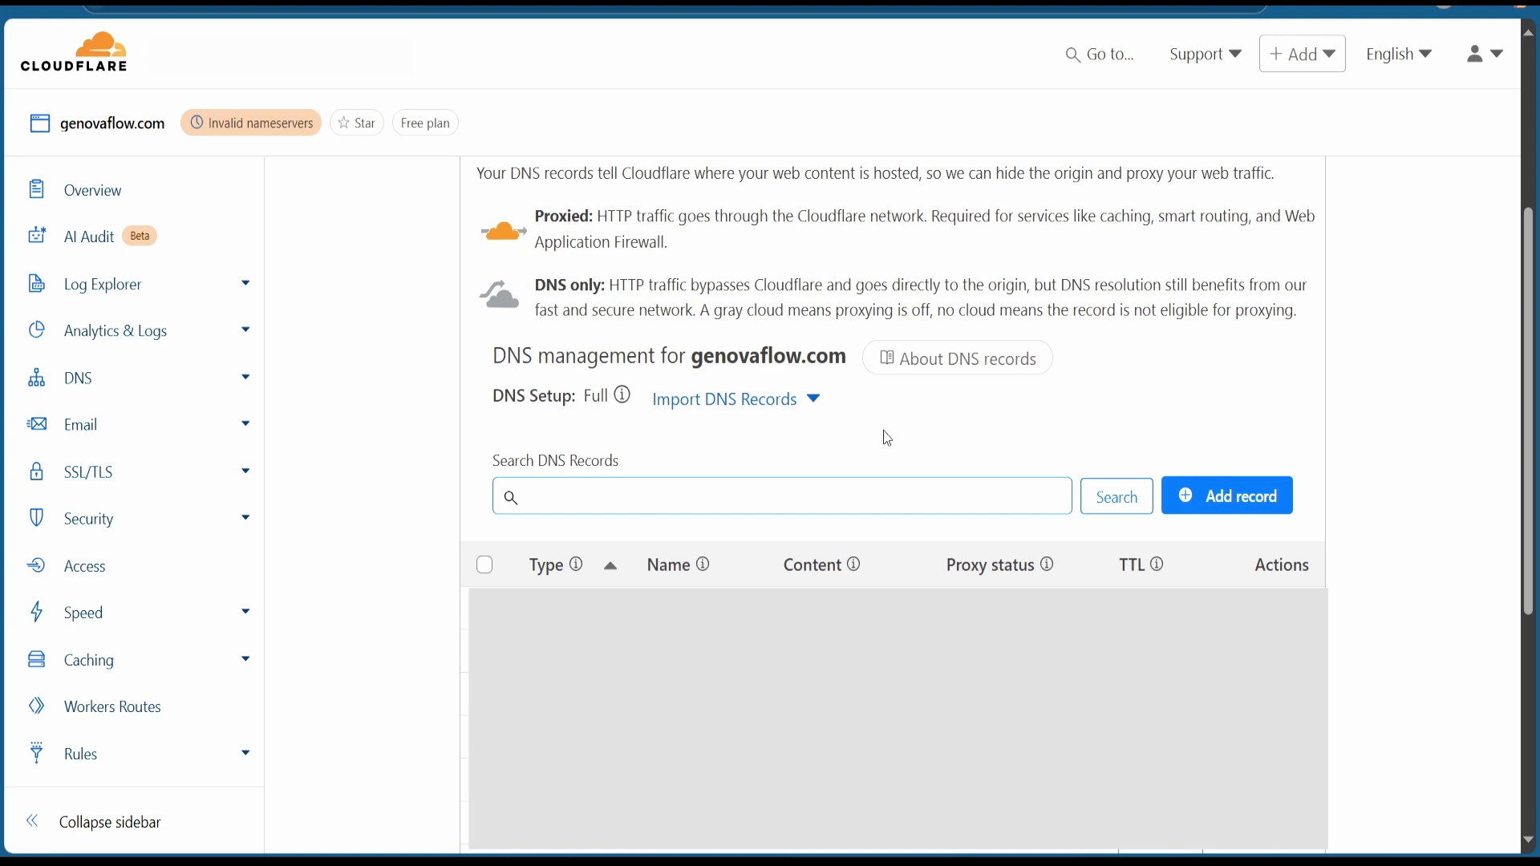
pyautogui.click(95, 189)
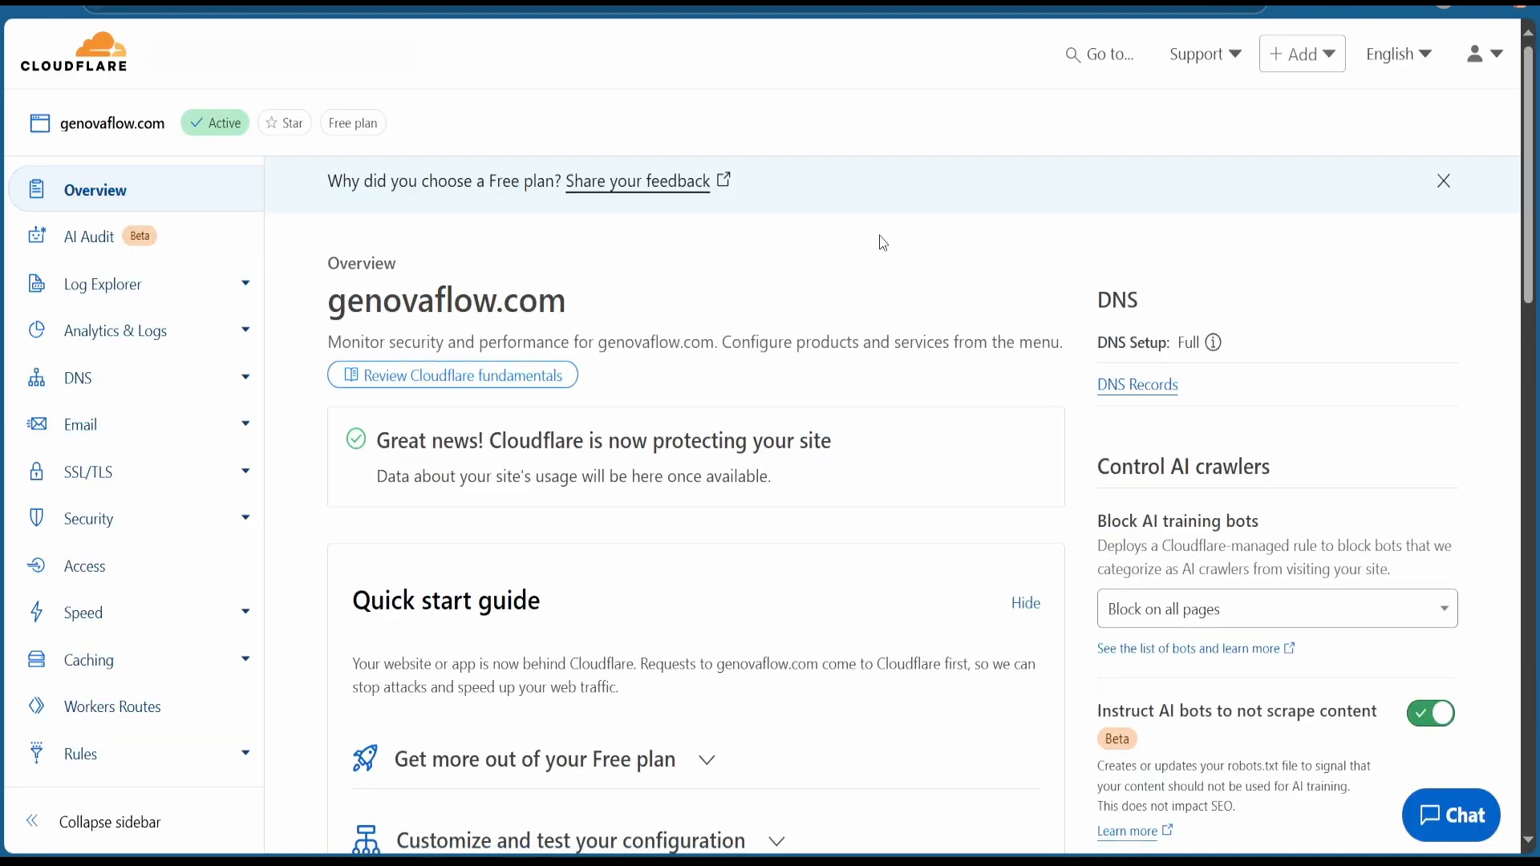
pyautogui.moveTo(84, 75)
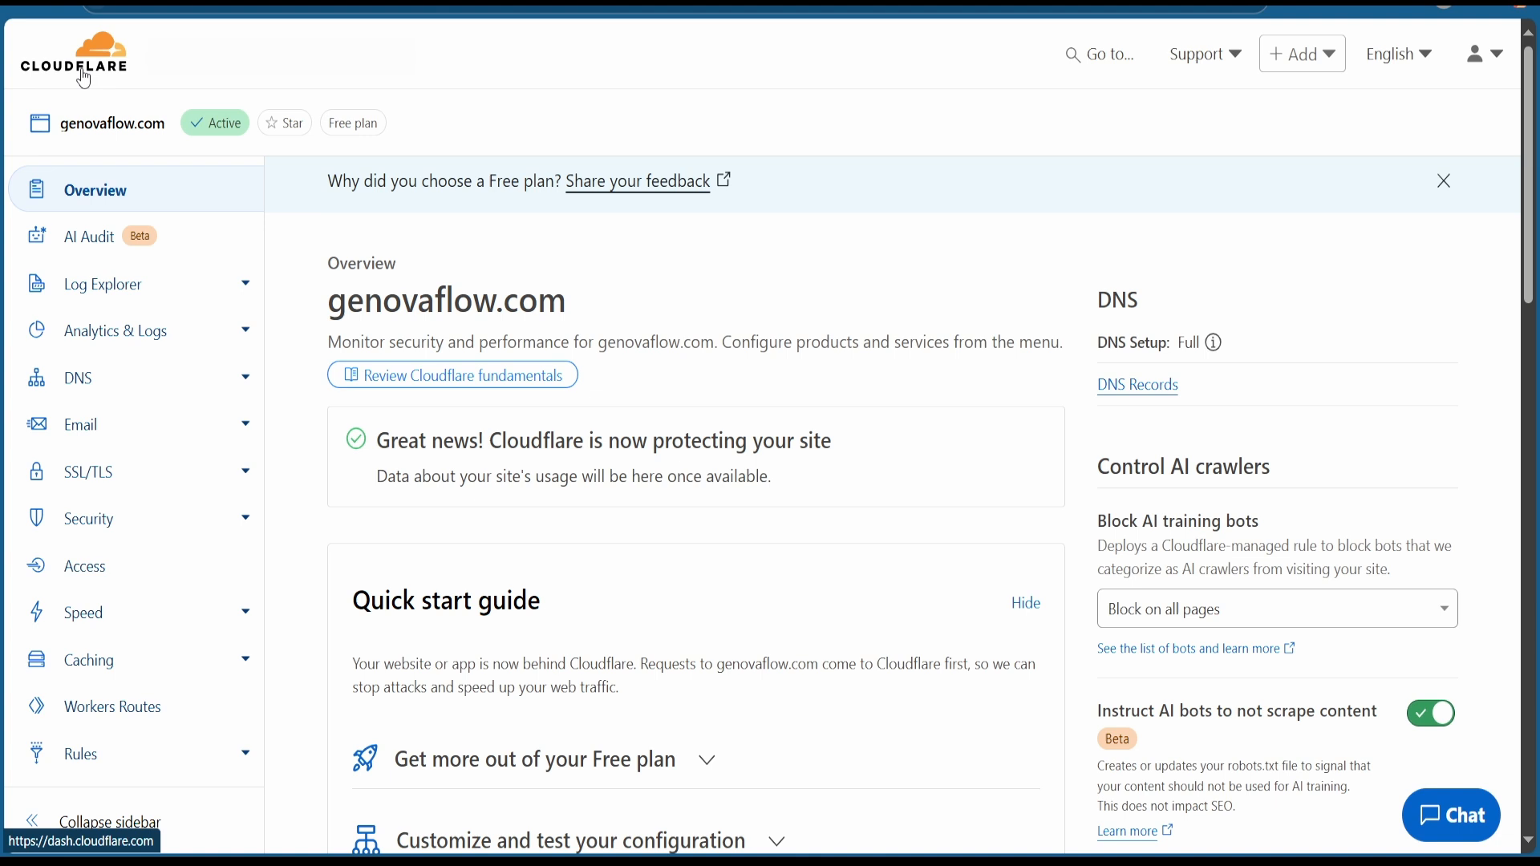
# Step: Go to Zero Trust from the account home and accept the team name
pyautogui.click(75, 51)
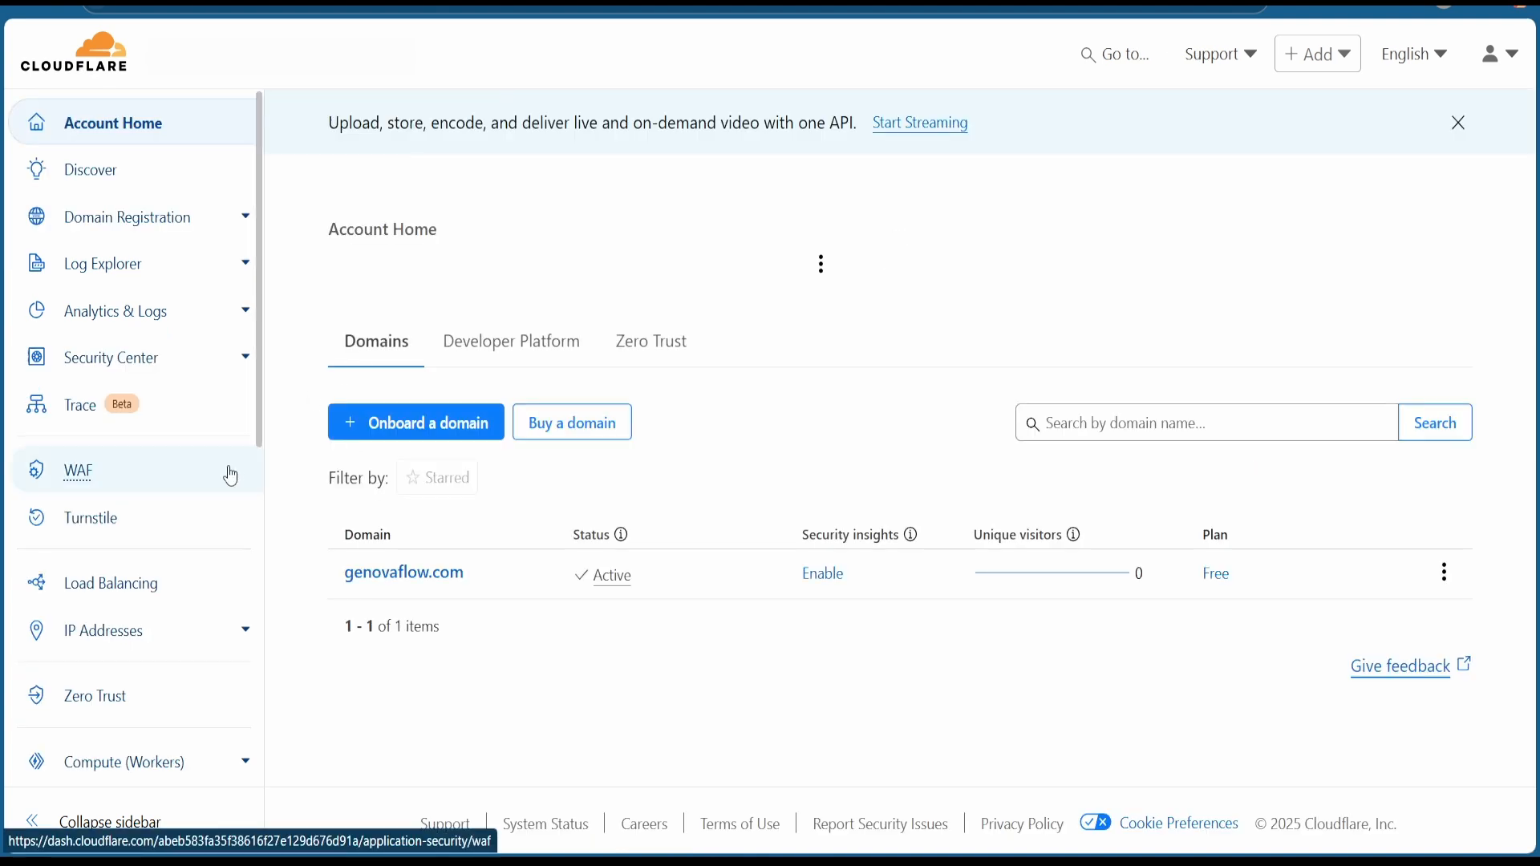
pyautogui.moveTo(94, 695)
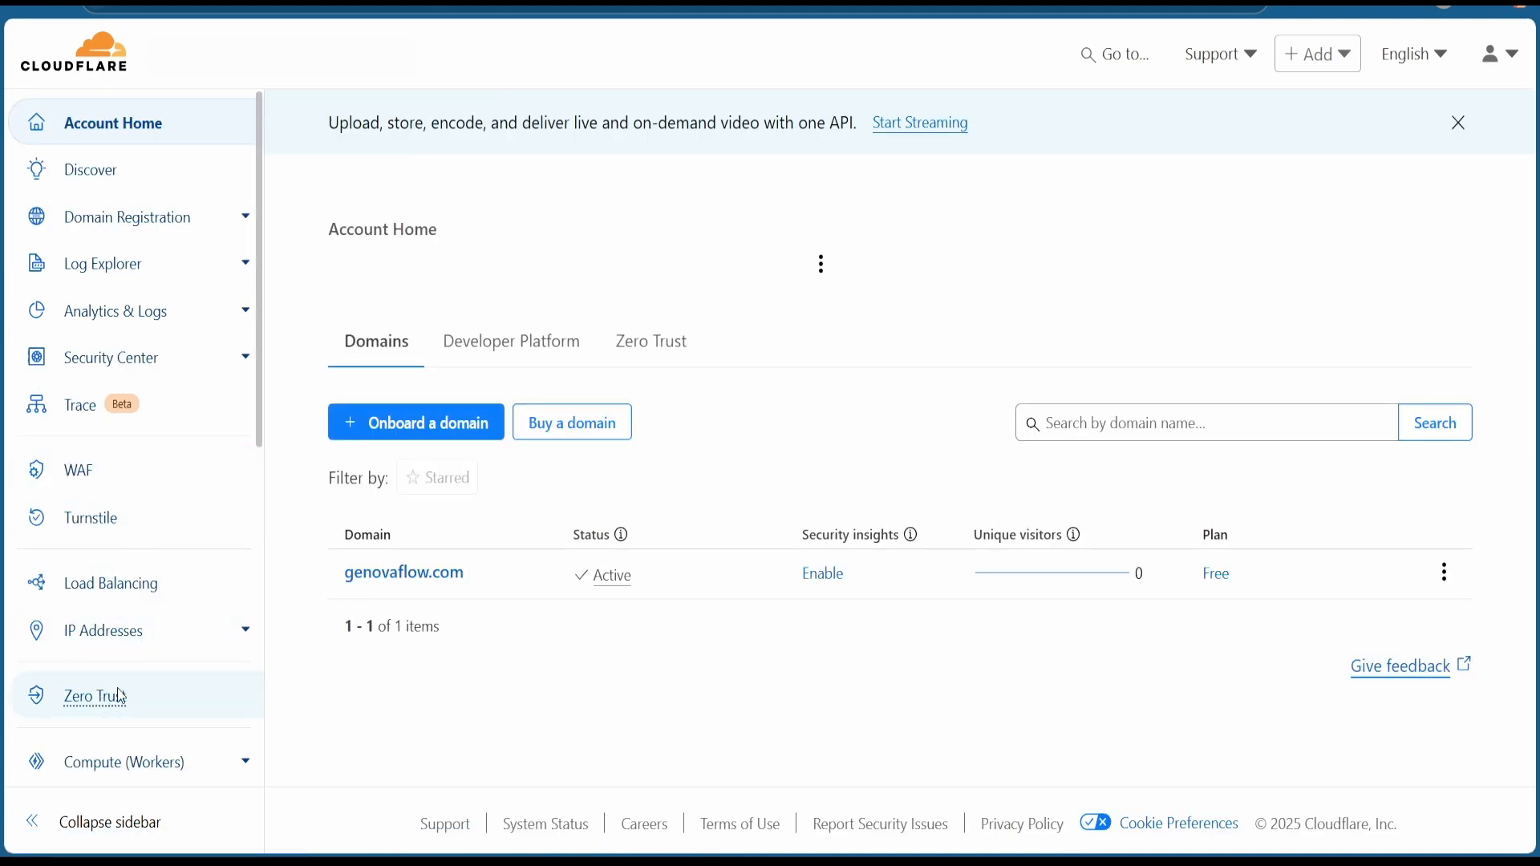
pyautogui.click(95, 696)
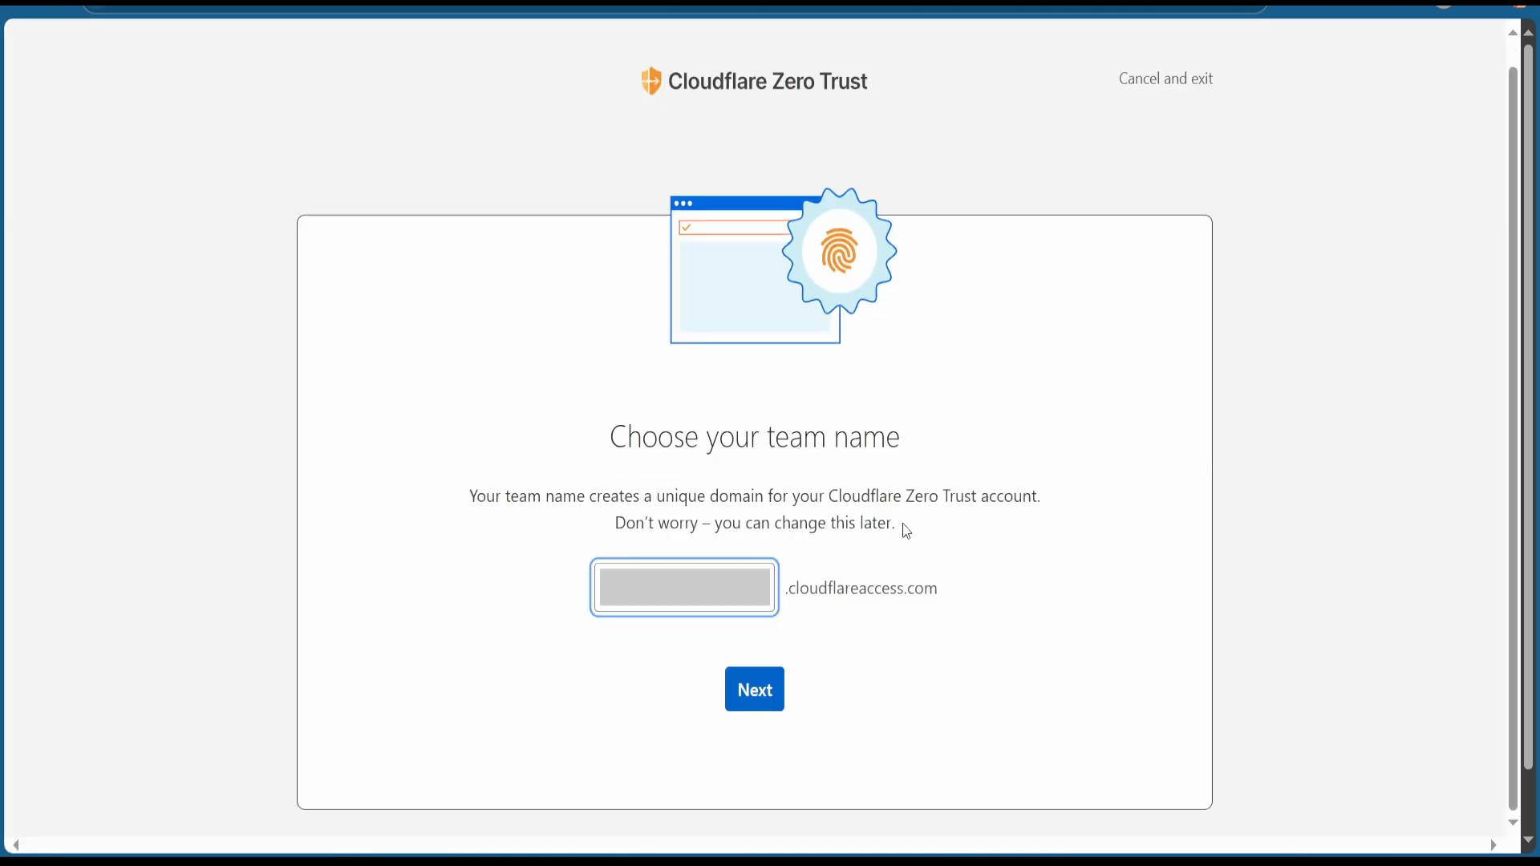
pyautogui.click(753, 688)
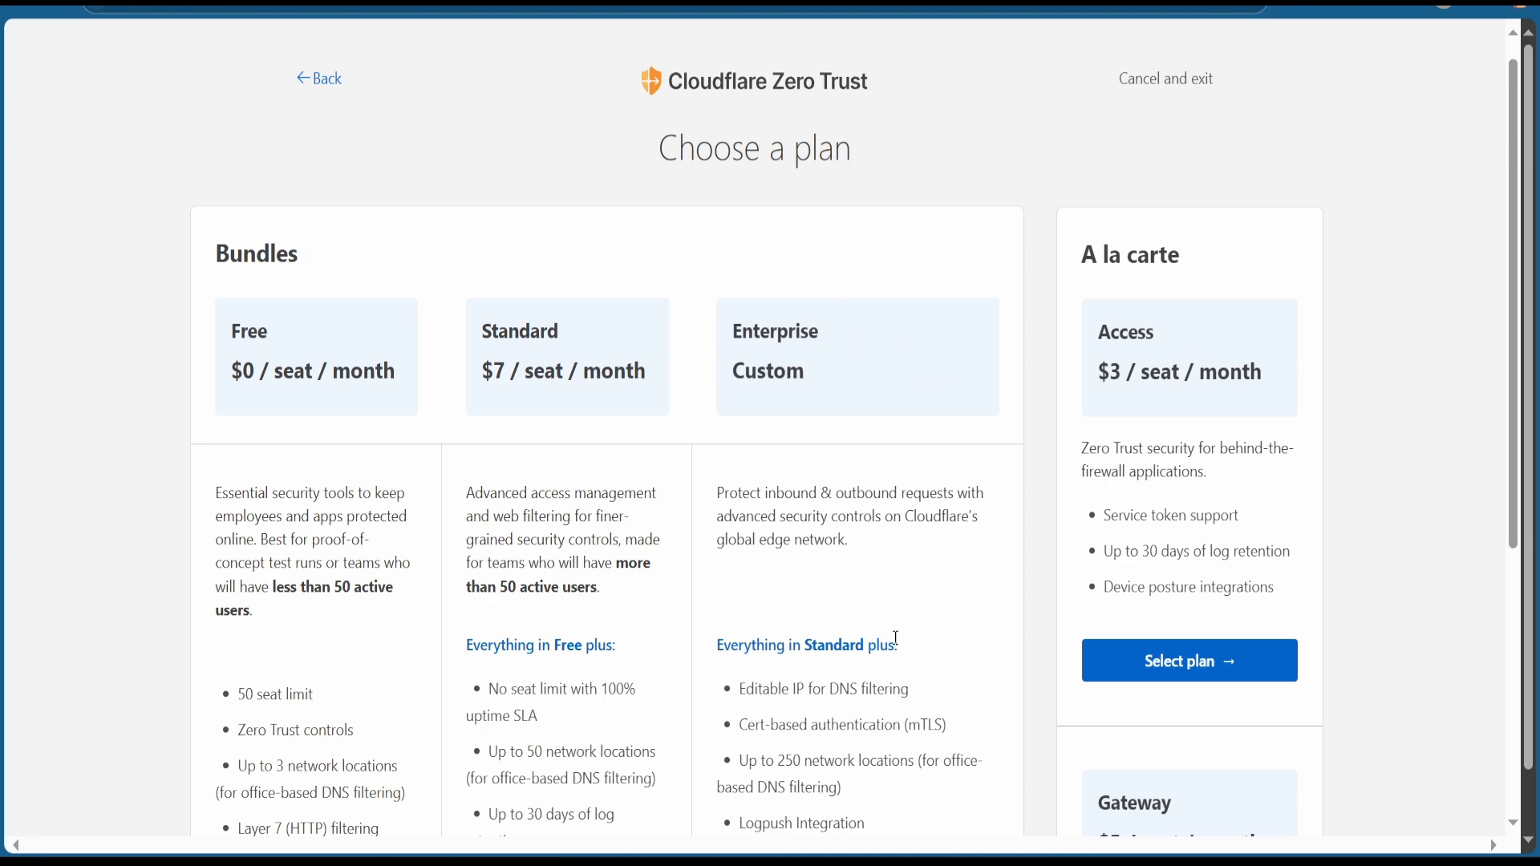
# Step: Check out the Zero Trust Free plan and confirm the subscription
pyautogui.scroll(-3)
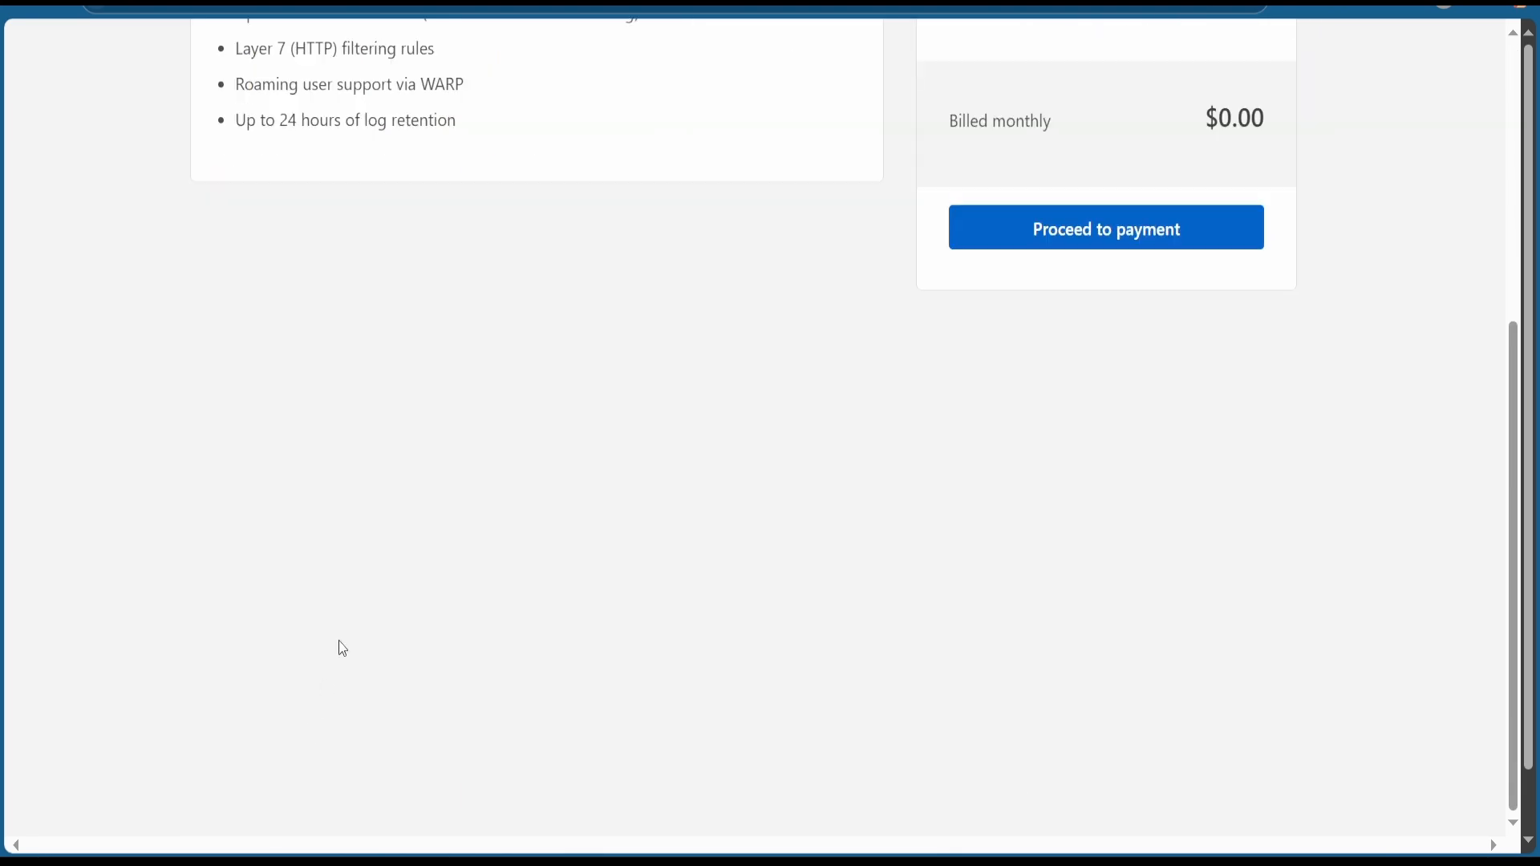
pyautogui.scroll(3)
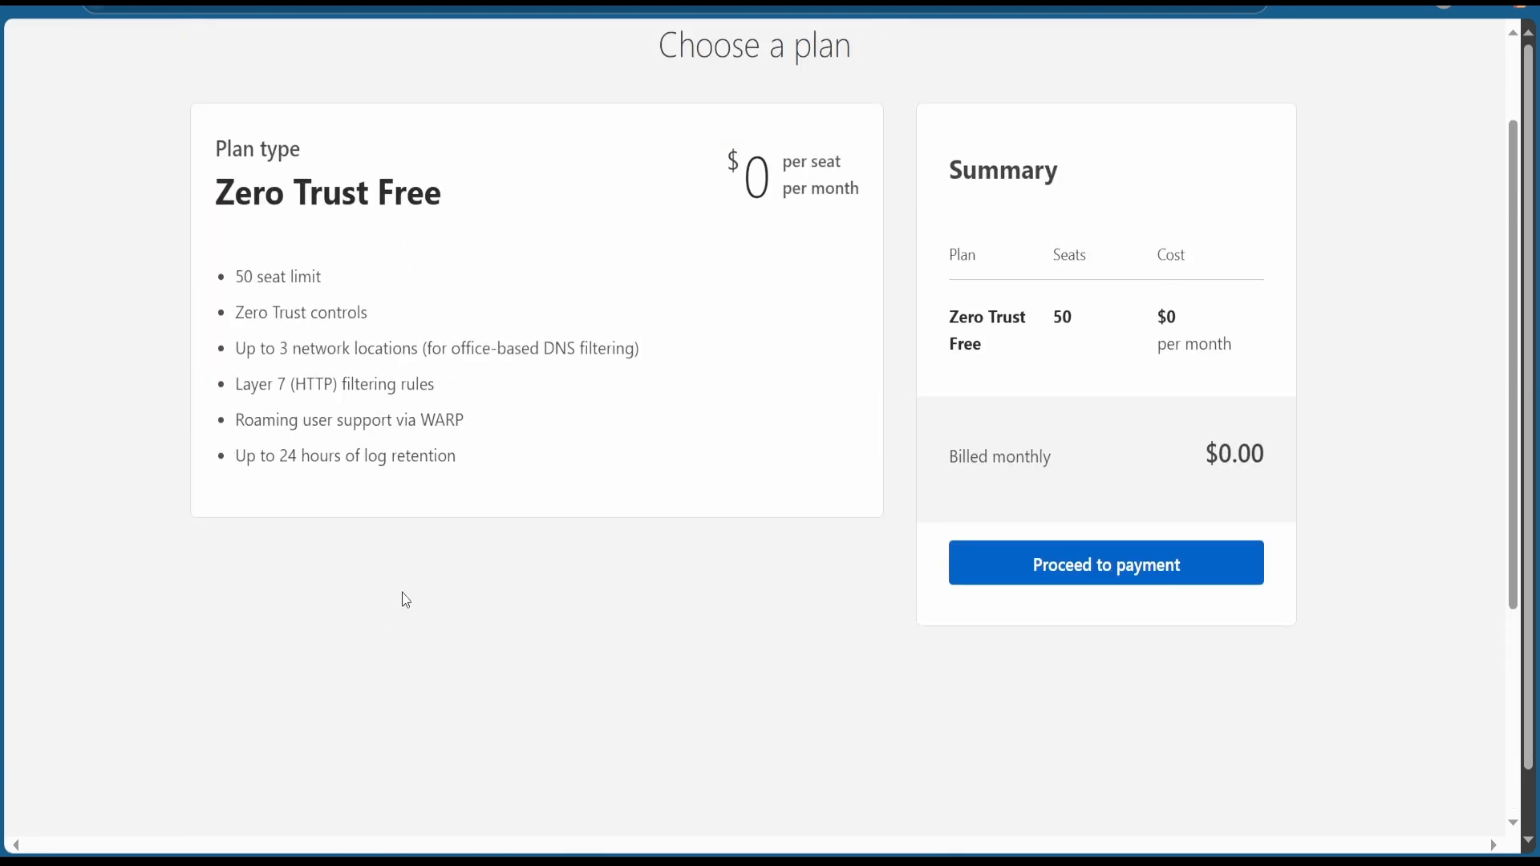
pyautogui.click(1106, 564)
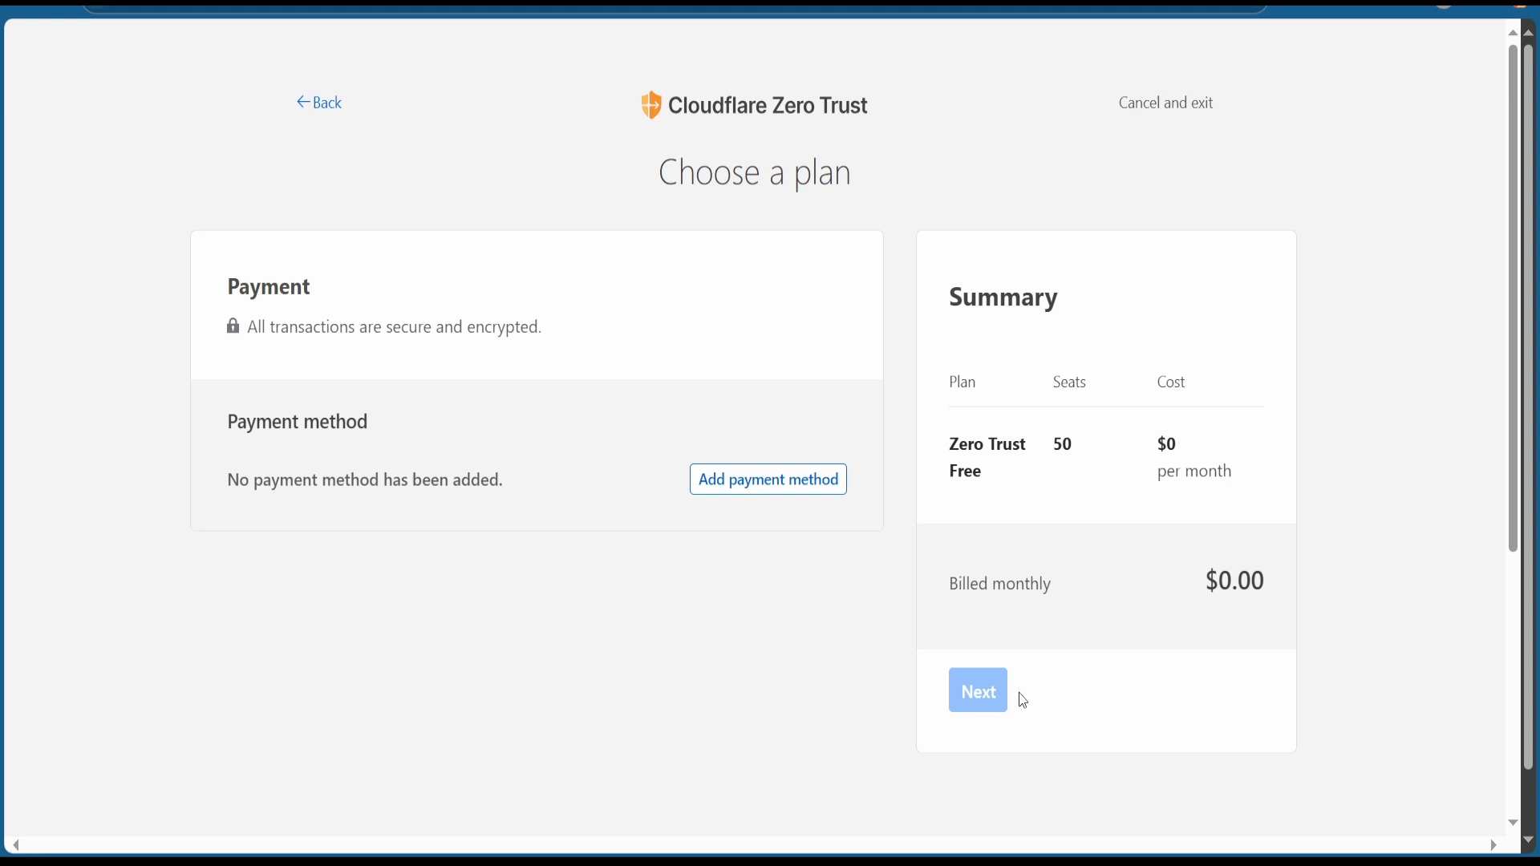
pyautogui.moveTo(1007, 608)
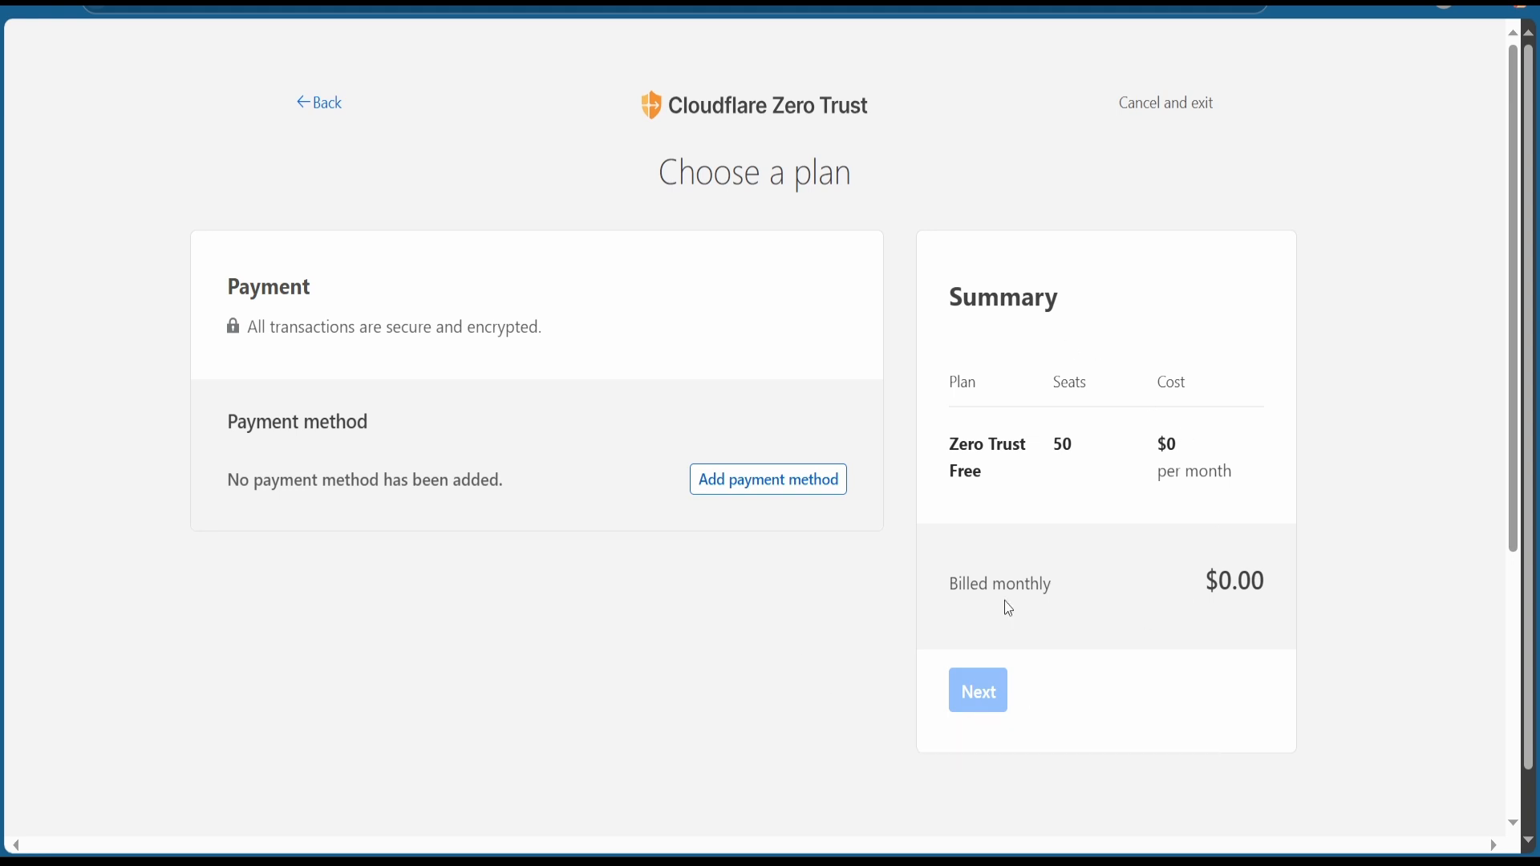
pyautogui.click(767, 480)
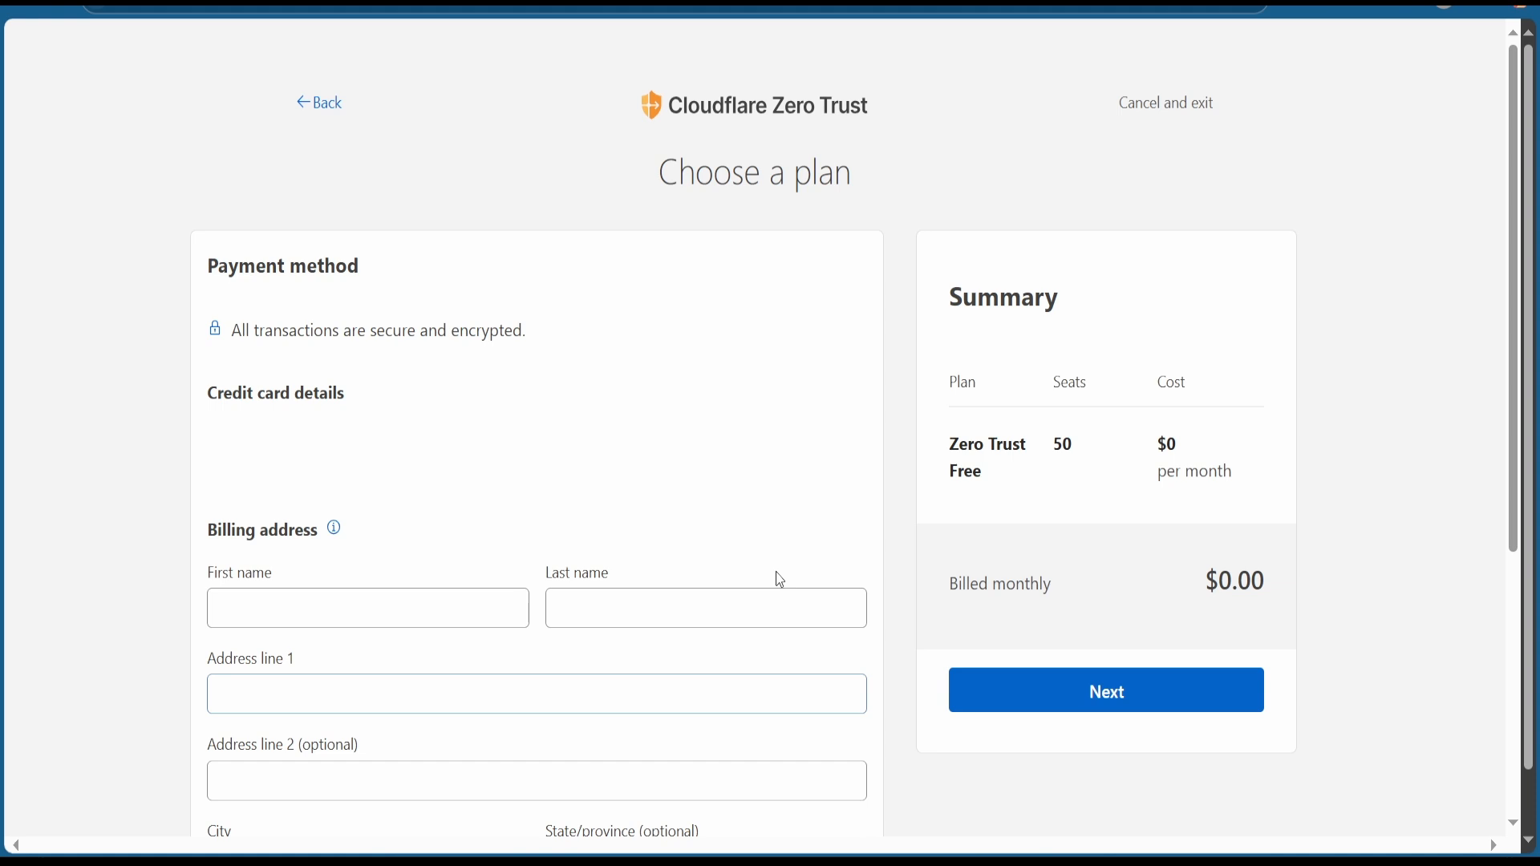
pyautogui.click(1105, 690)
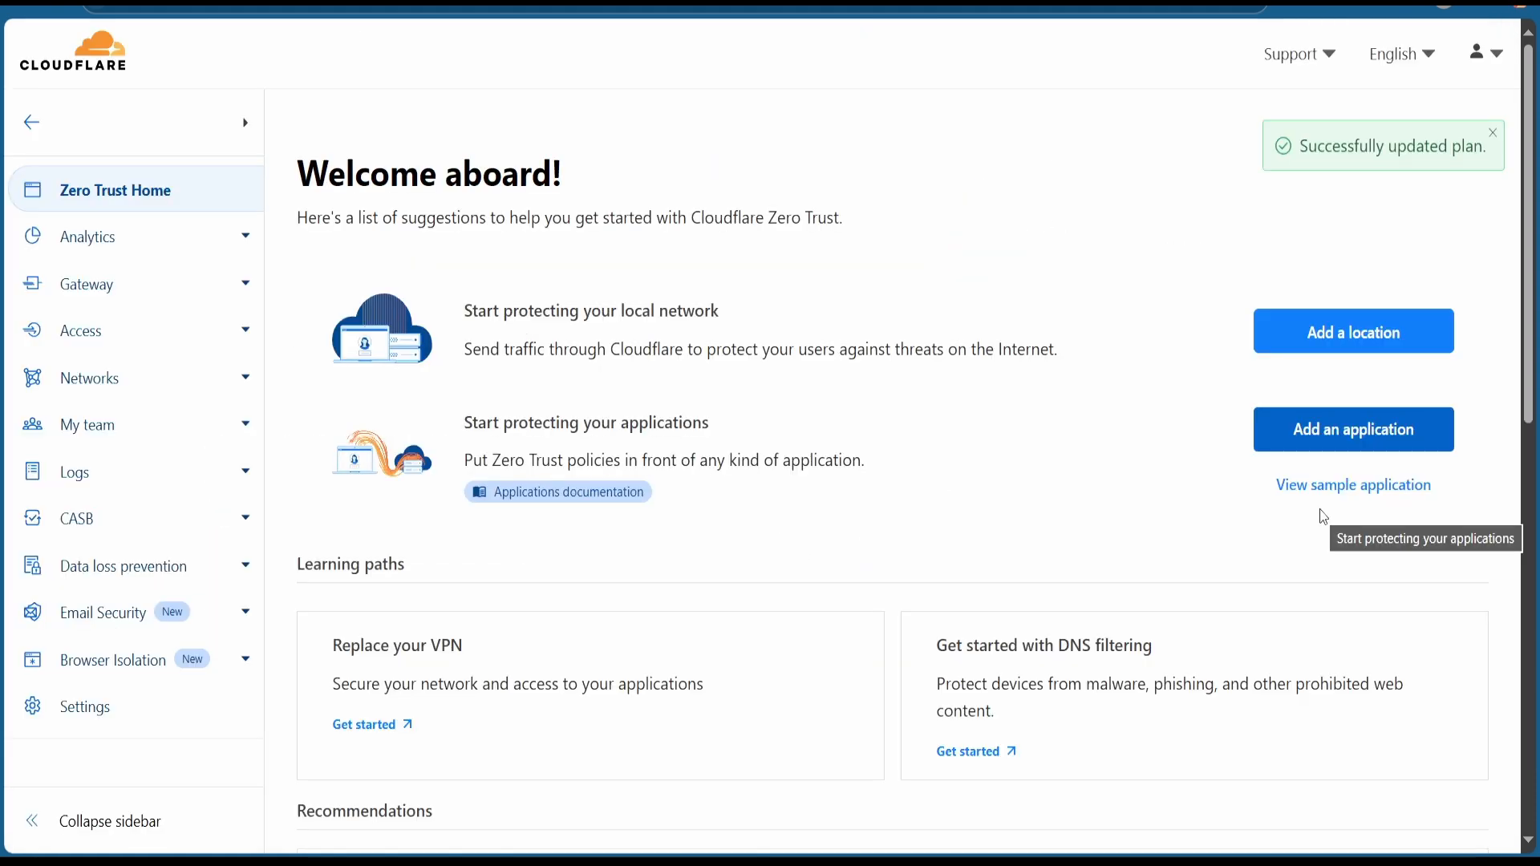
pyautogui.moveTo(971, 200)
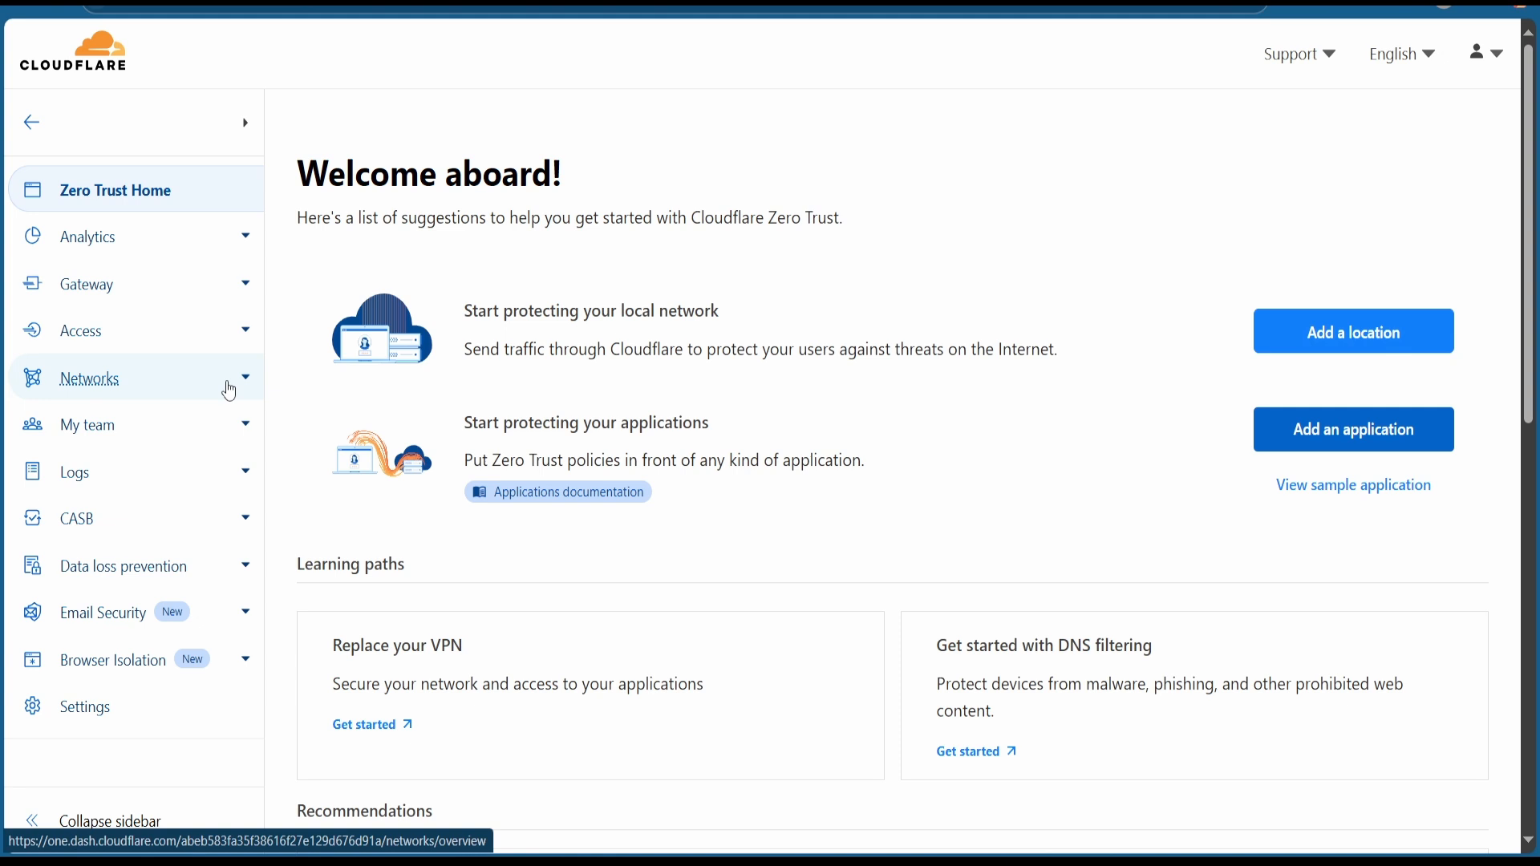
# Step: Under Networks > Tunnels, add a Cloudflared tunnel named n8n
pyautogui.click(89, 378)
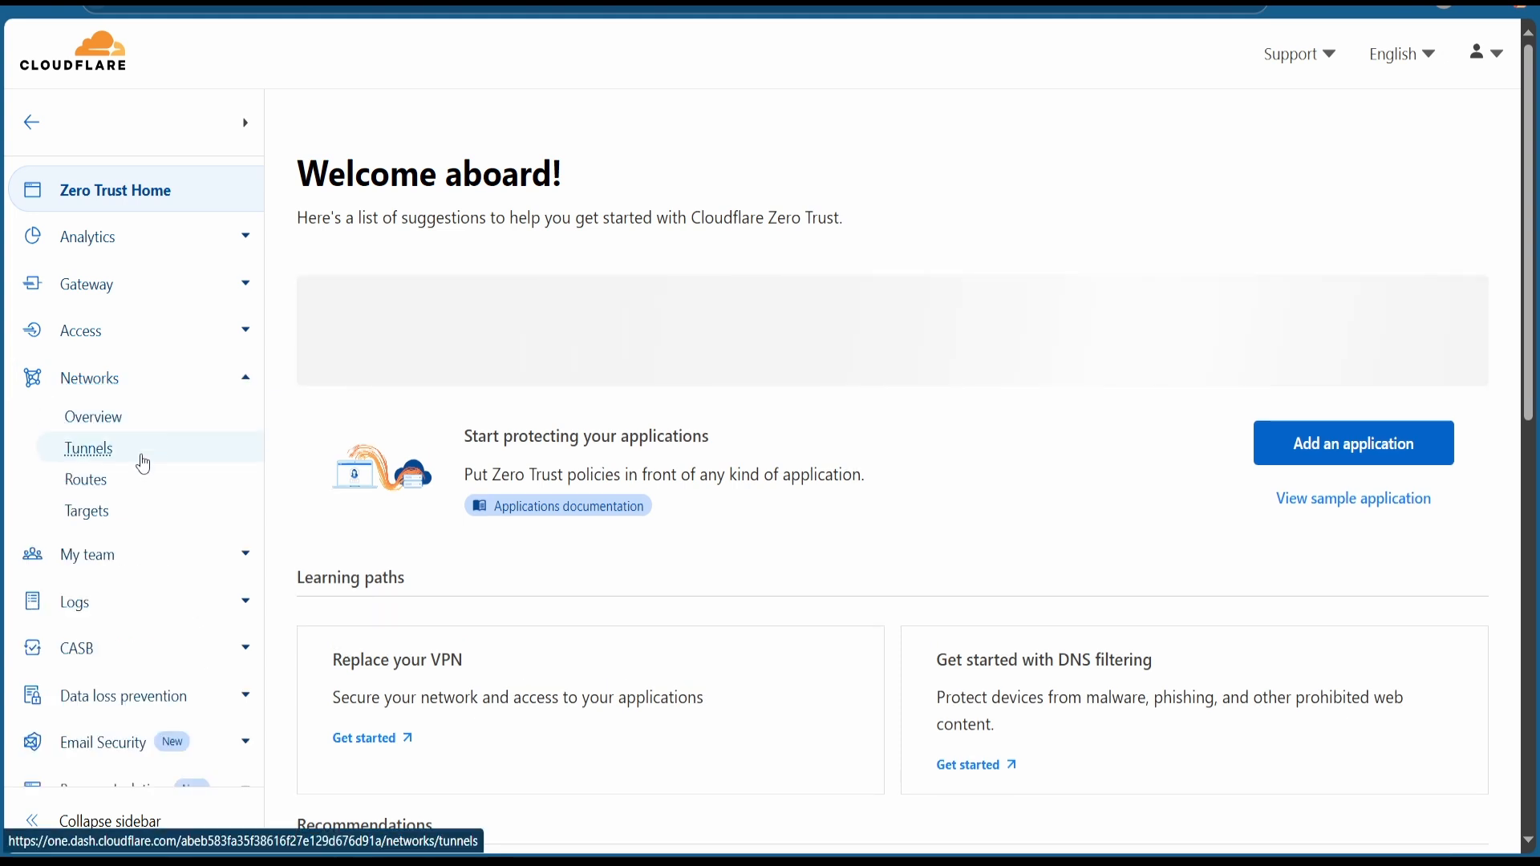
pyautogui.click(88, 448)
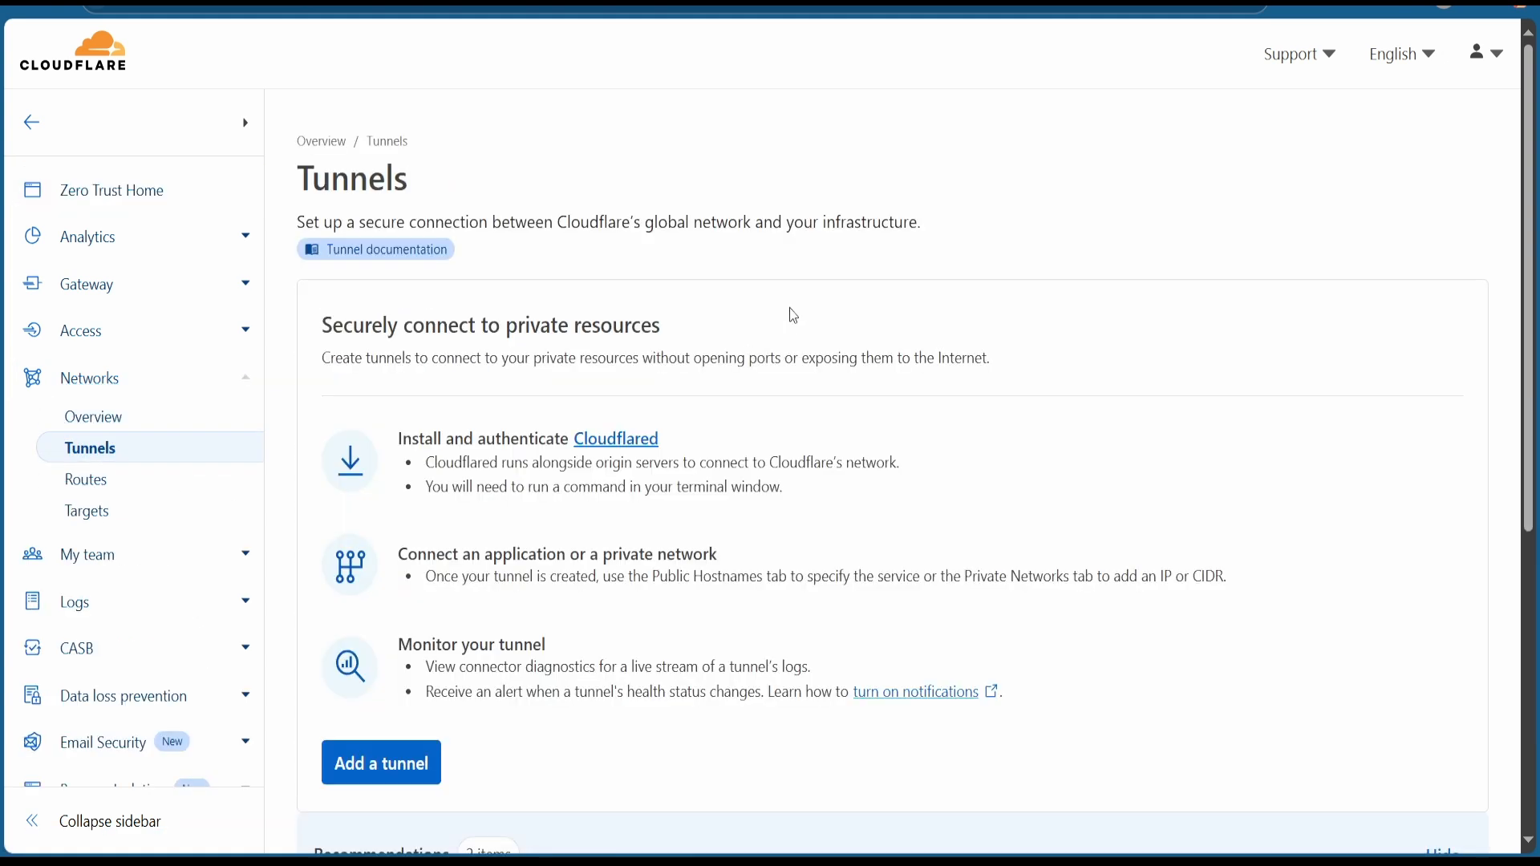
pyautogui.moveTo(482, 682)
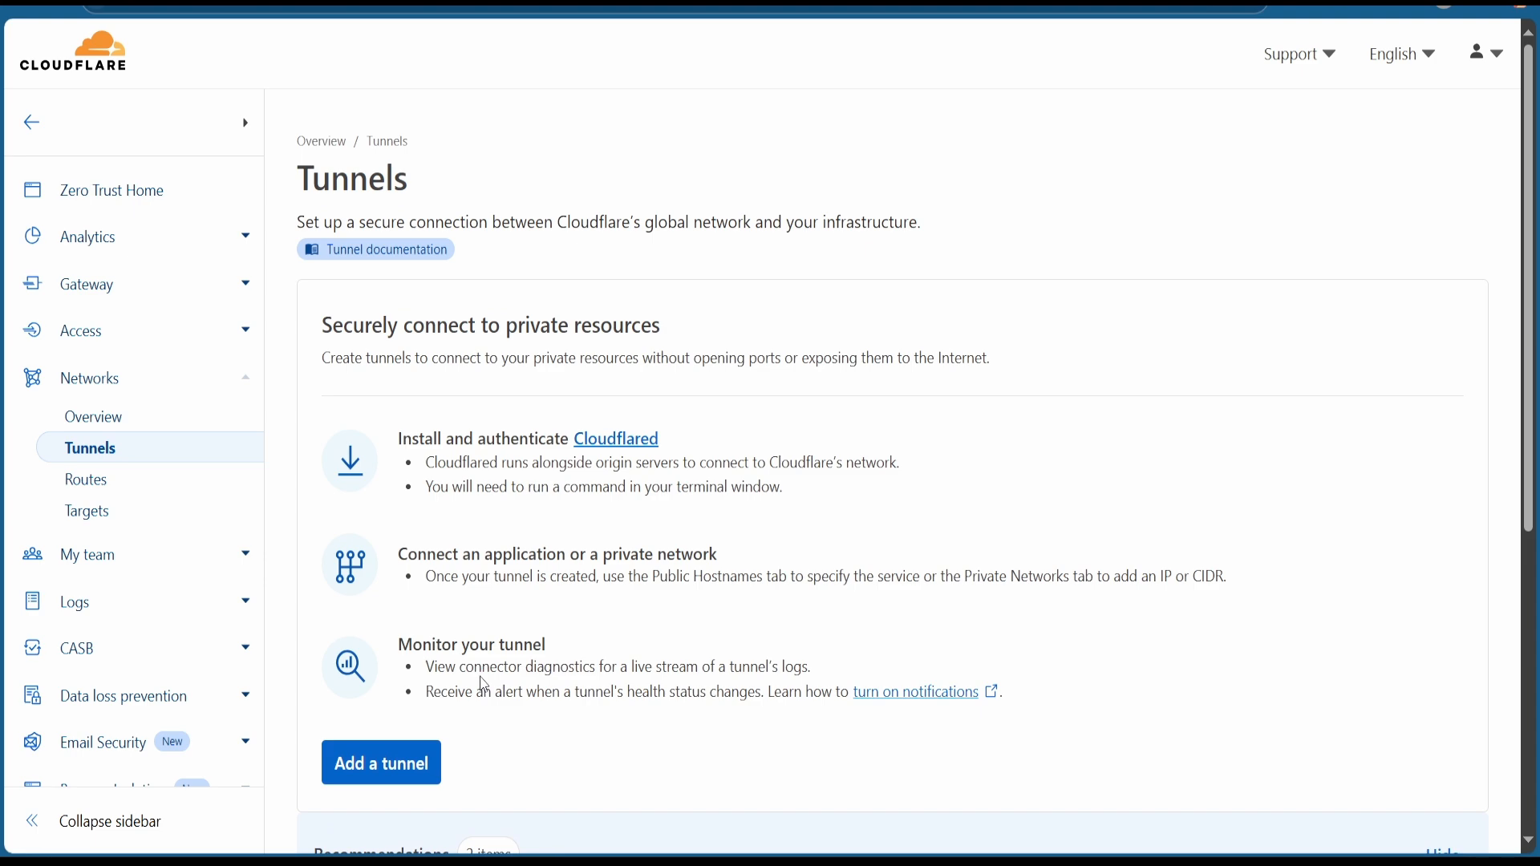
pyautogui.click(380, 763)
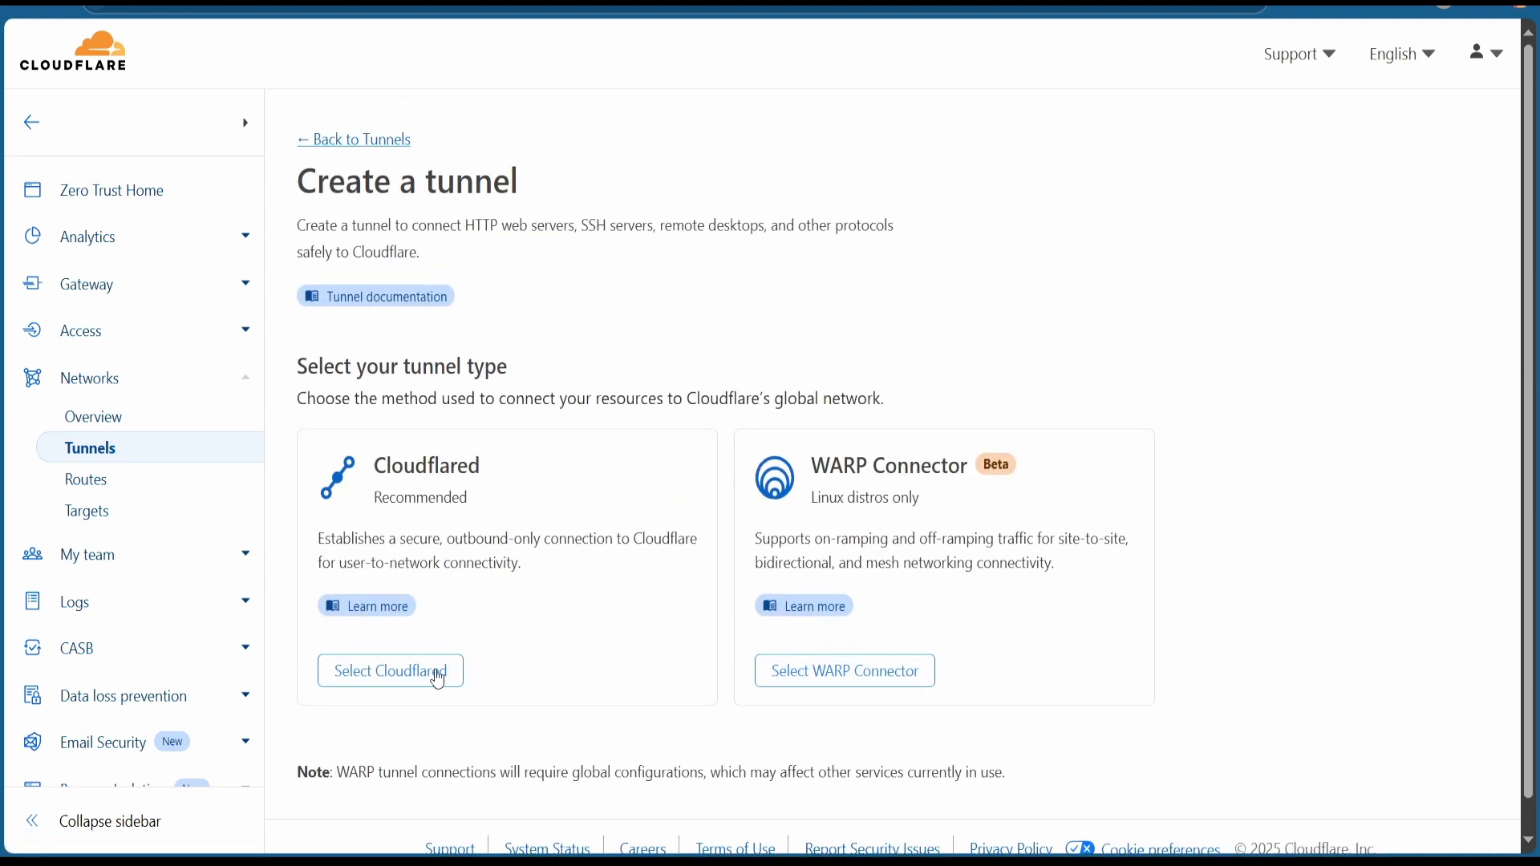
pyautogui.click(389, 670)
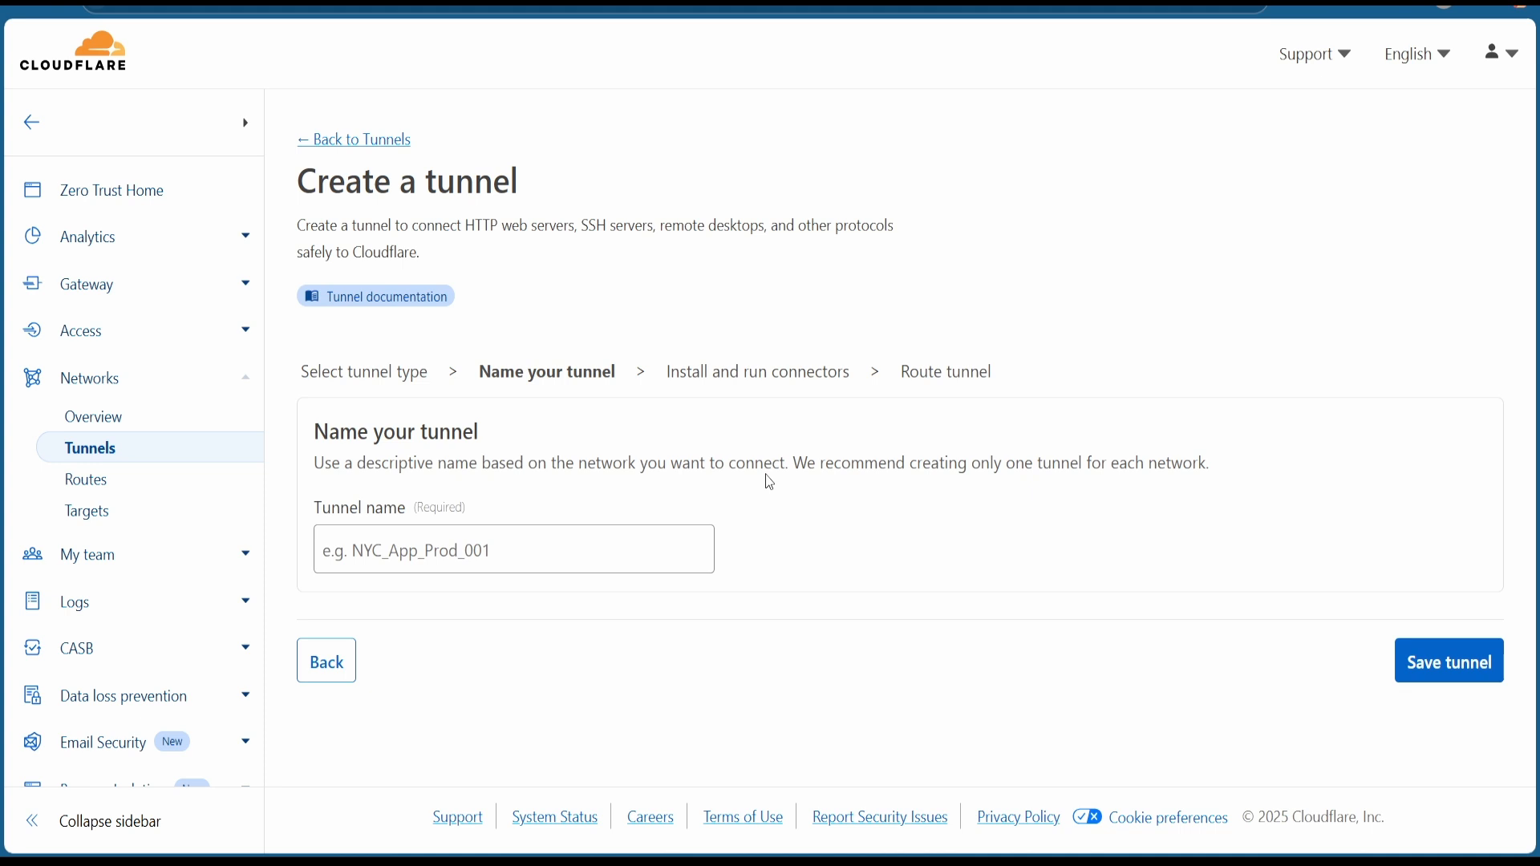
pyautogui.write('n8n')
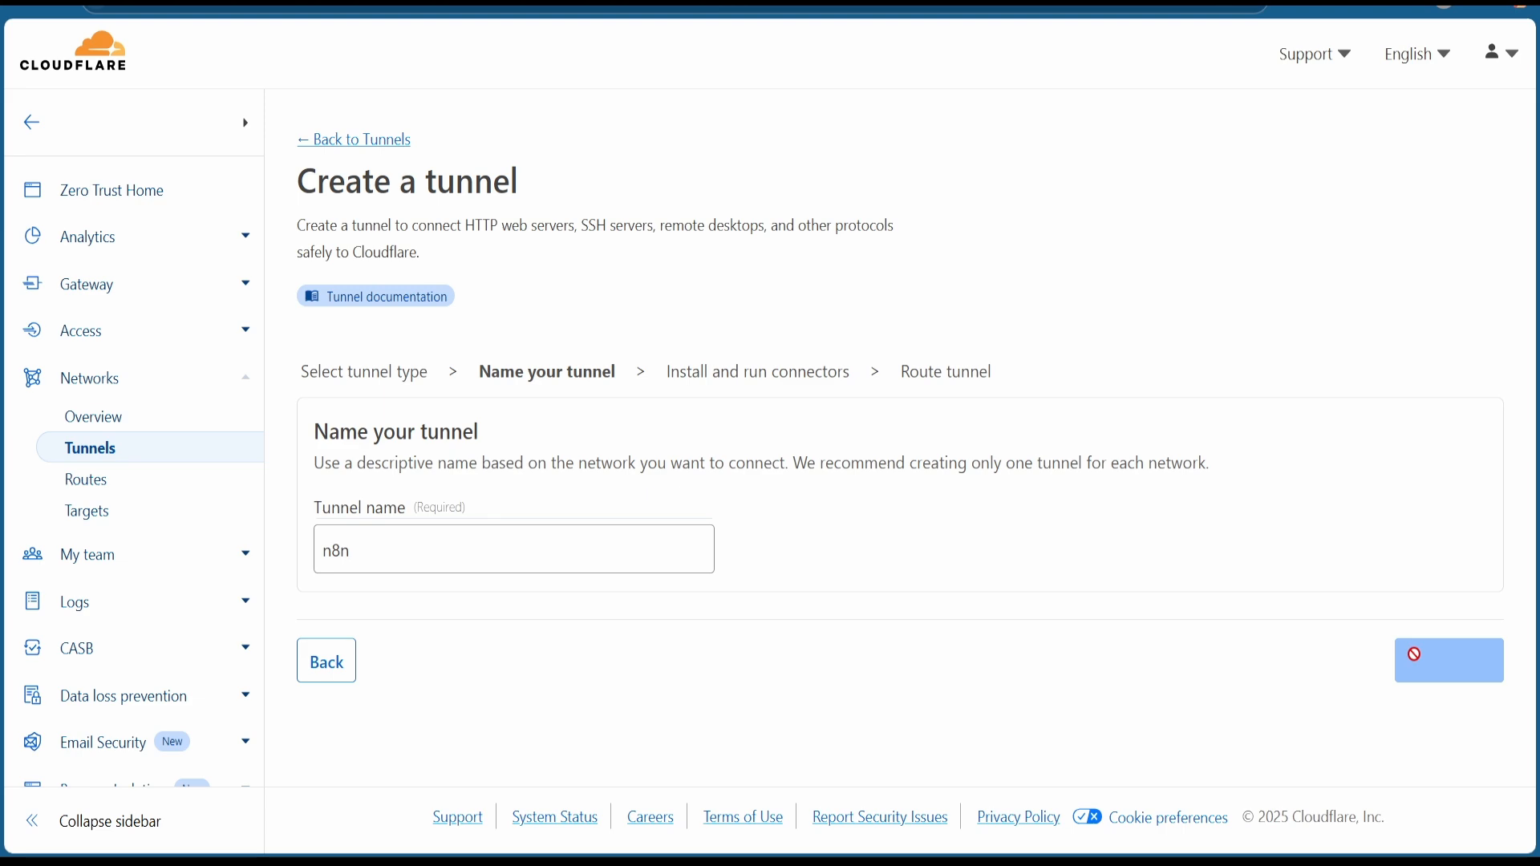
# Step: Save the n8n tunnel and keep the flagged cloudflared-windows-amd64.msi download
pyautogui.click(1449, 660)
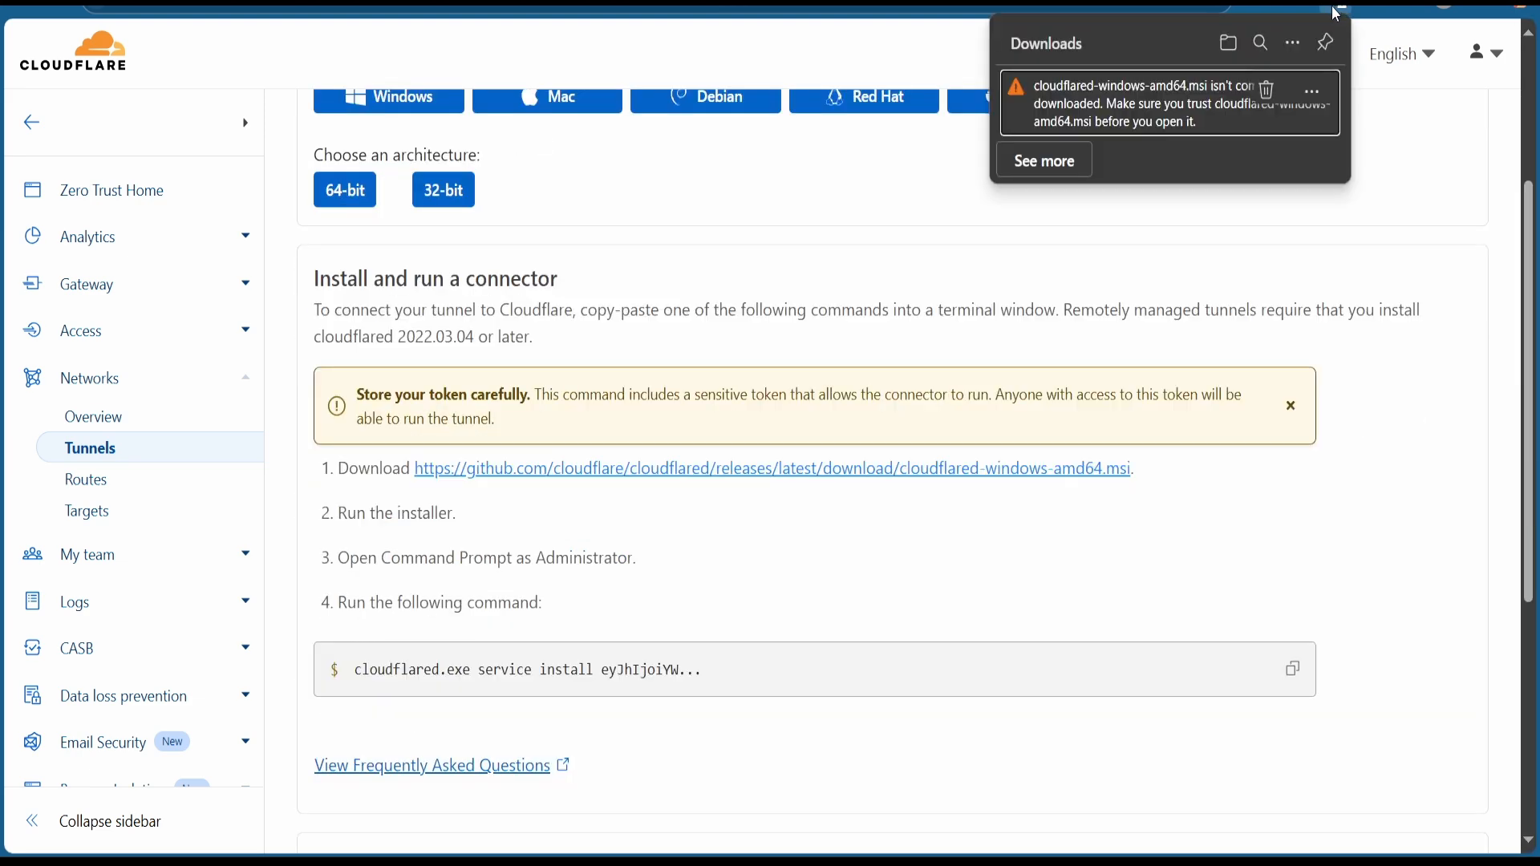
pyautogui.click(1311, 90)
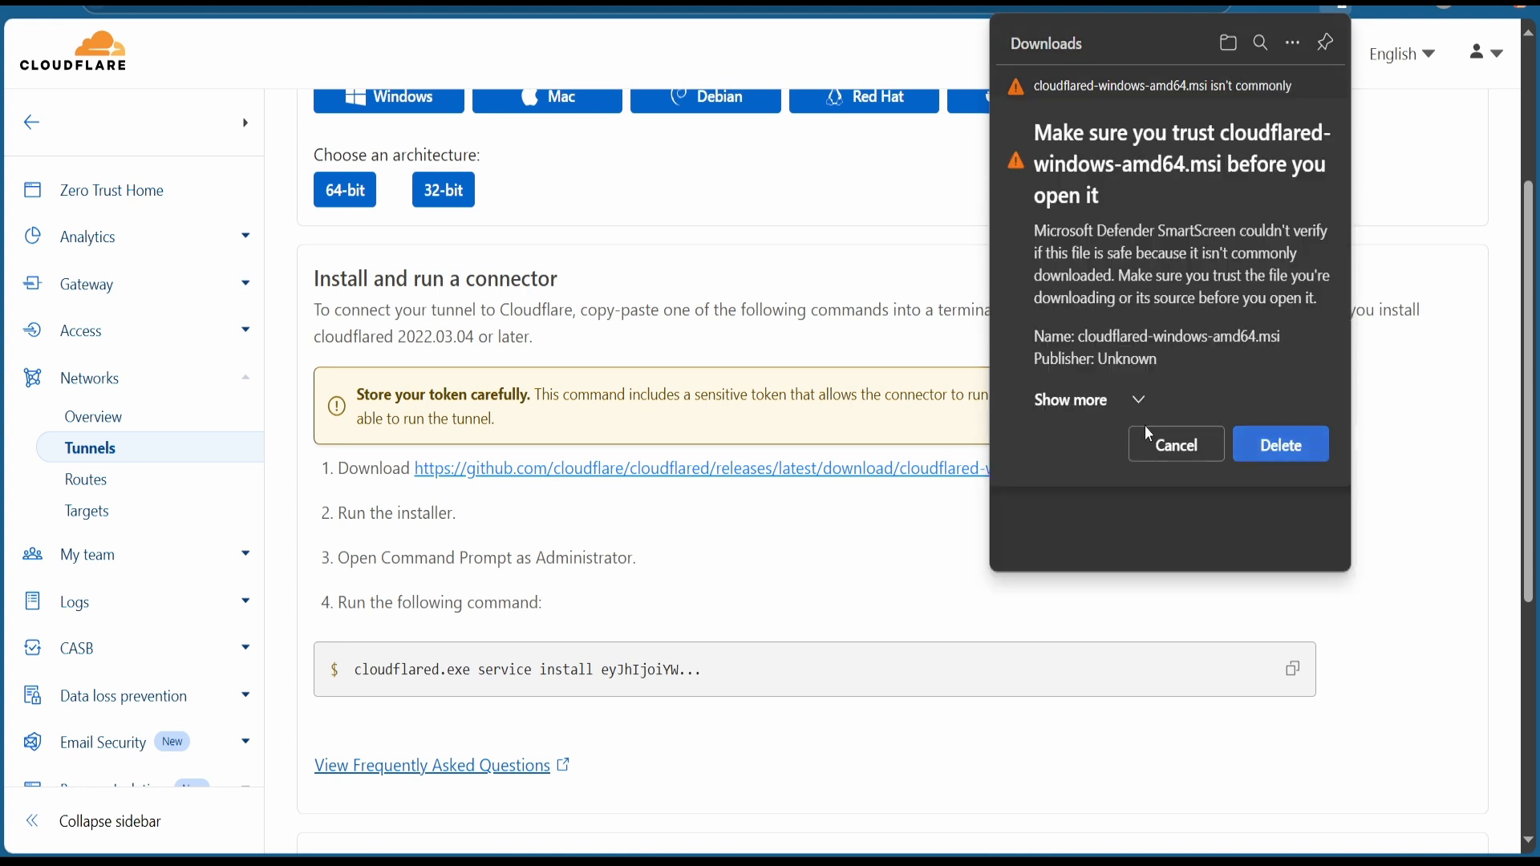
pyautogui.click(1069, 399)
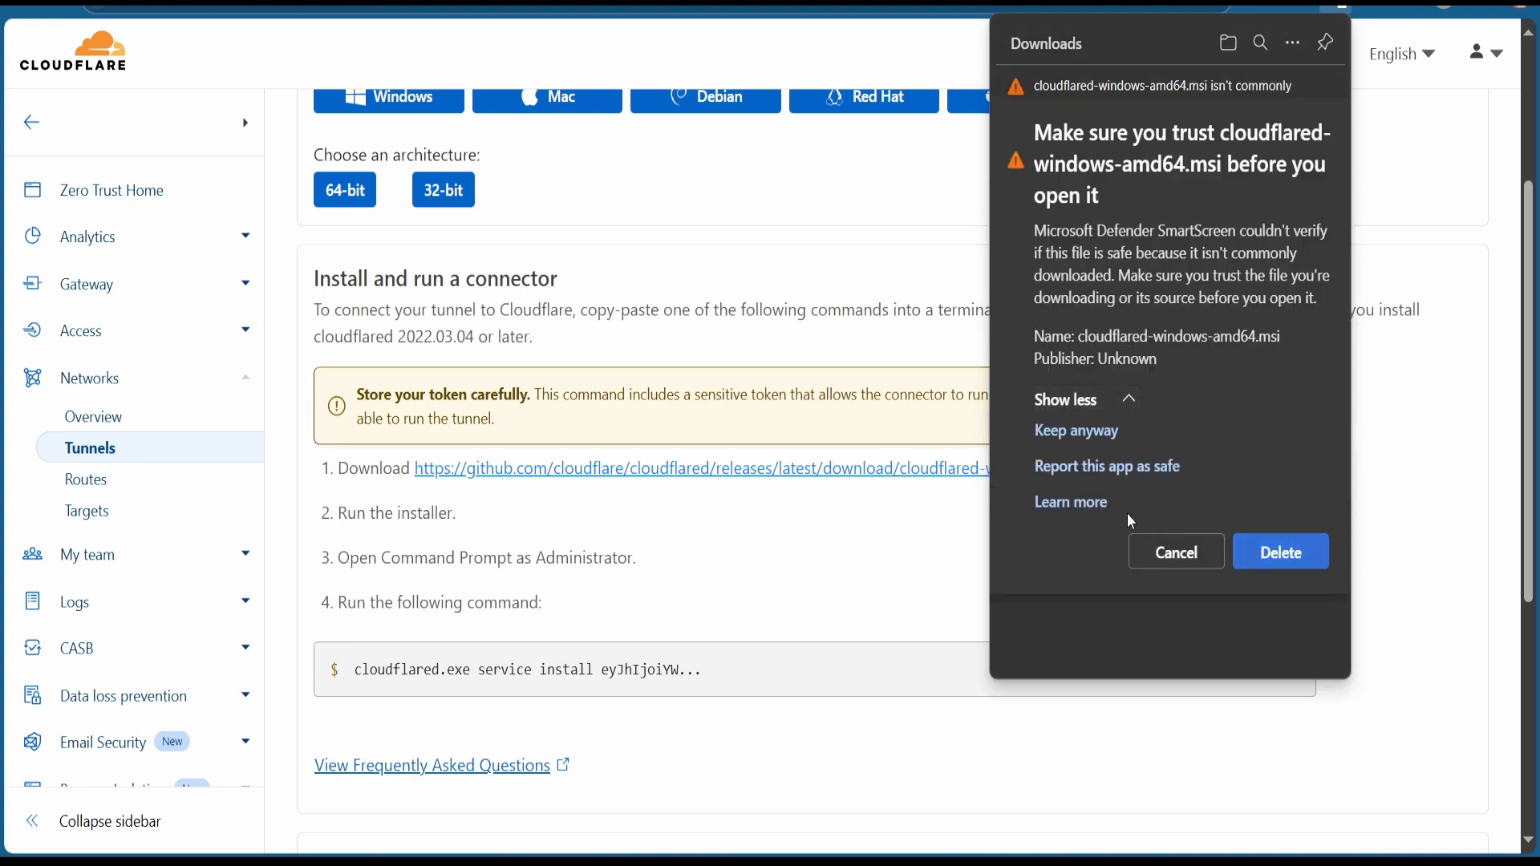
pyautogui.click(1076, 430)
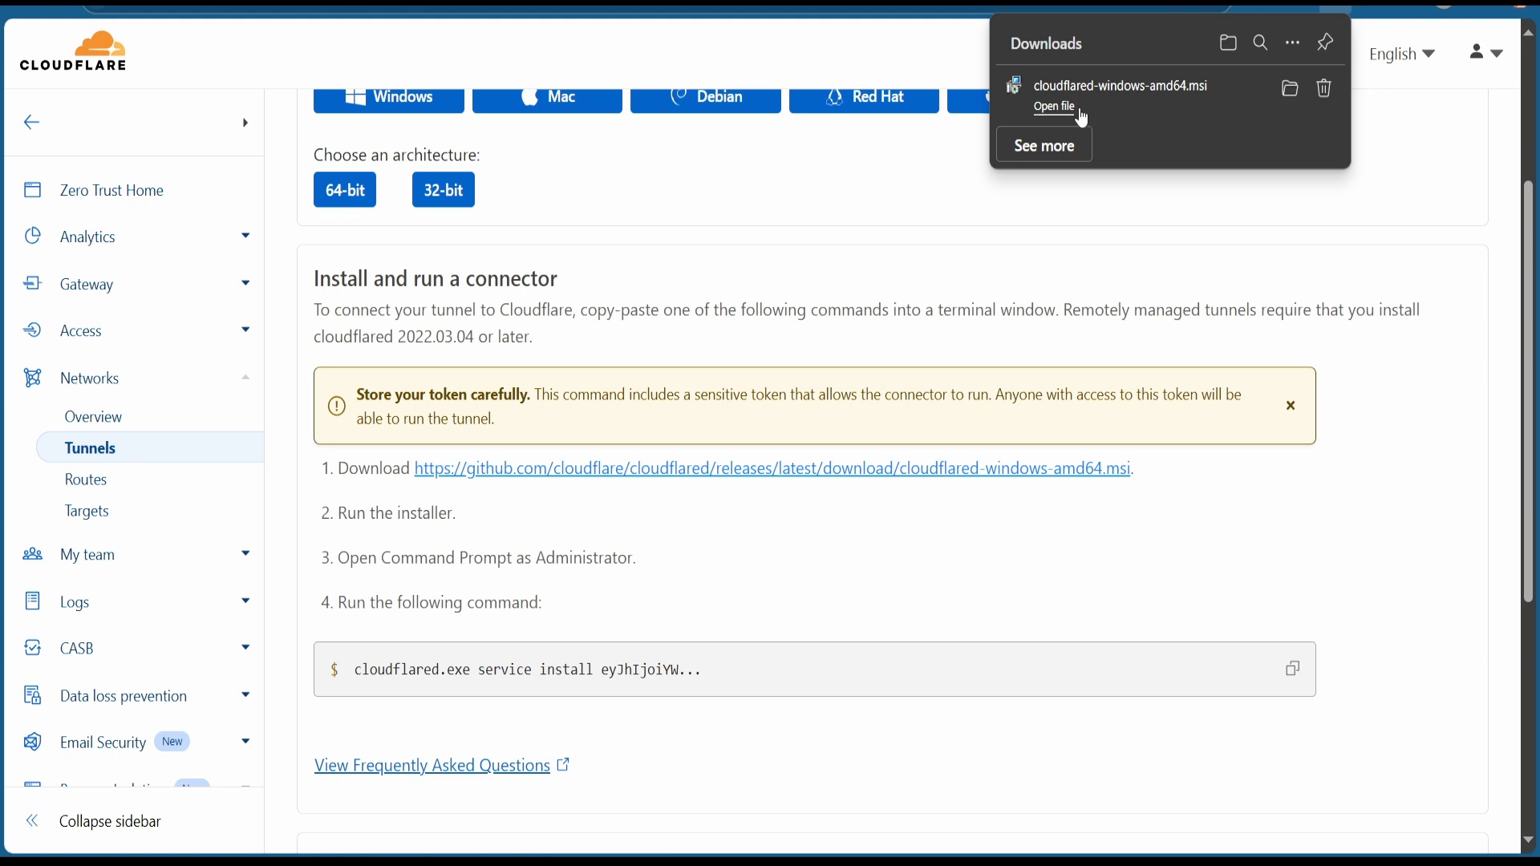
# Step: Launch the cloudflared installer, bypassing the SmartScreen warning with Run anyway
pyautogui.click(1053, 106)
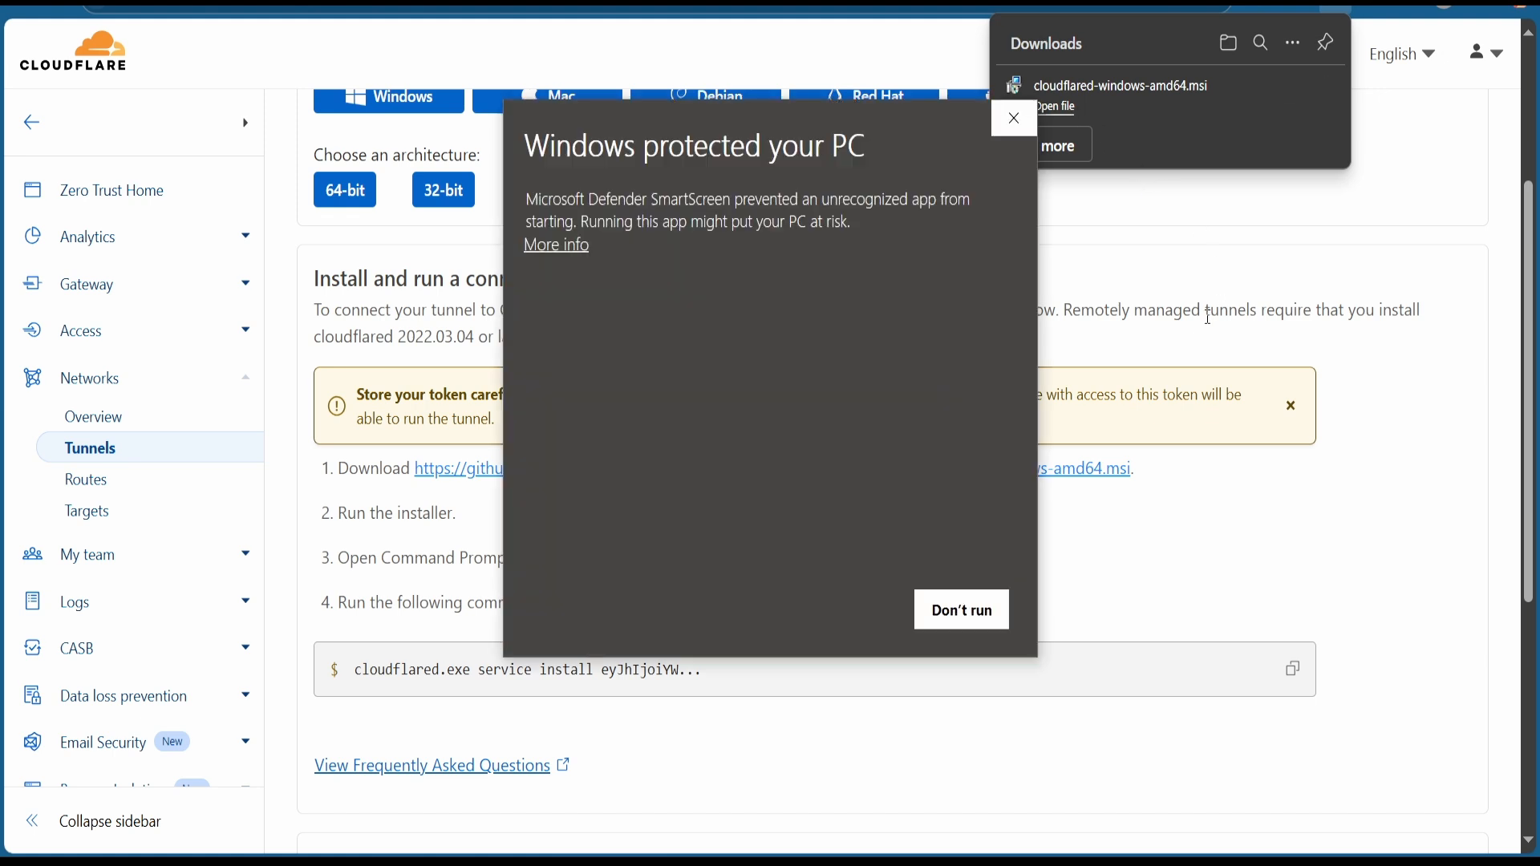
pyautogui.click(556, 244)
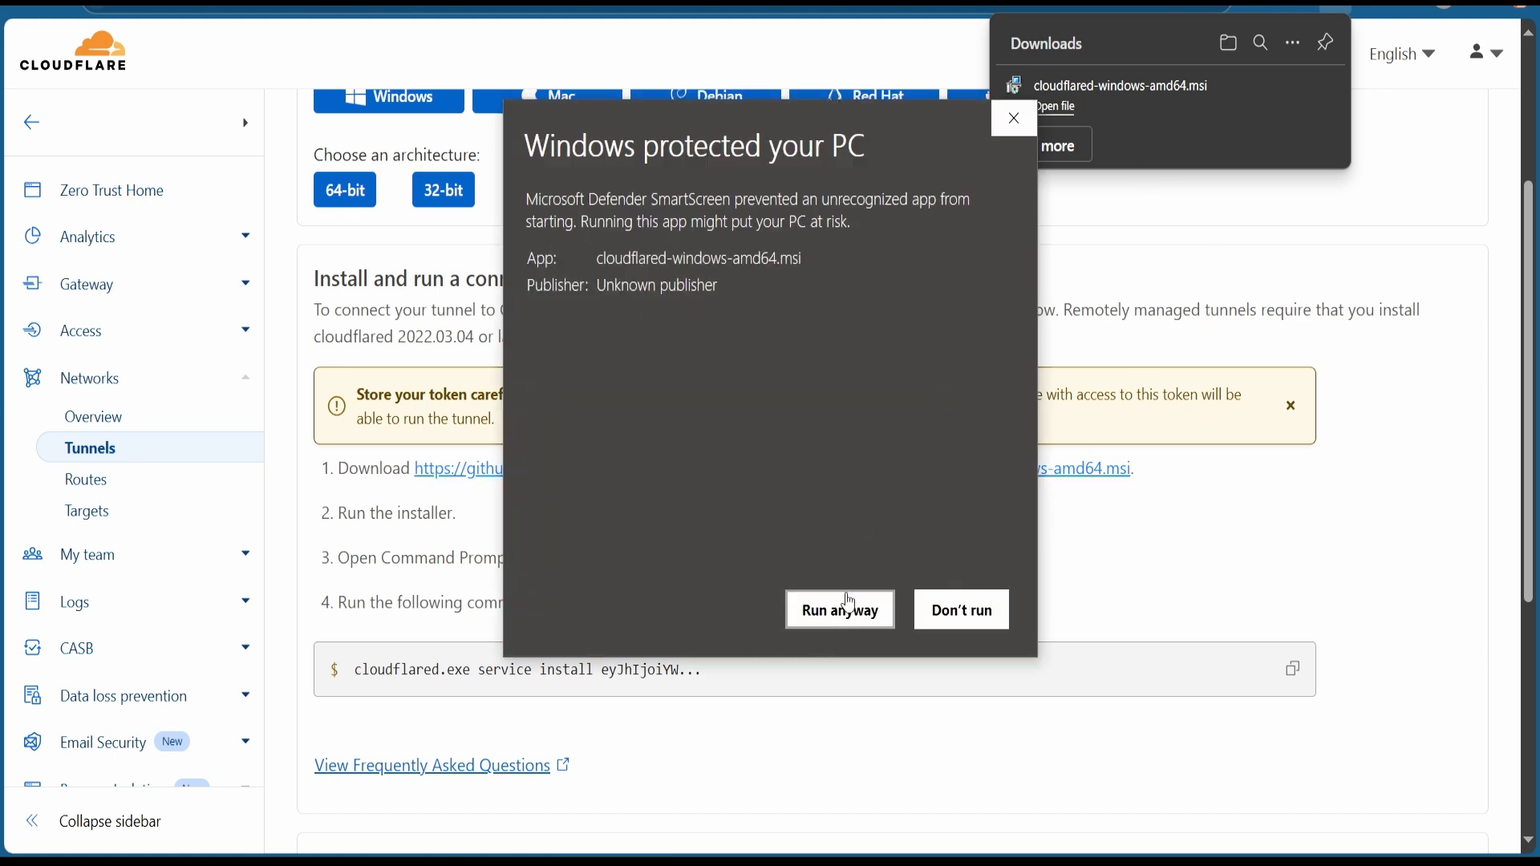
pyautogui.click(839, 609)
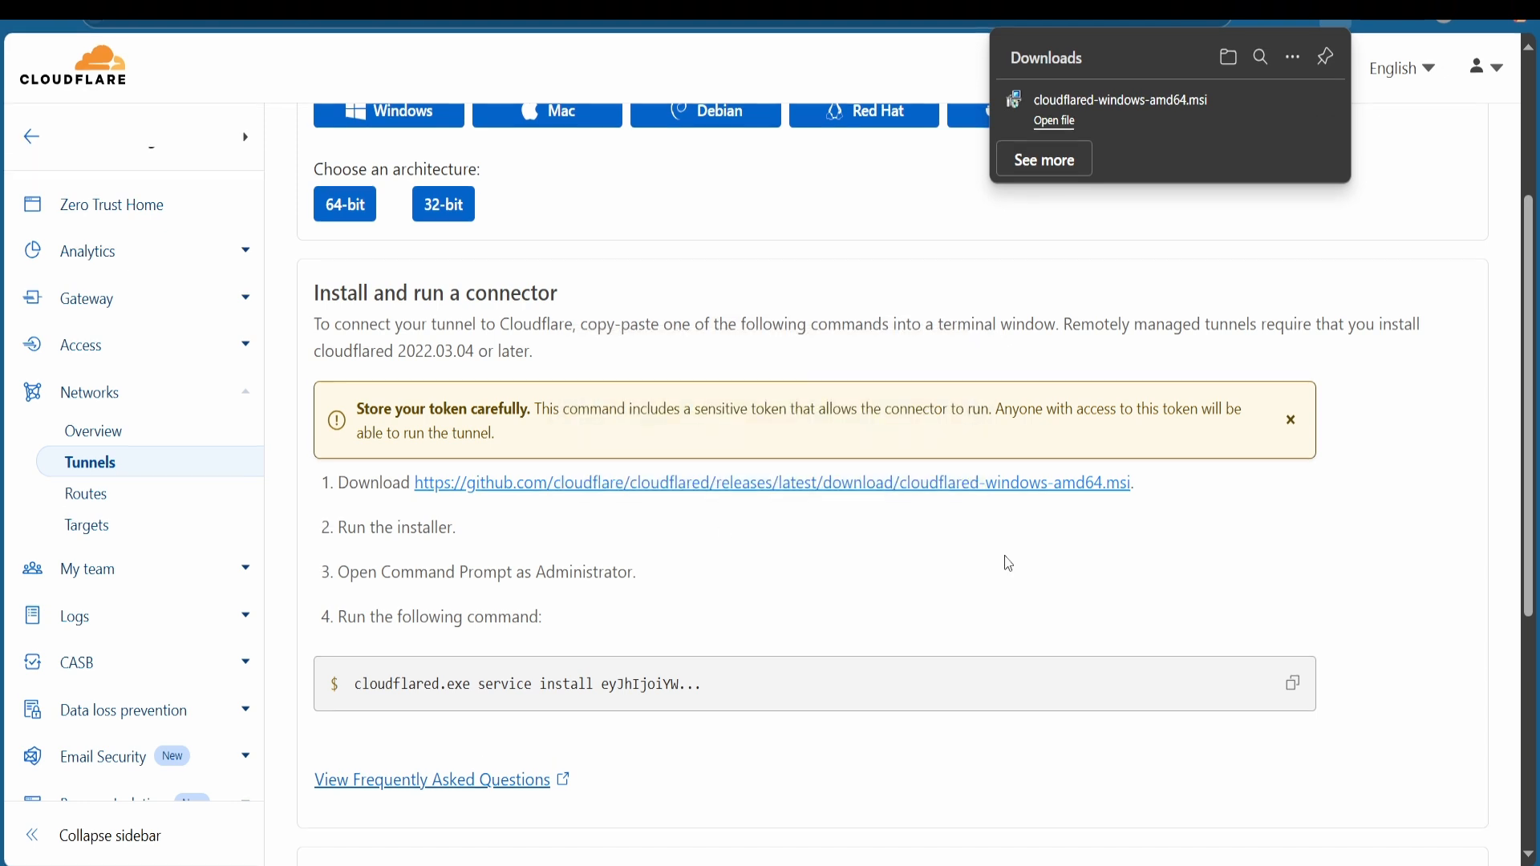
# Step: Run the cloudflared.exe service install command from an administrator Command Prompt
pyautogui.click(1292, 684)
pyautogui.write('cmd')
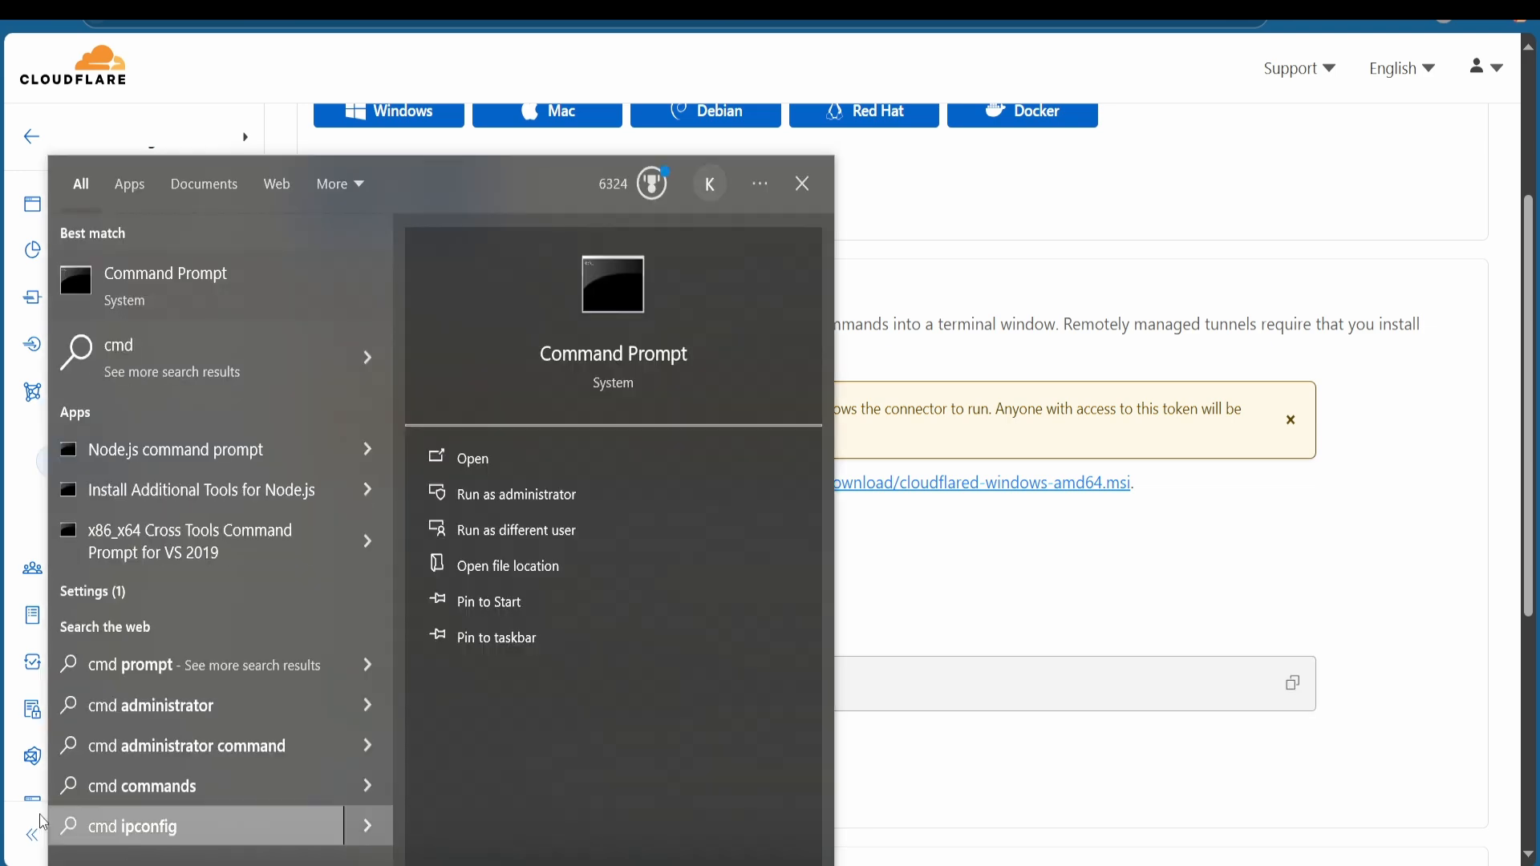
pyautogui.rightClick(166, 284)
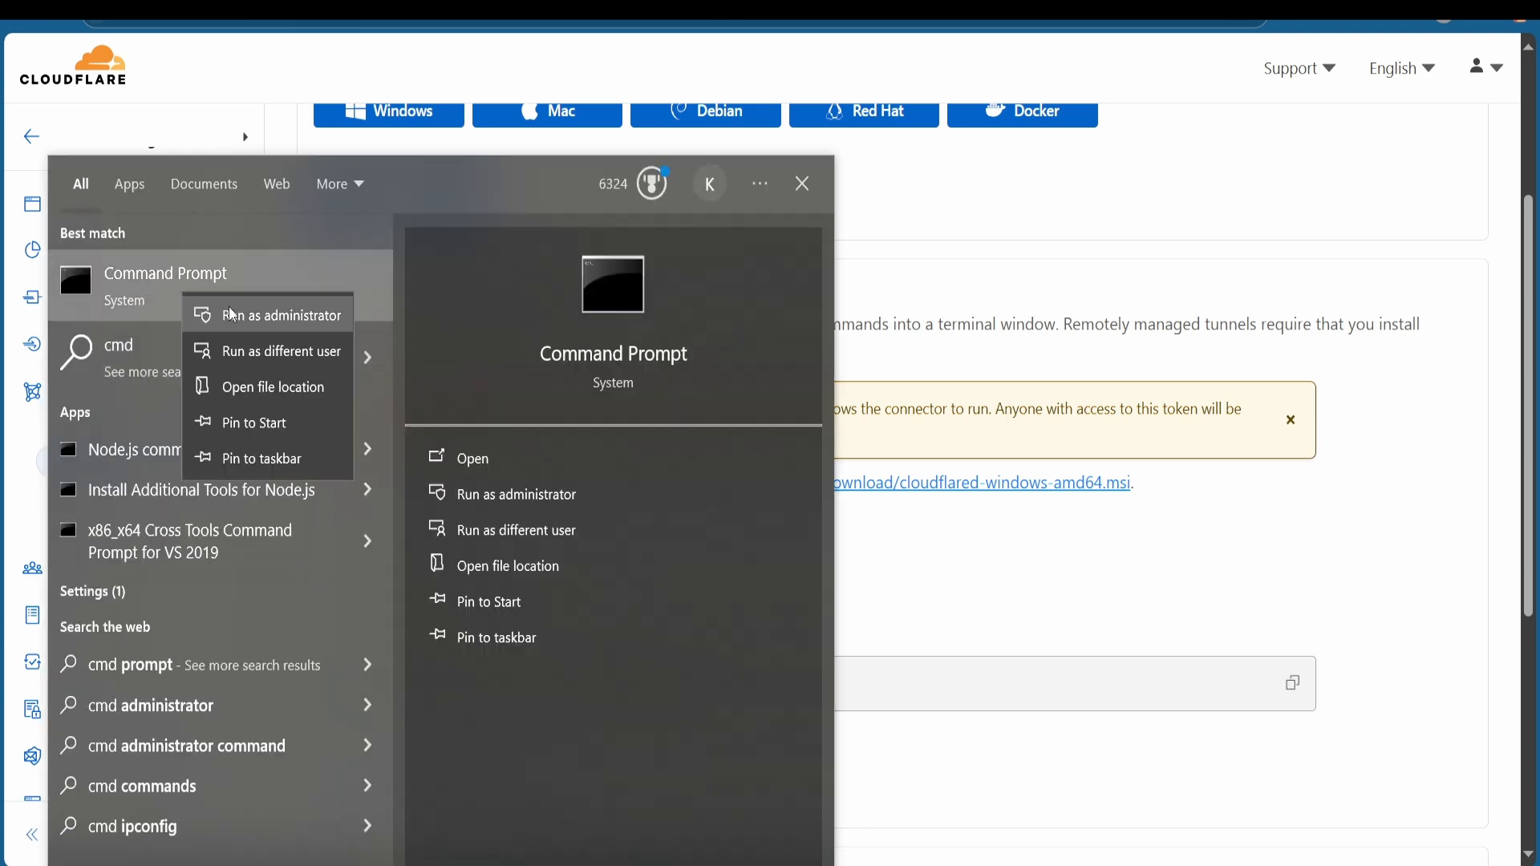
pyautogui.click(281, 314)
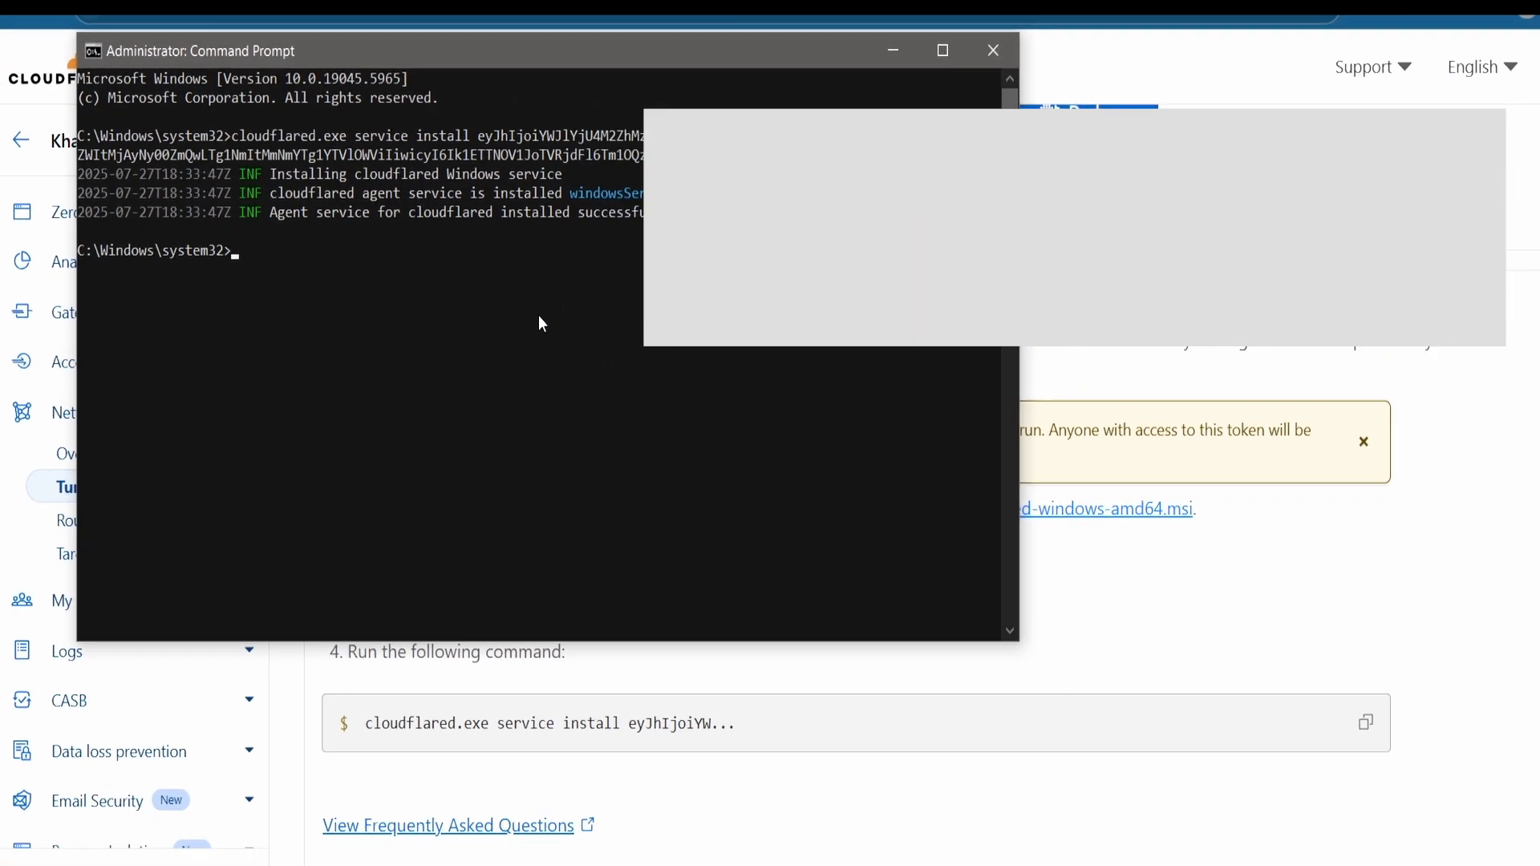
pyautogui.click(993, 50)
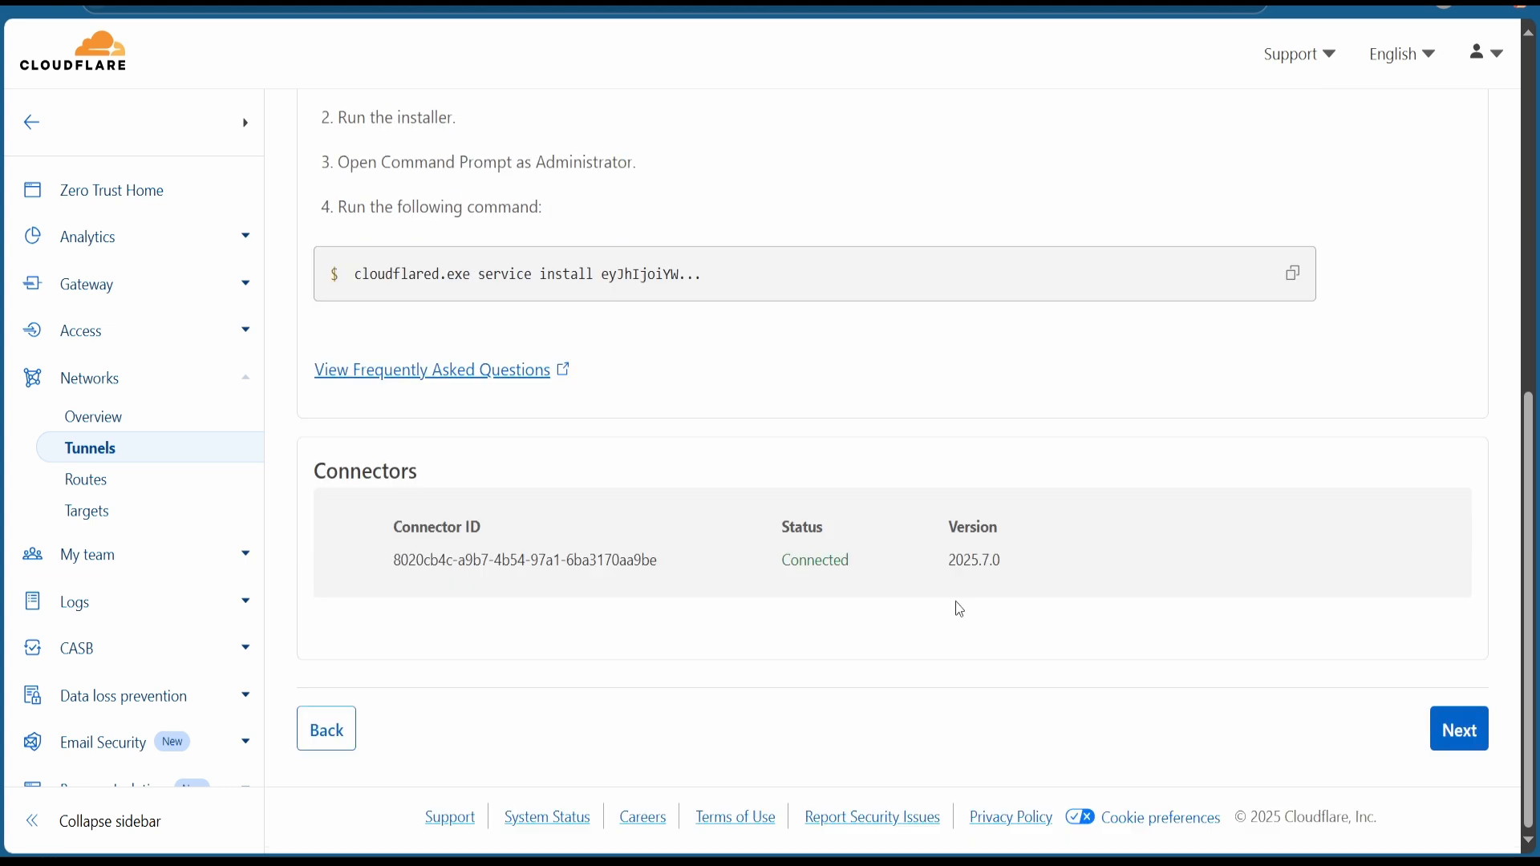
# Step: Enter subdomain n8n on genovaflow.com with HTTP service URL localhost:5678
pyautogui.click(1459, 729)
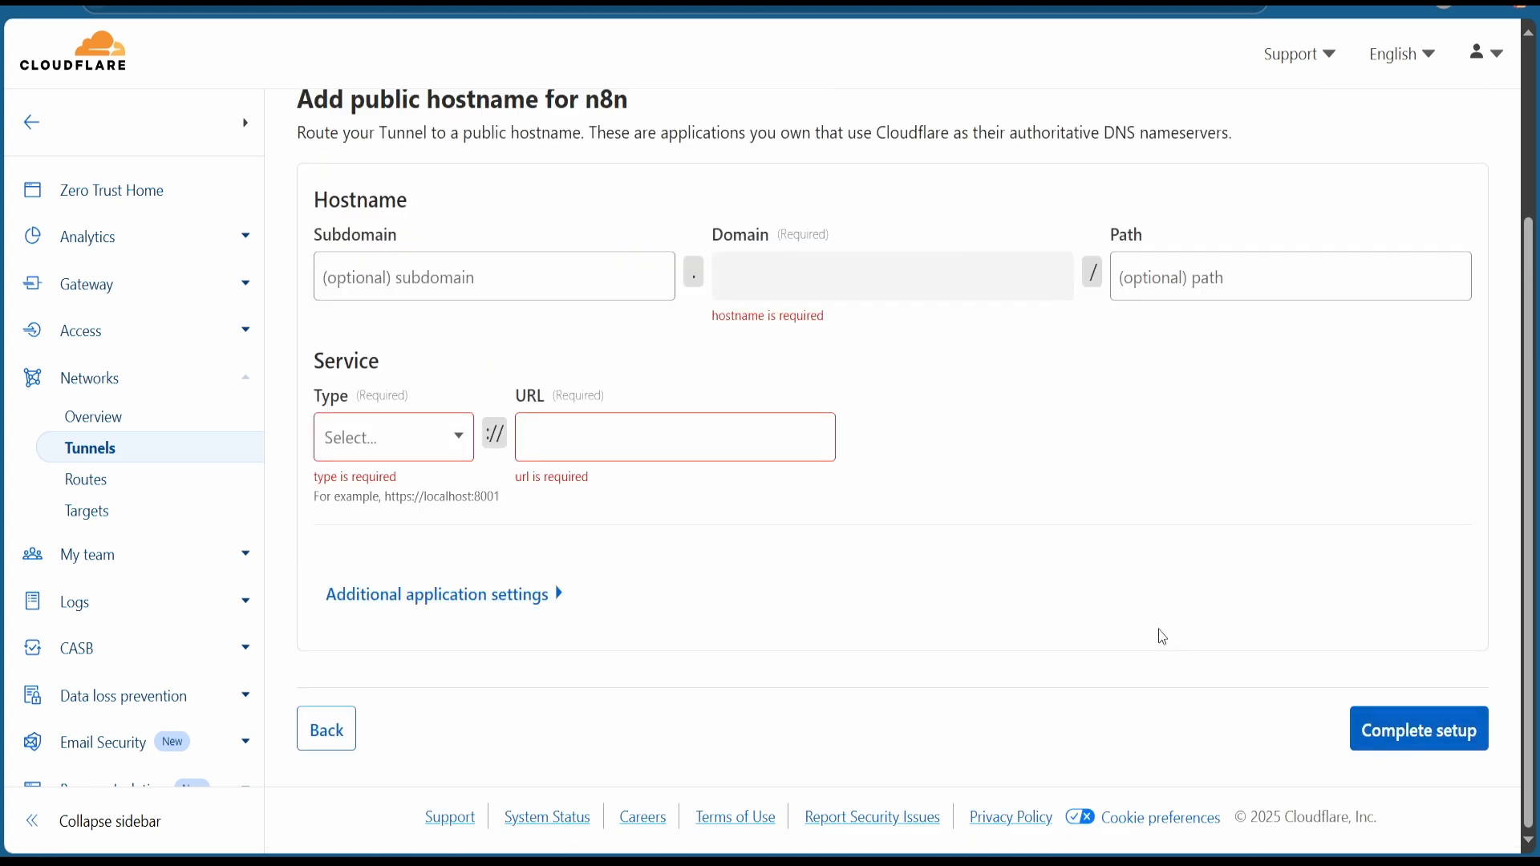
pyautogui.click(889, 276)
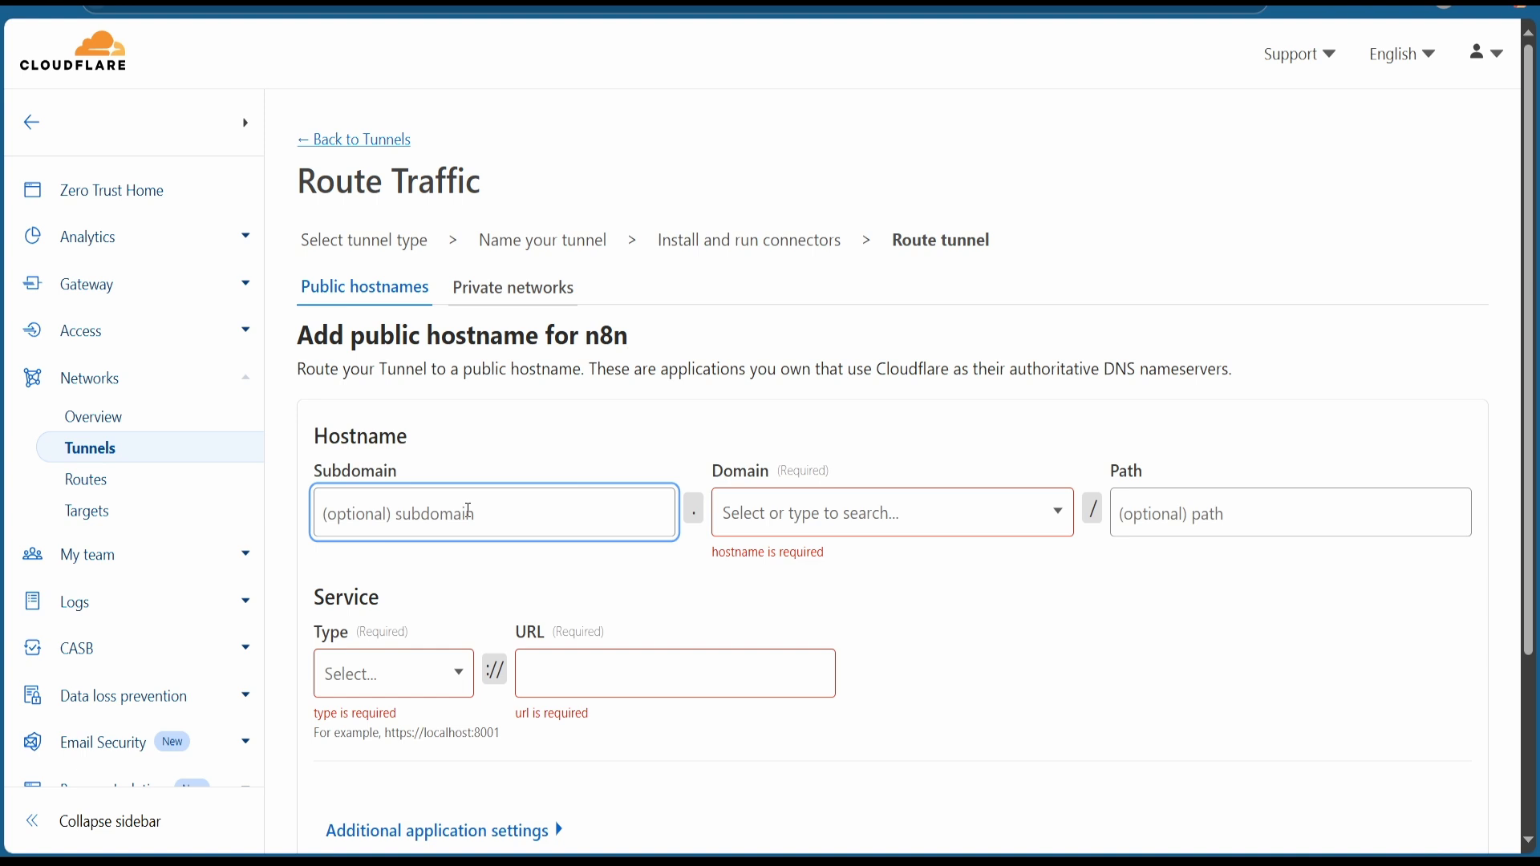
pyautogui.write('n8n')
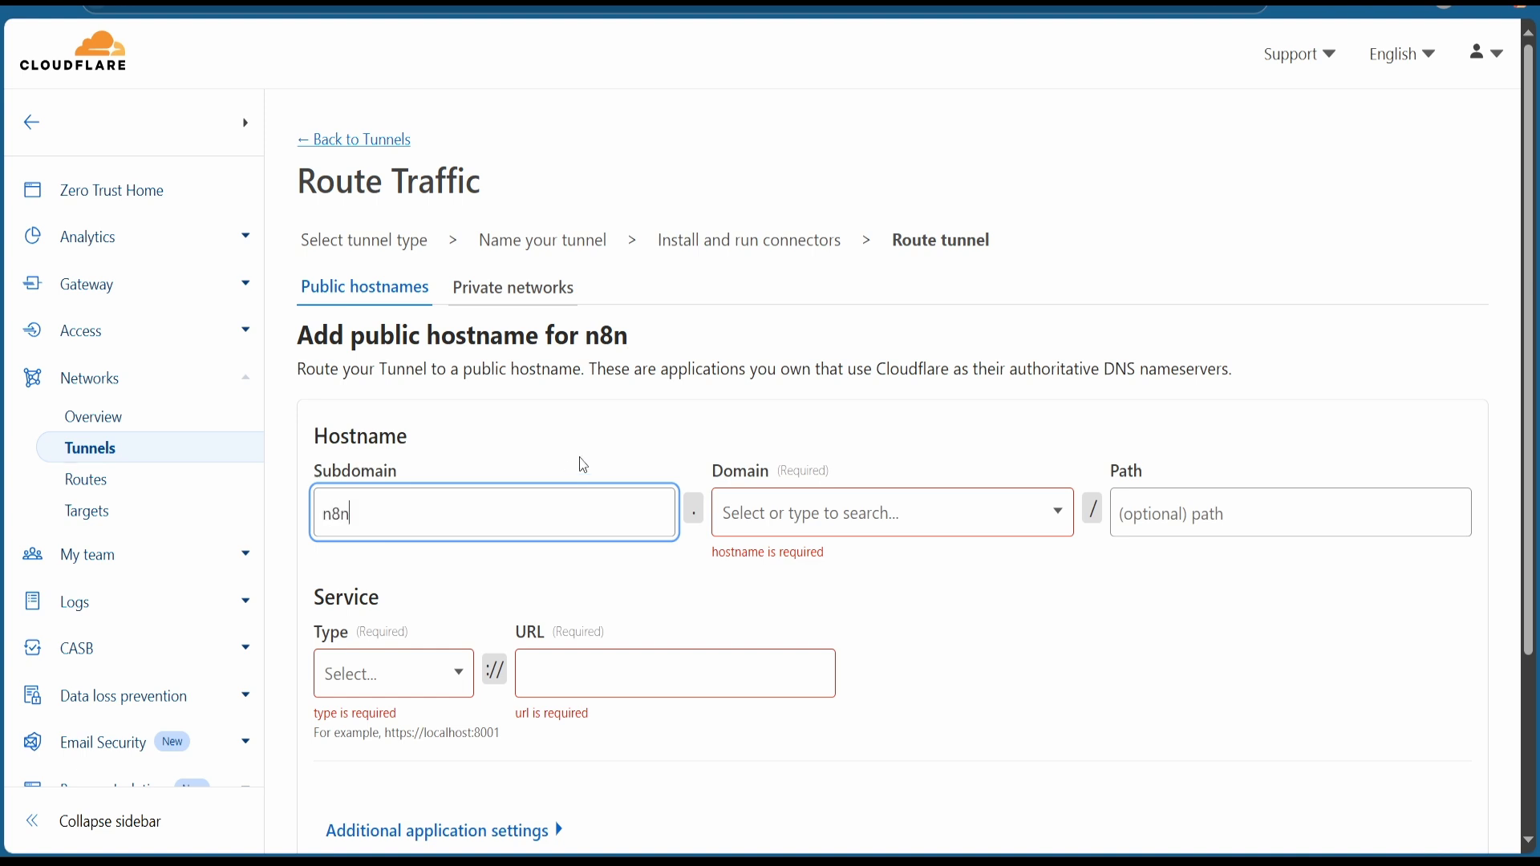
pyautogui.click(888, 512)
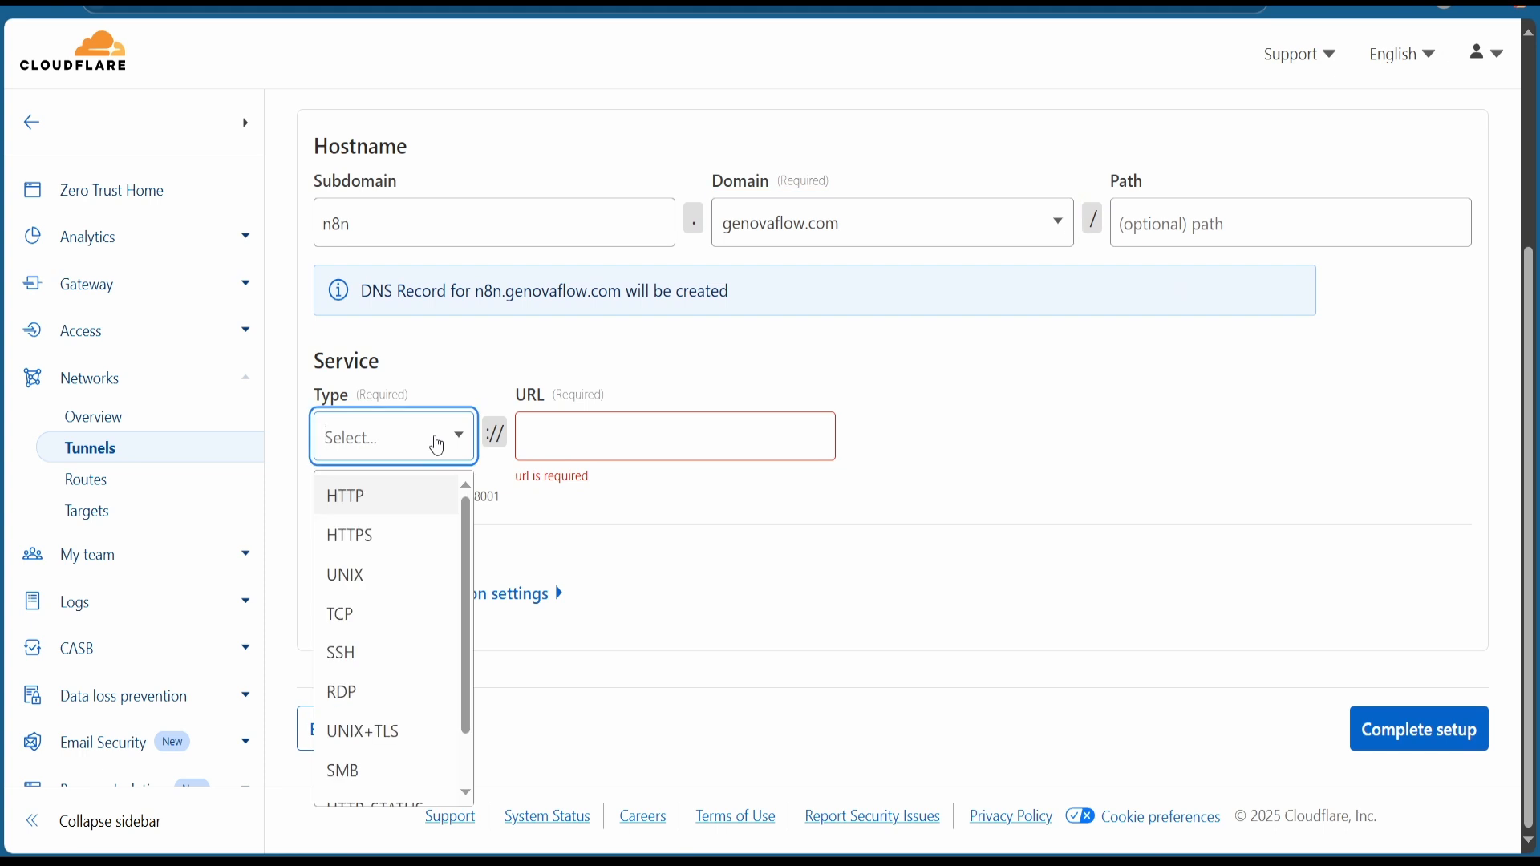
pyautogui.click(344, 495)
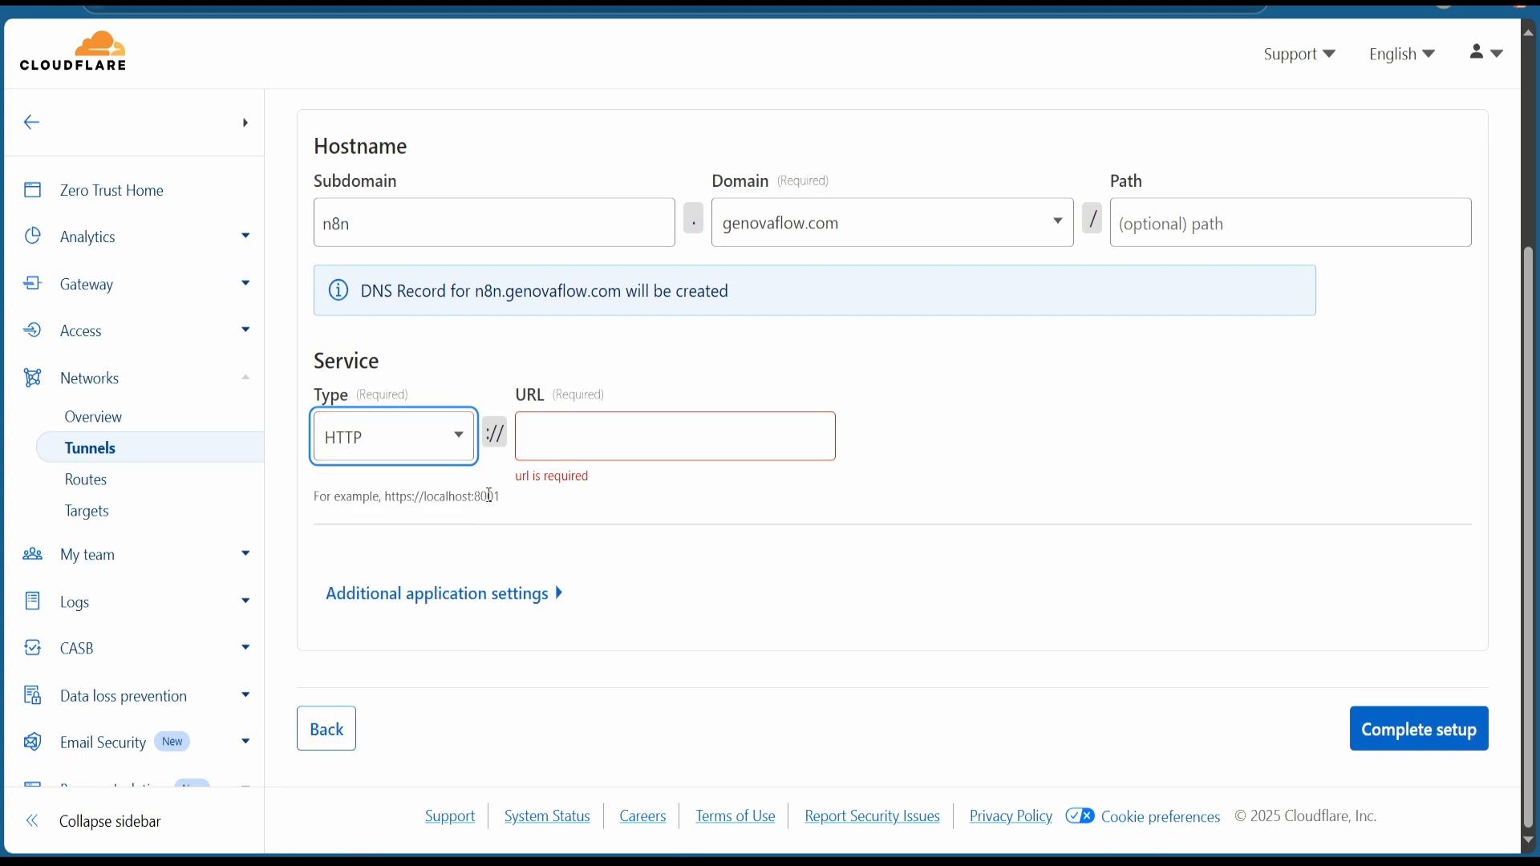
pyautogui.write('localhost:5678/home/workflows')
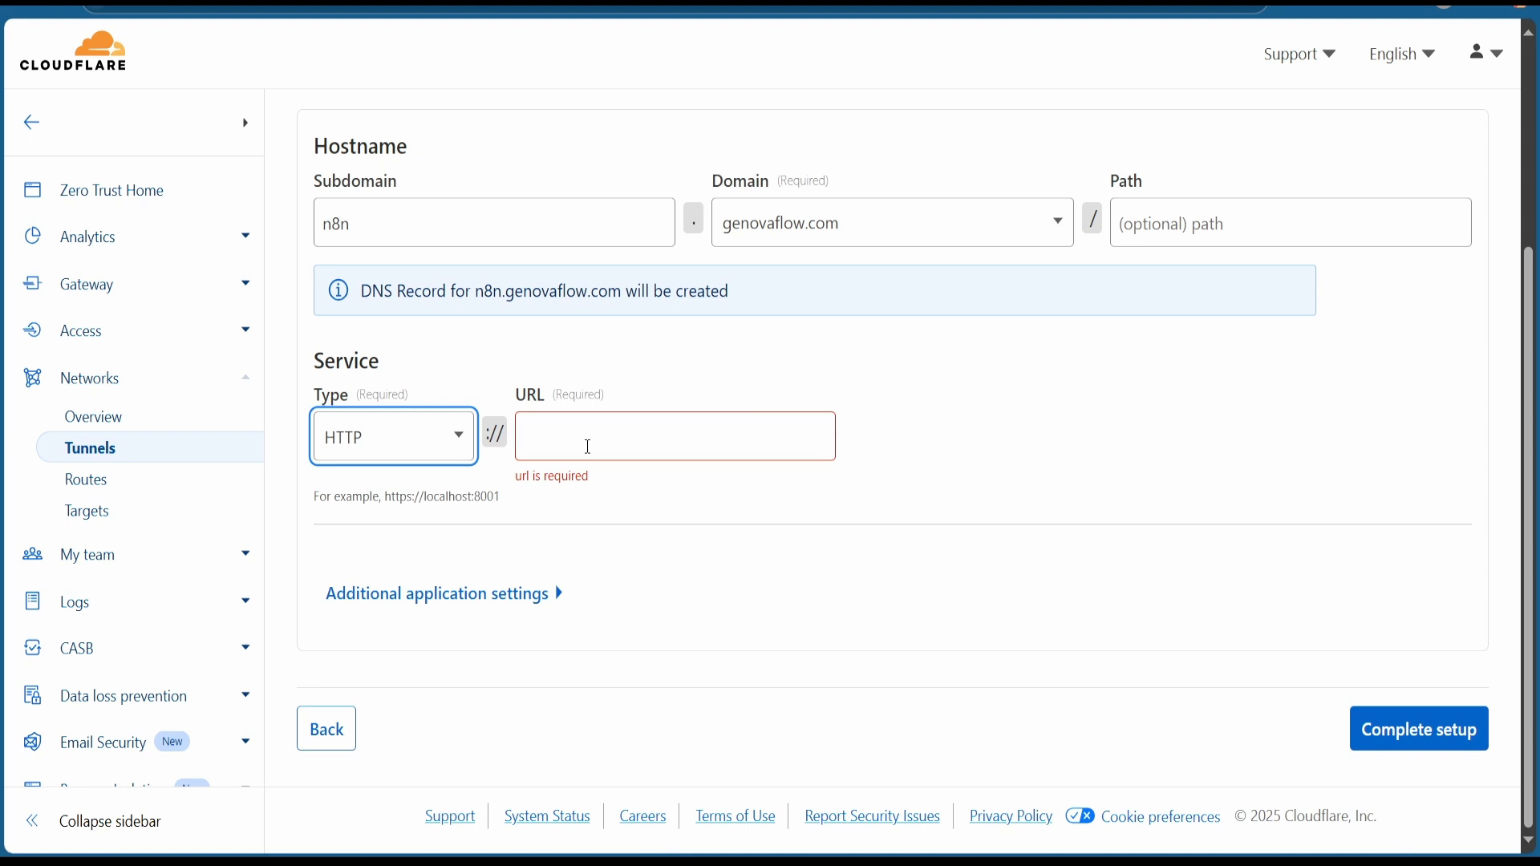
pyautogui.write('localhost:5678')
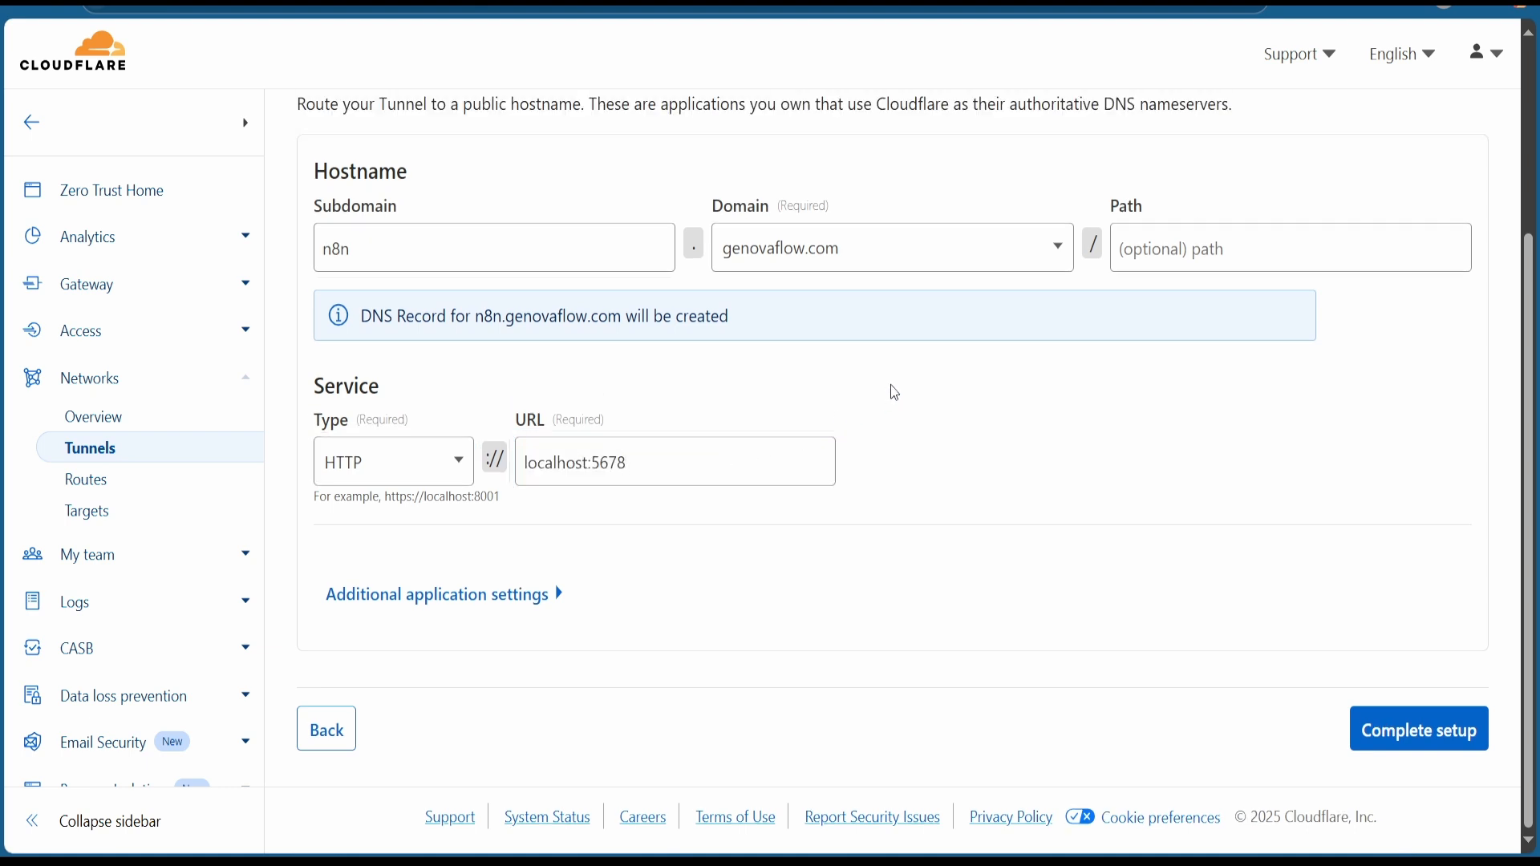
# Step: Complete the tunnel setup and sign in to n8n with email and password
pyautogui.click(1417, 730)
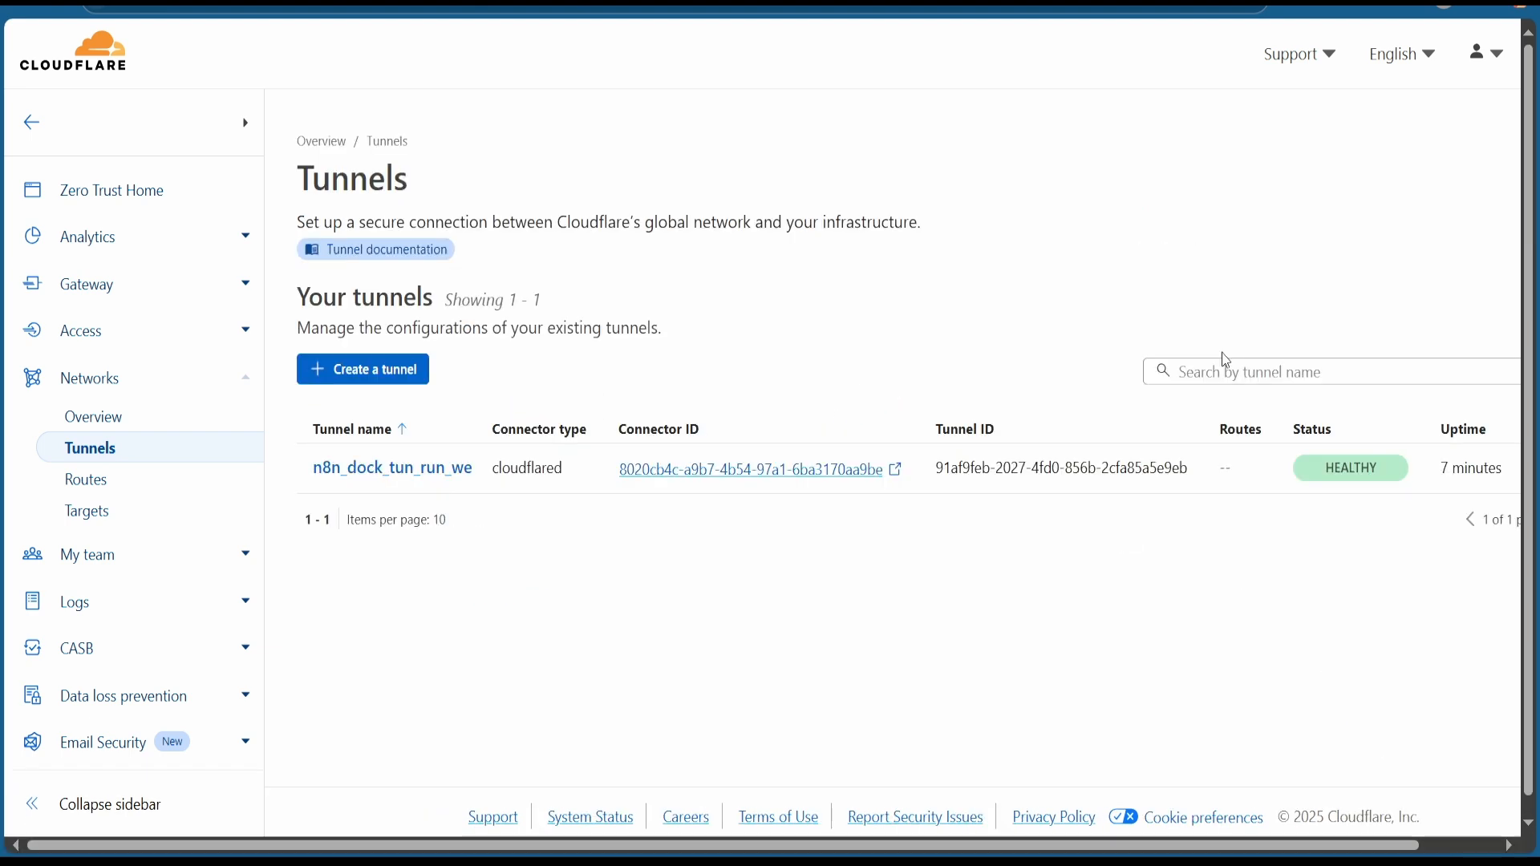
pyautogui.moveTo(1343, 190)
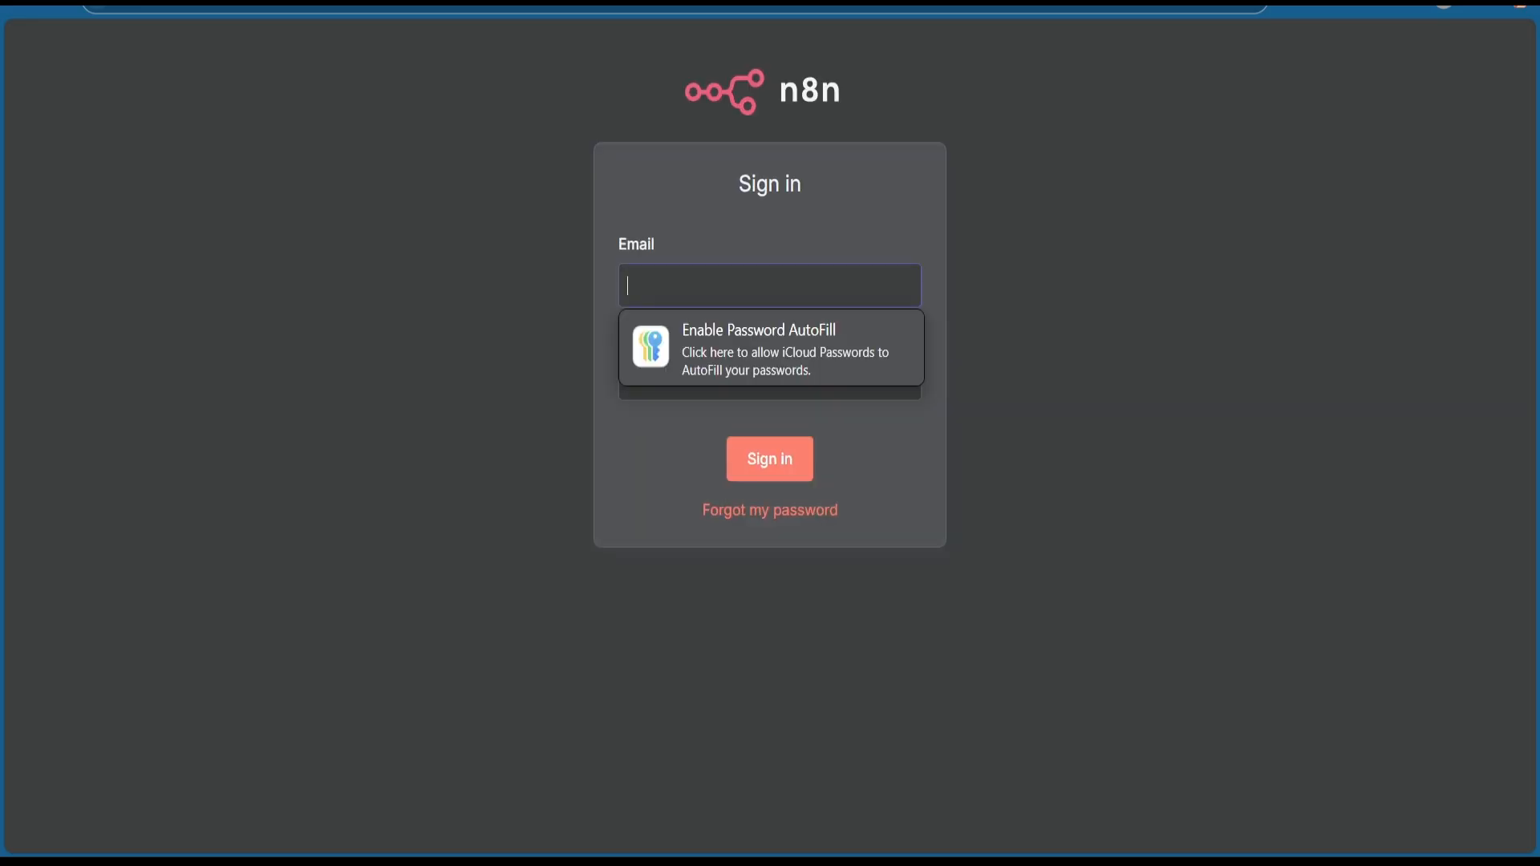
pyautogui.click(770, 458)
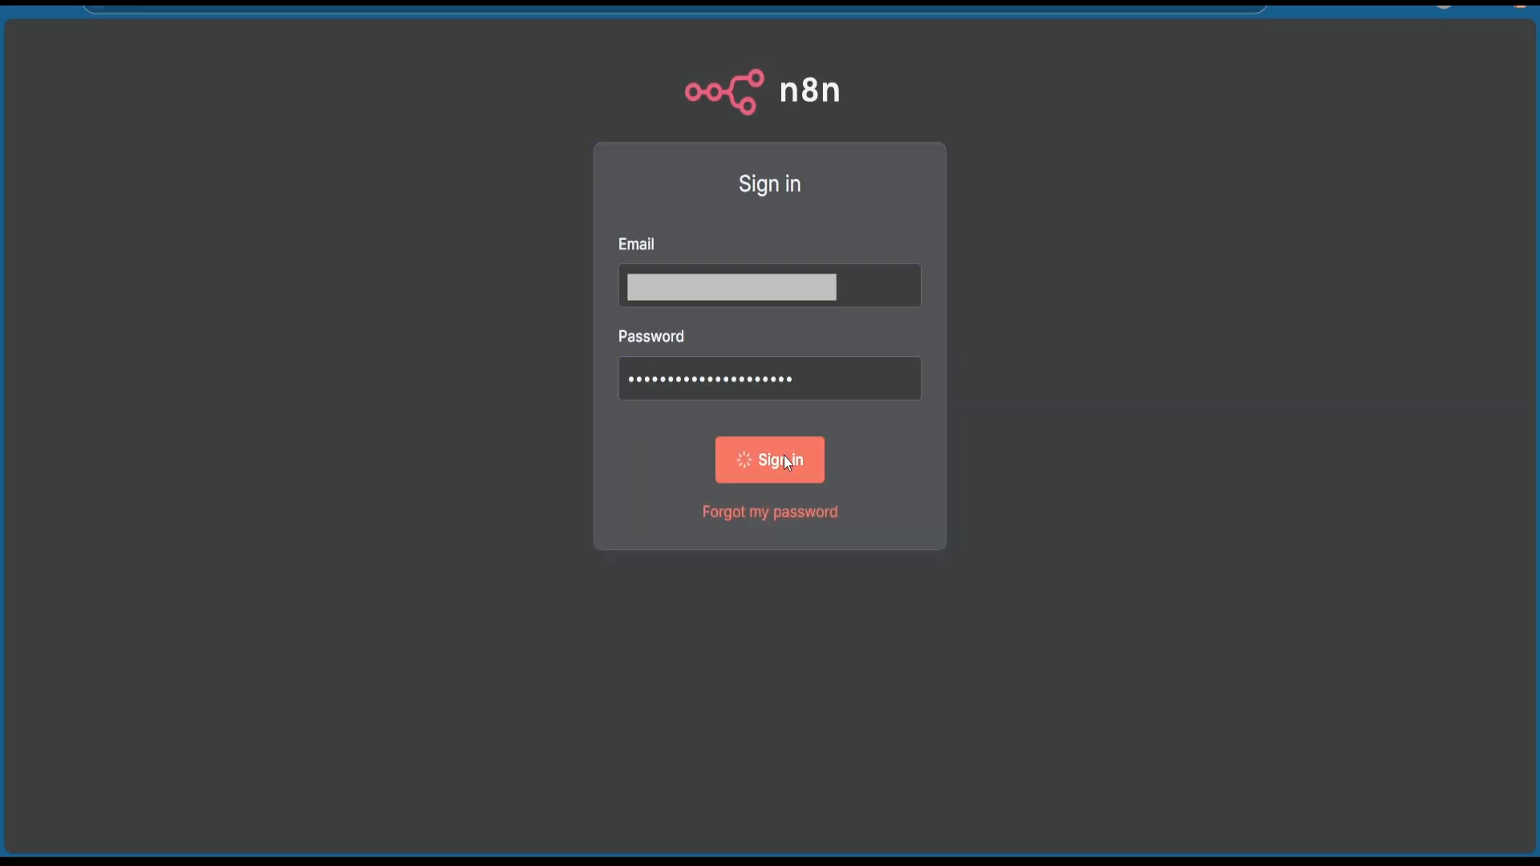
pyautogui.click(770, 459)
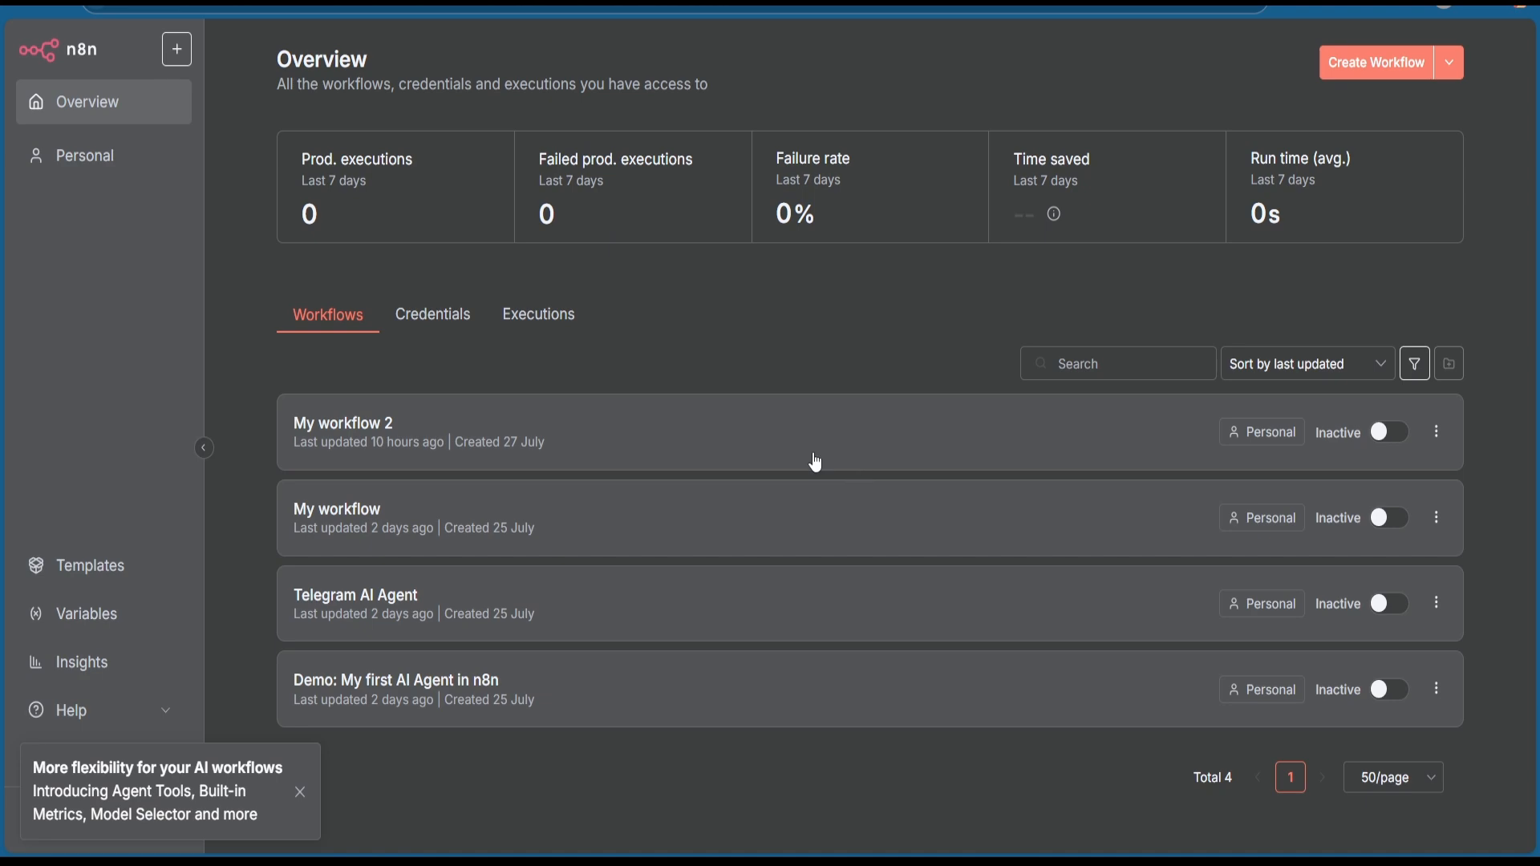
# Step: Add a Webhook node via the 'webh' search and copy its localhost test URL
pyautogui.click(1377, 62)
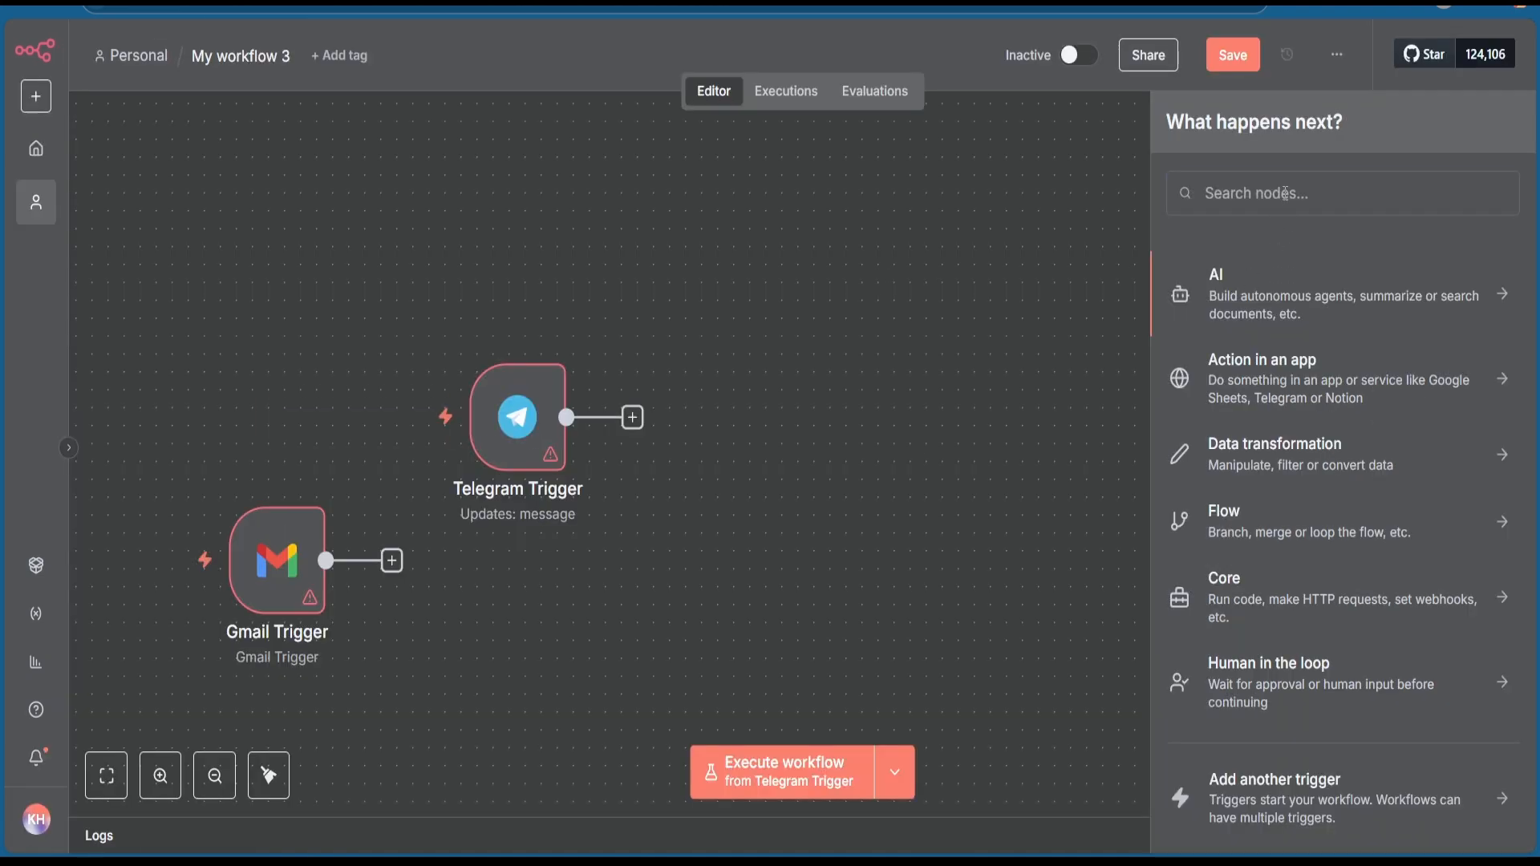
pyautogui.write('webh')
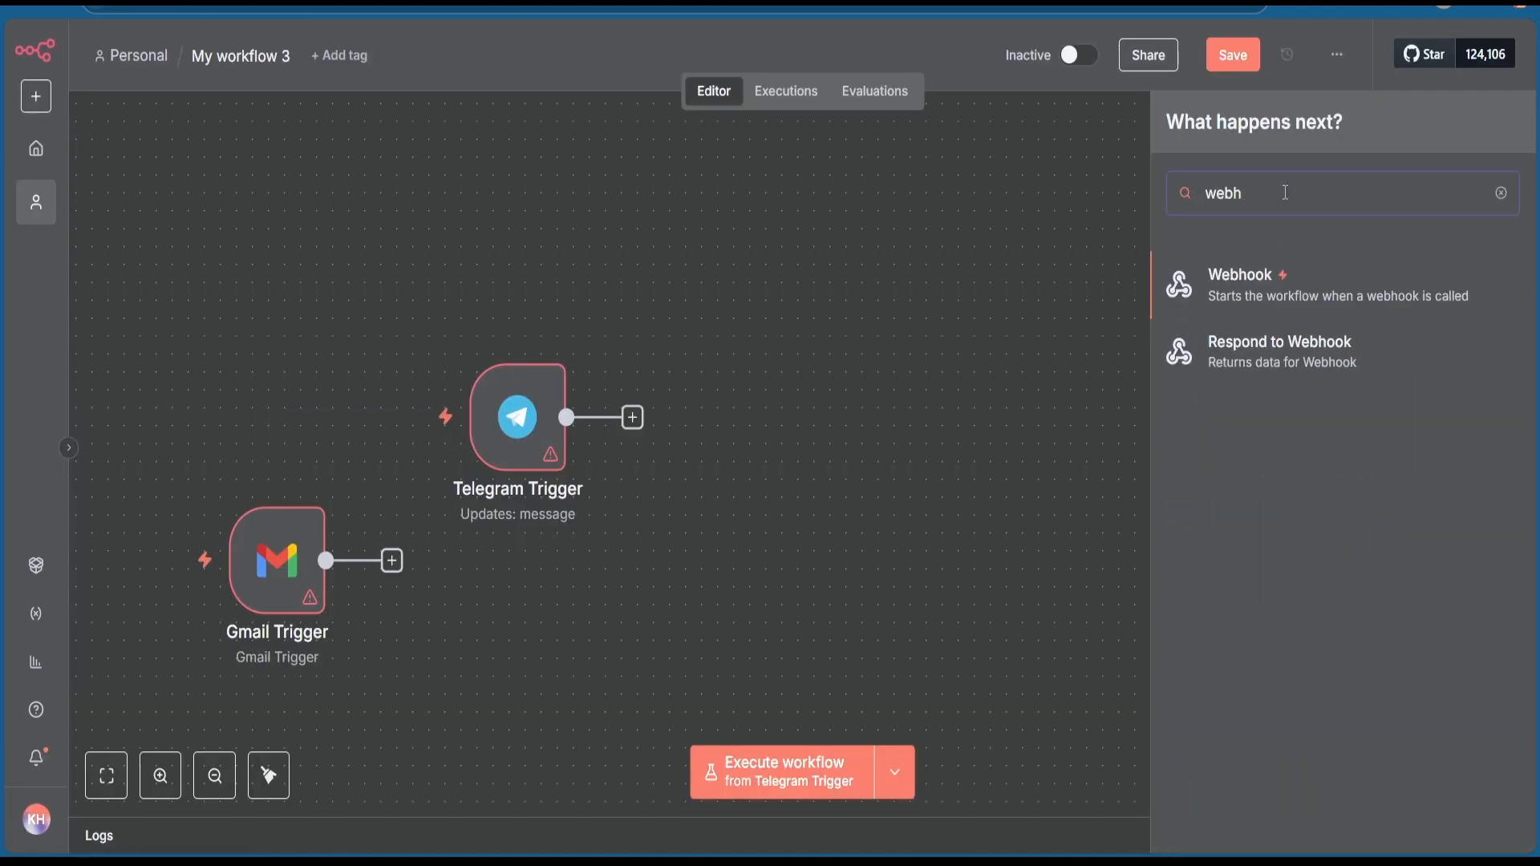
pyautogui.click(1241, 285)
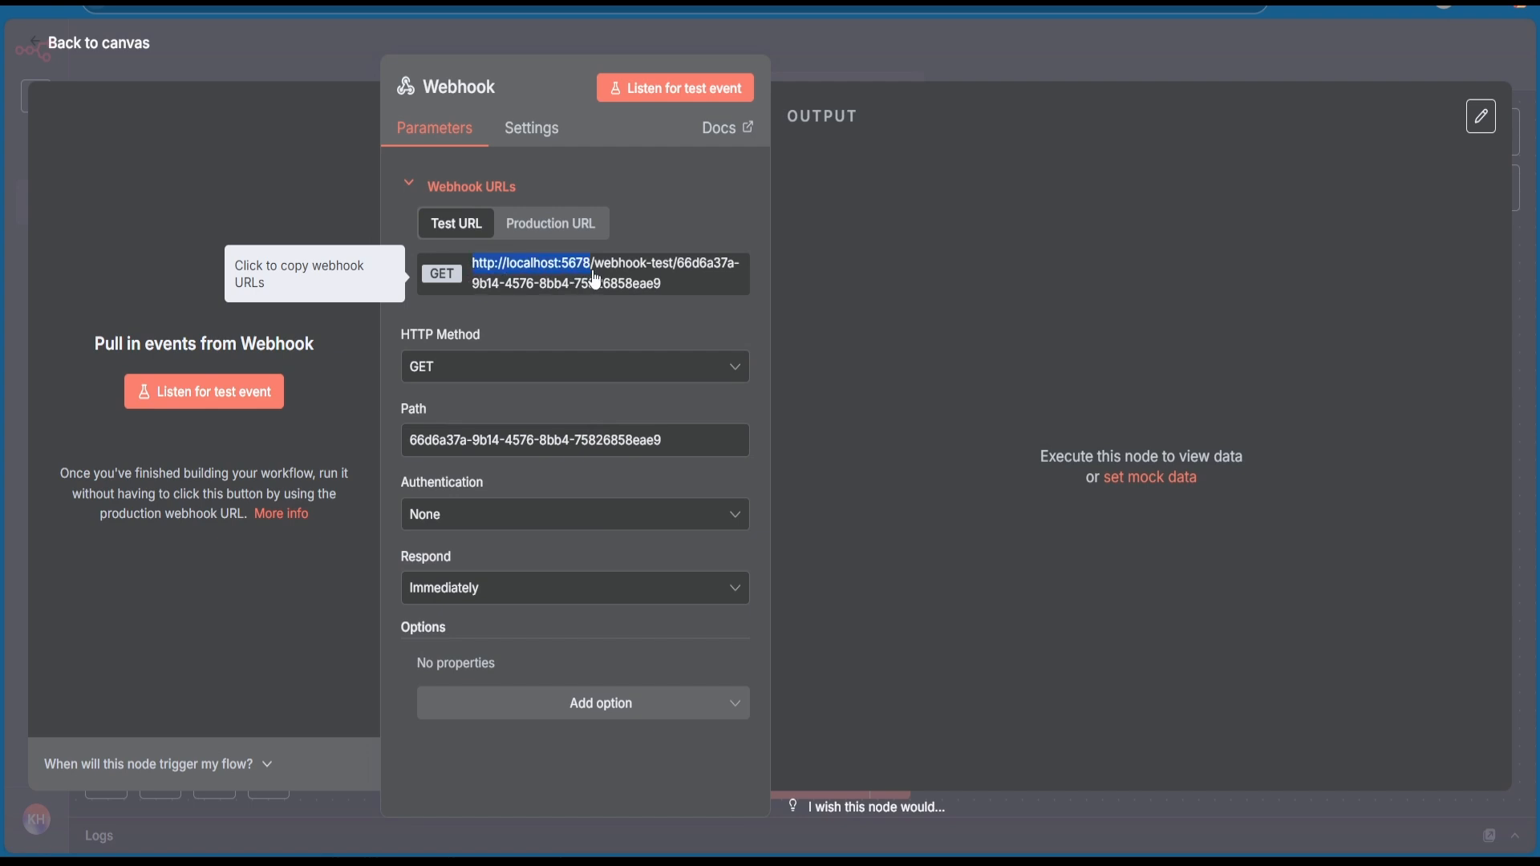
pyautogui.click(583, 272)
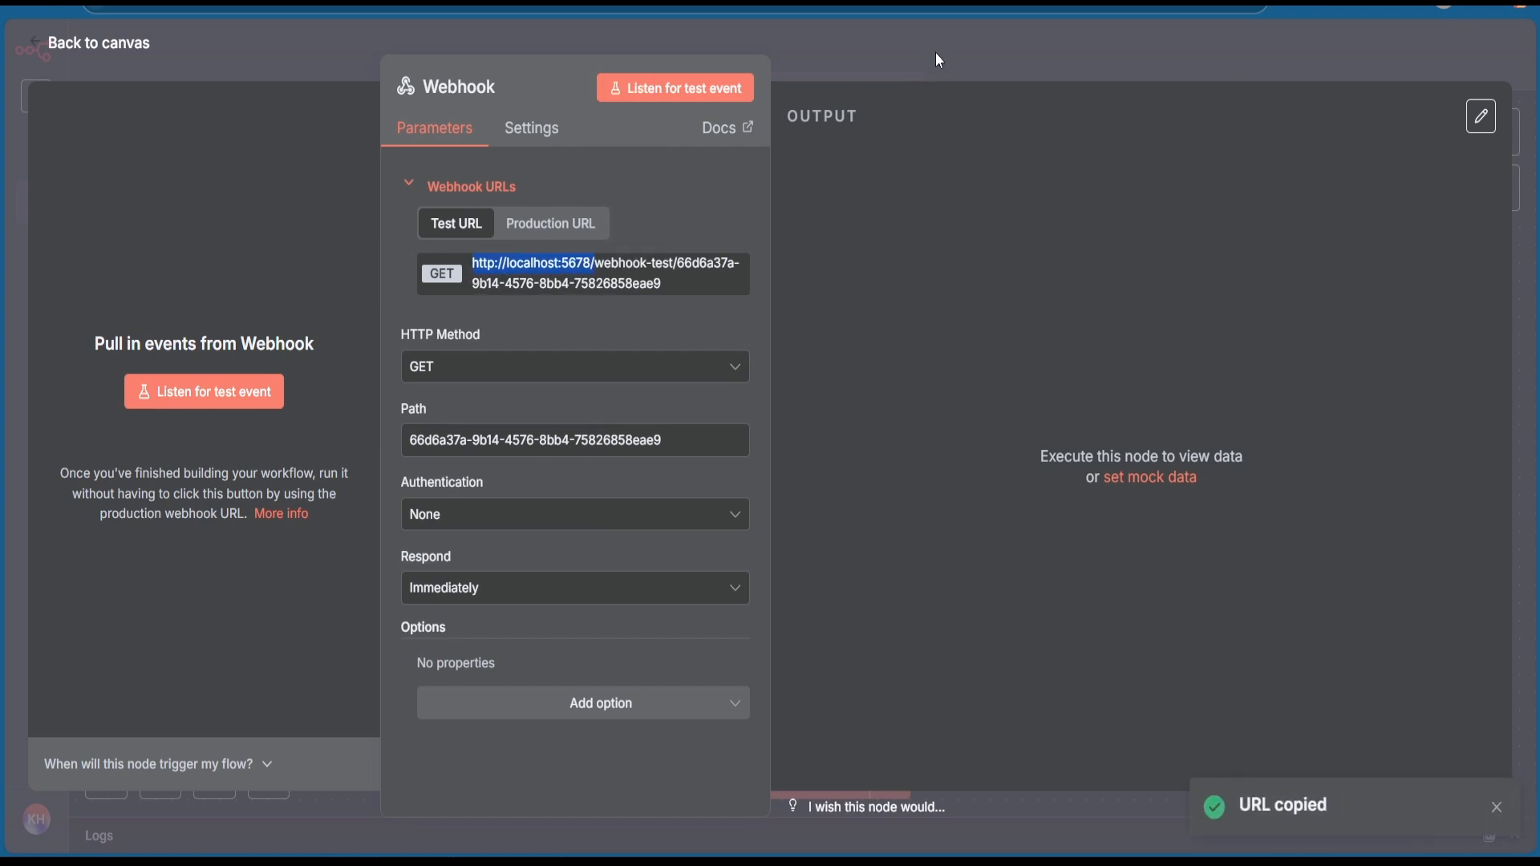
pyautogui.click(98, 43)
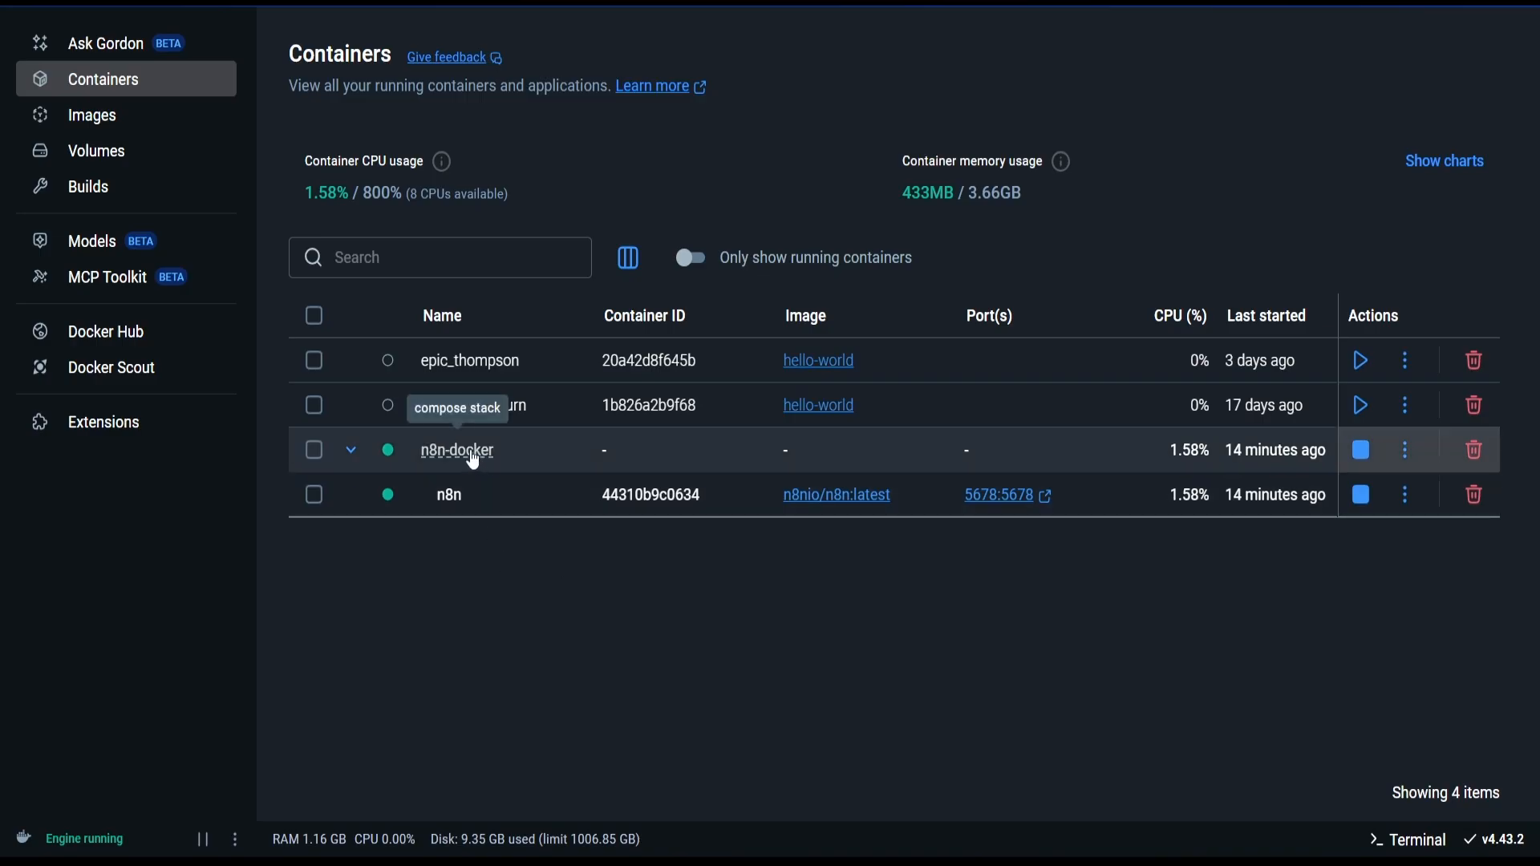
# Step: Open the n8n-docker stack in Docker Desktop and view its docker-compose.yml configuration
pyautogui.click(457, 450)
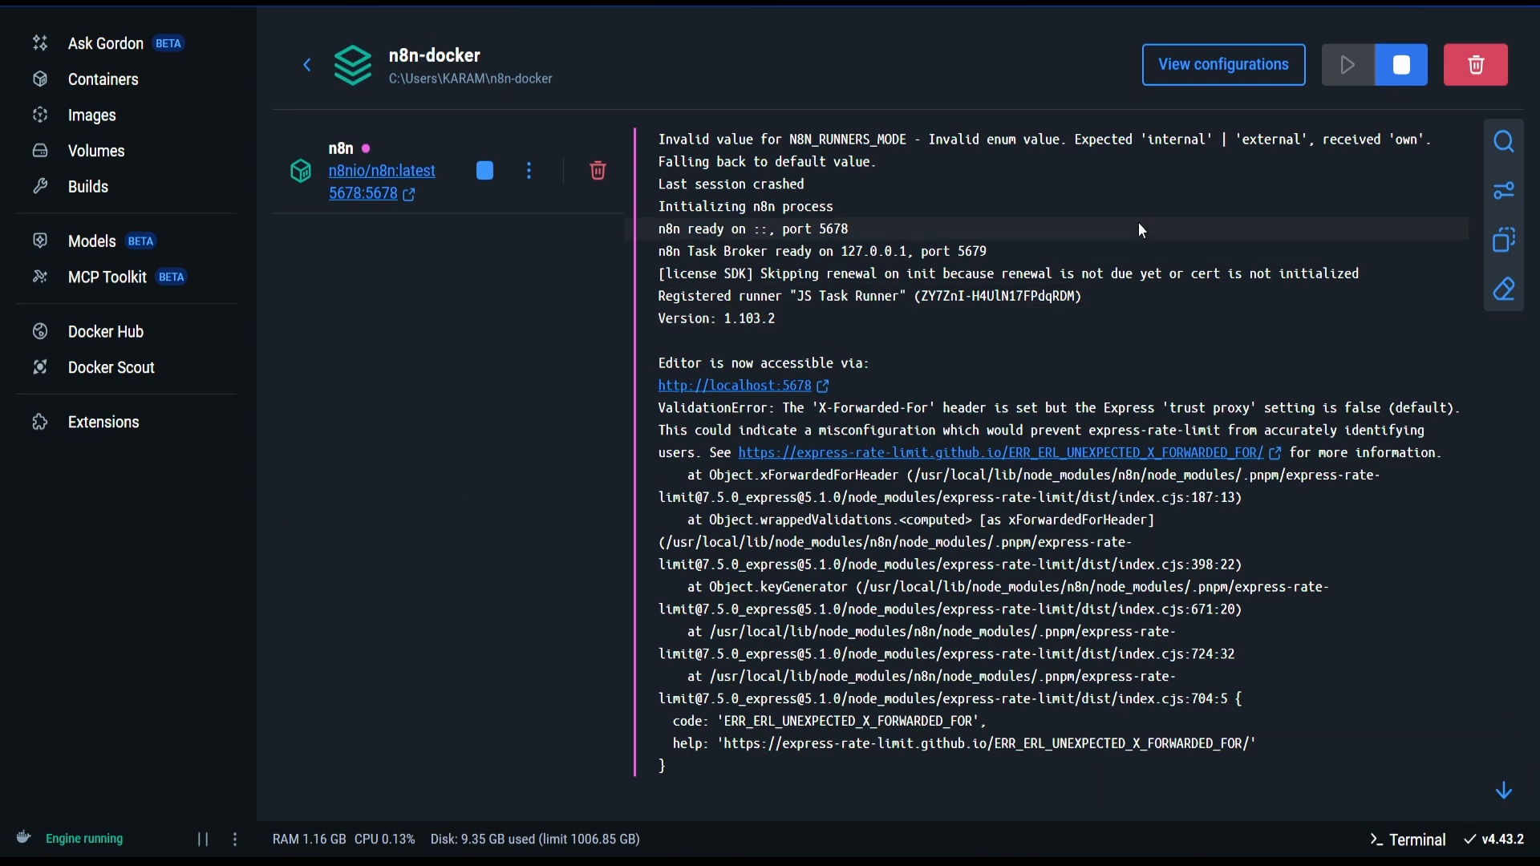
pyautogui.click(1222, 65)
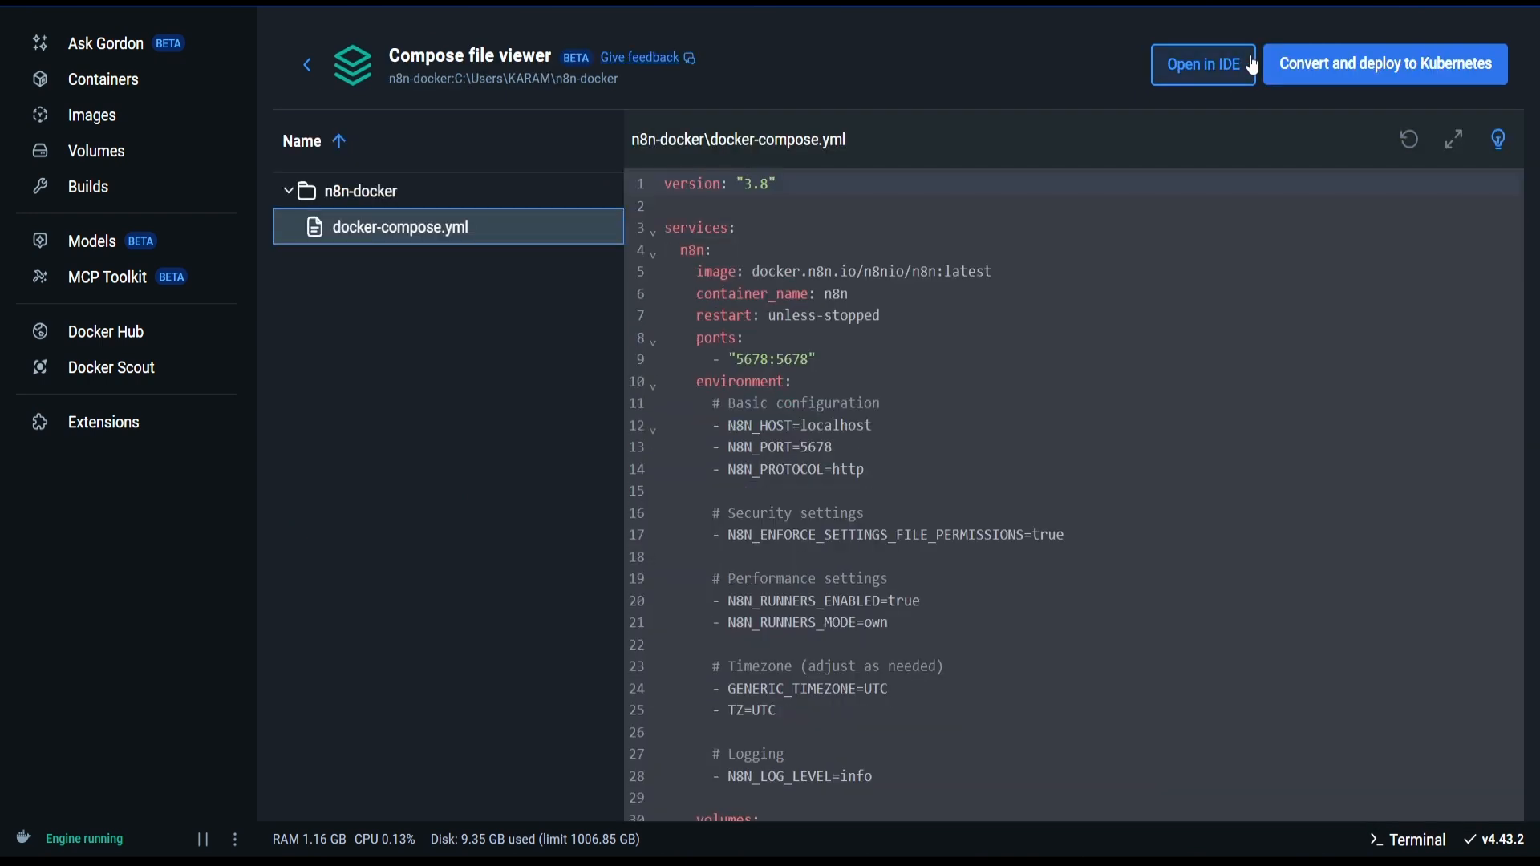
pyautogui.moveTo(426, 102)
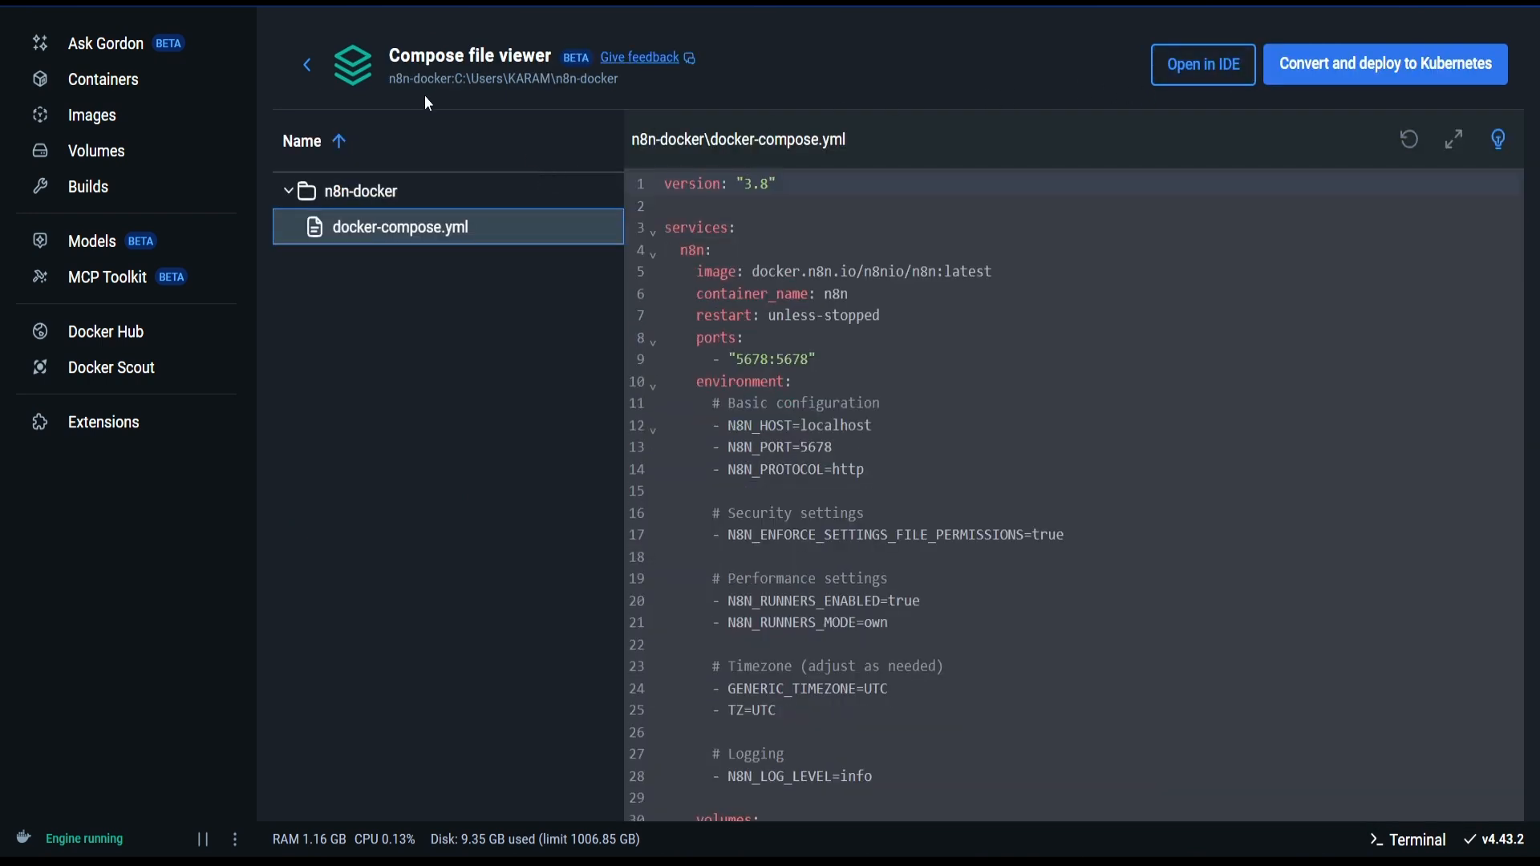
pyautogui.scroll(-3)
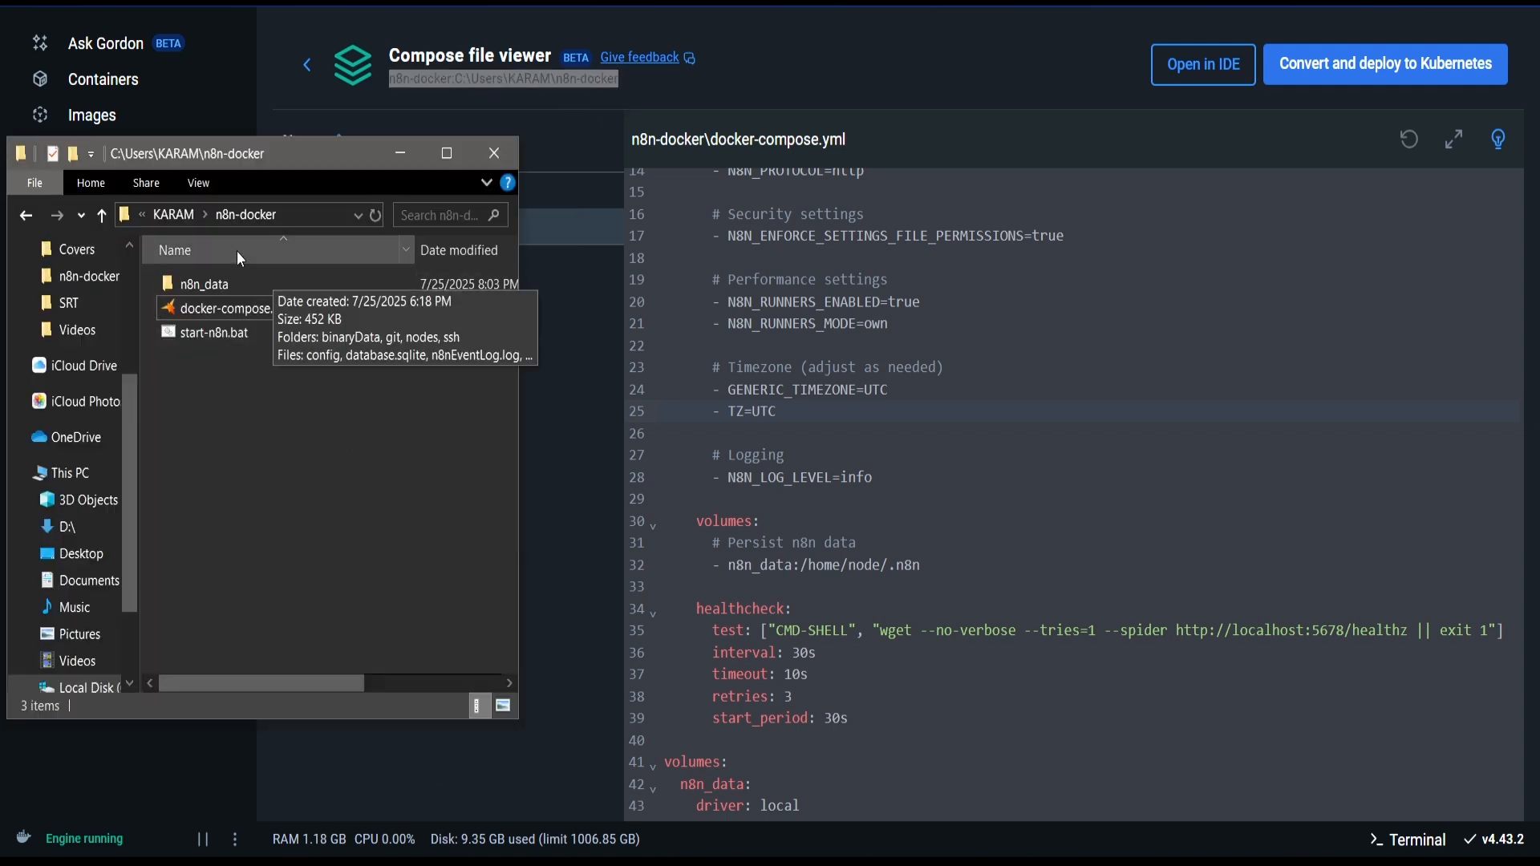
pyautogui.moveTo(245, 214)
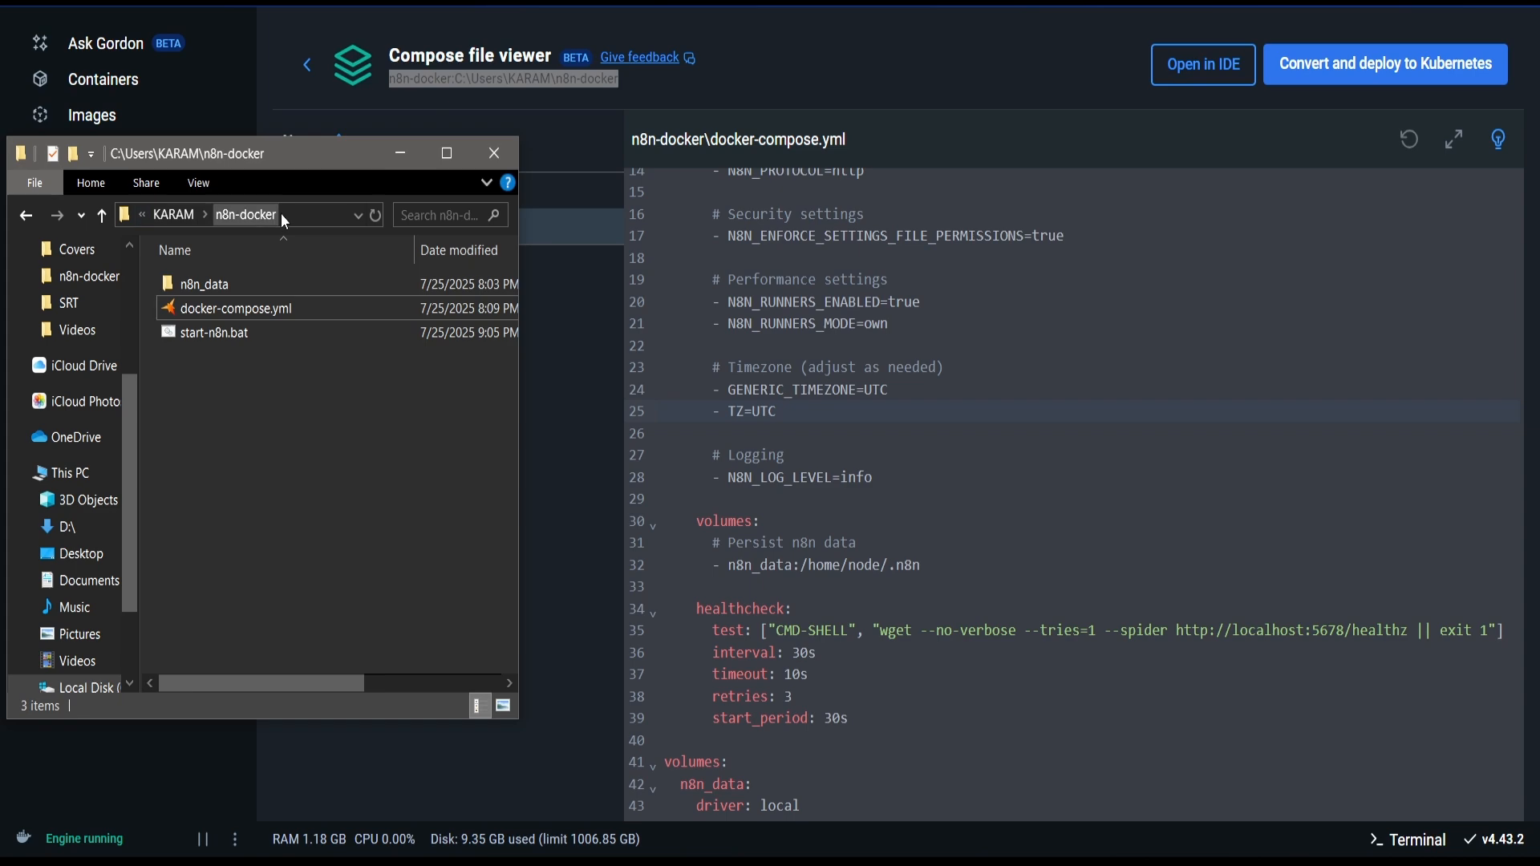
# Step: Open docker-compose.yml from the n8n-docker folder with Notepad
pyautogui.click(236, 307)
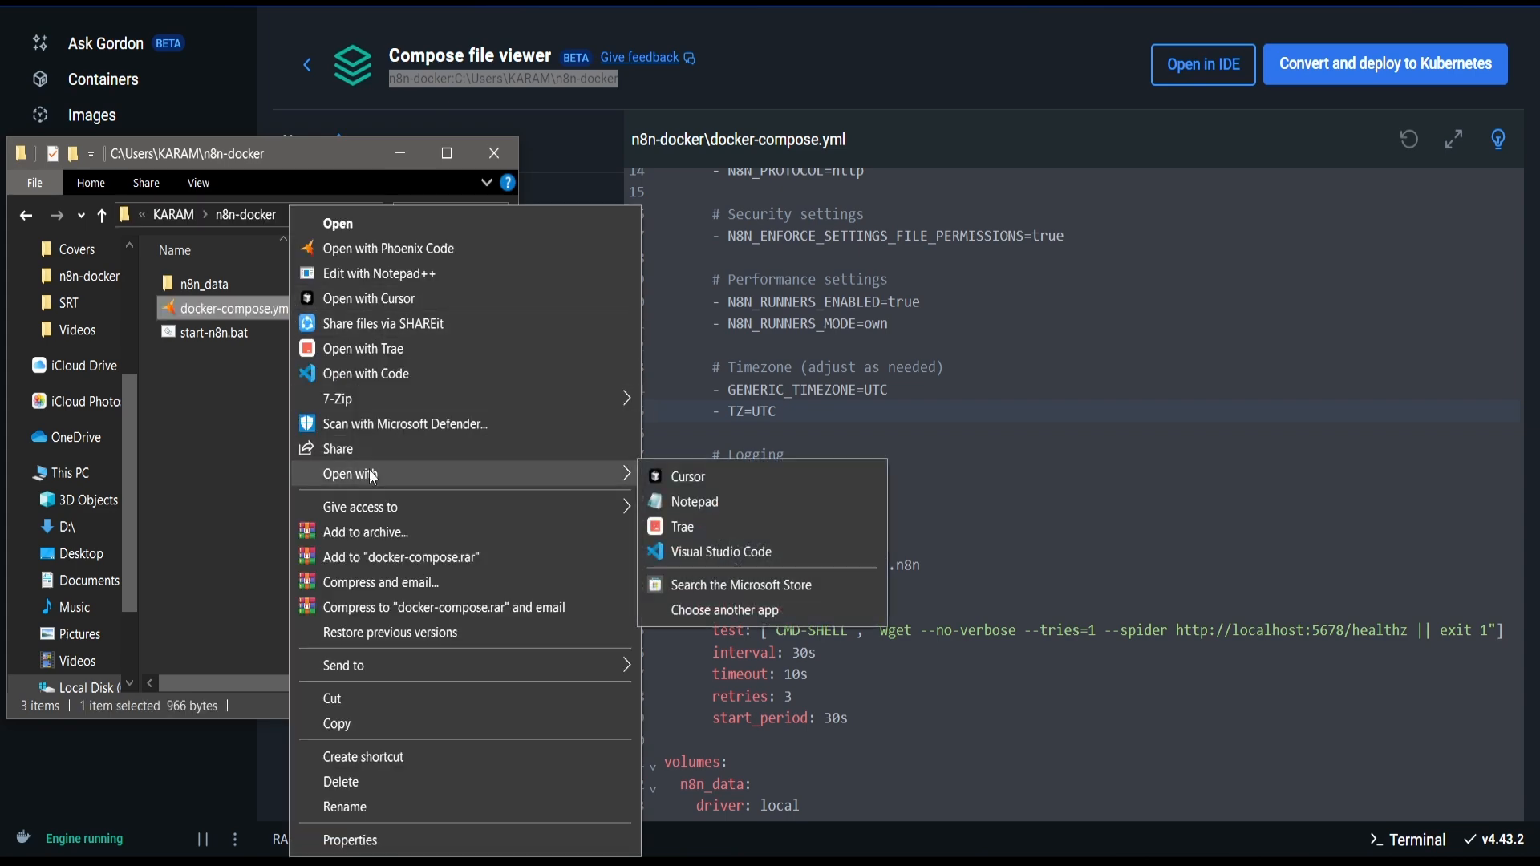
pyautogui.click(695, 501)
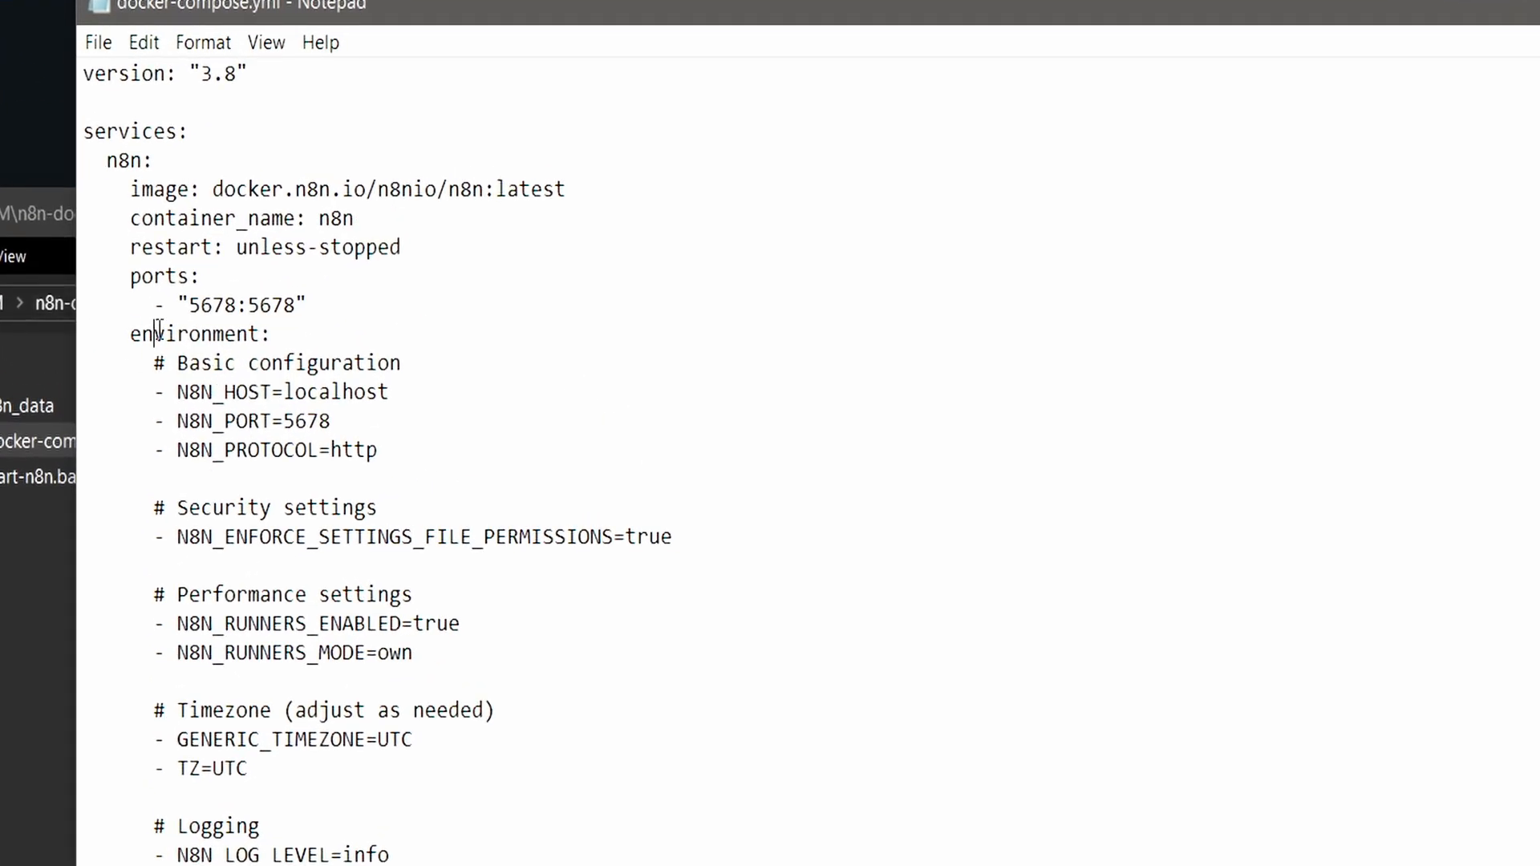
# Step: Search docker-compose.yml for 'environment' and close the Find dialog
pyautogui.press('Ctrl+f')
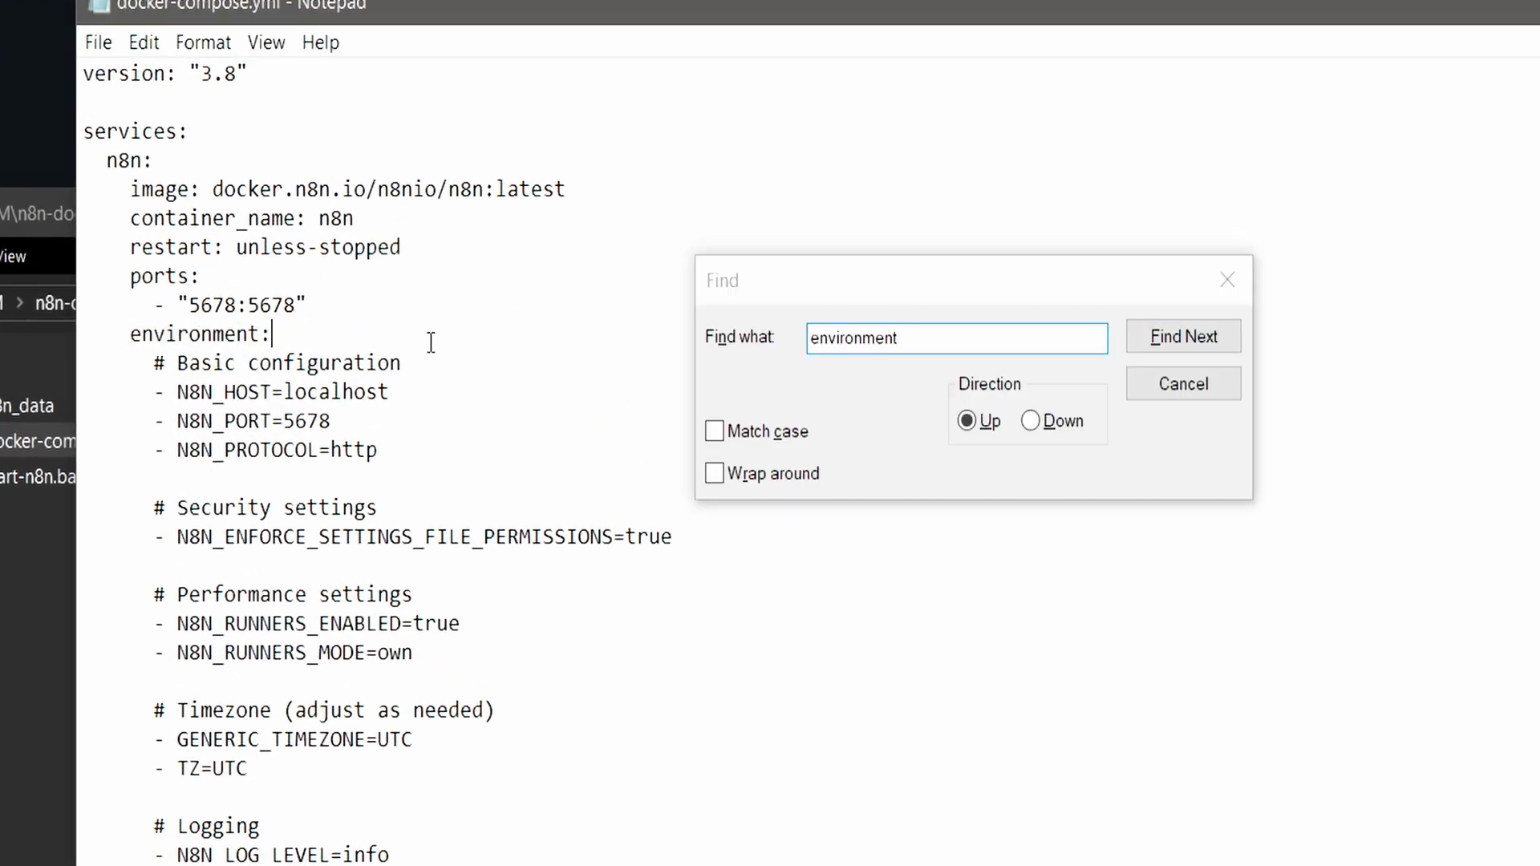
pyautogui.click(1182, 336)
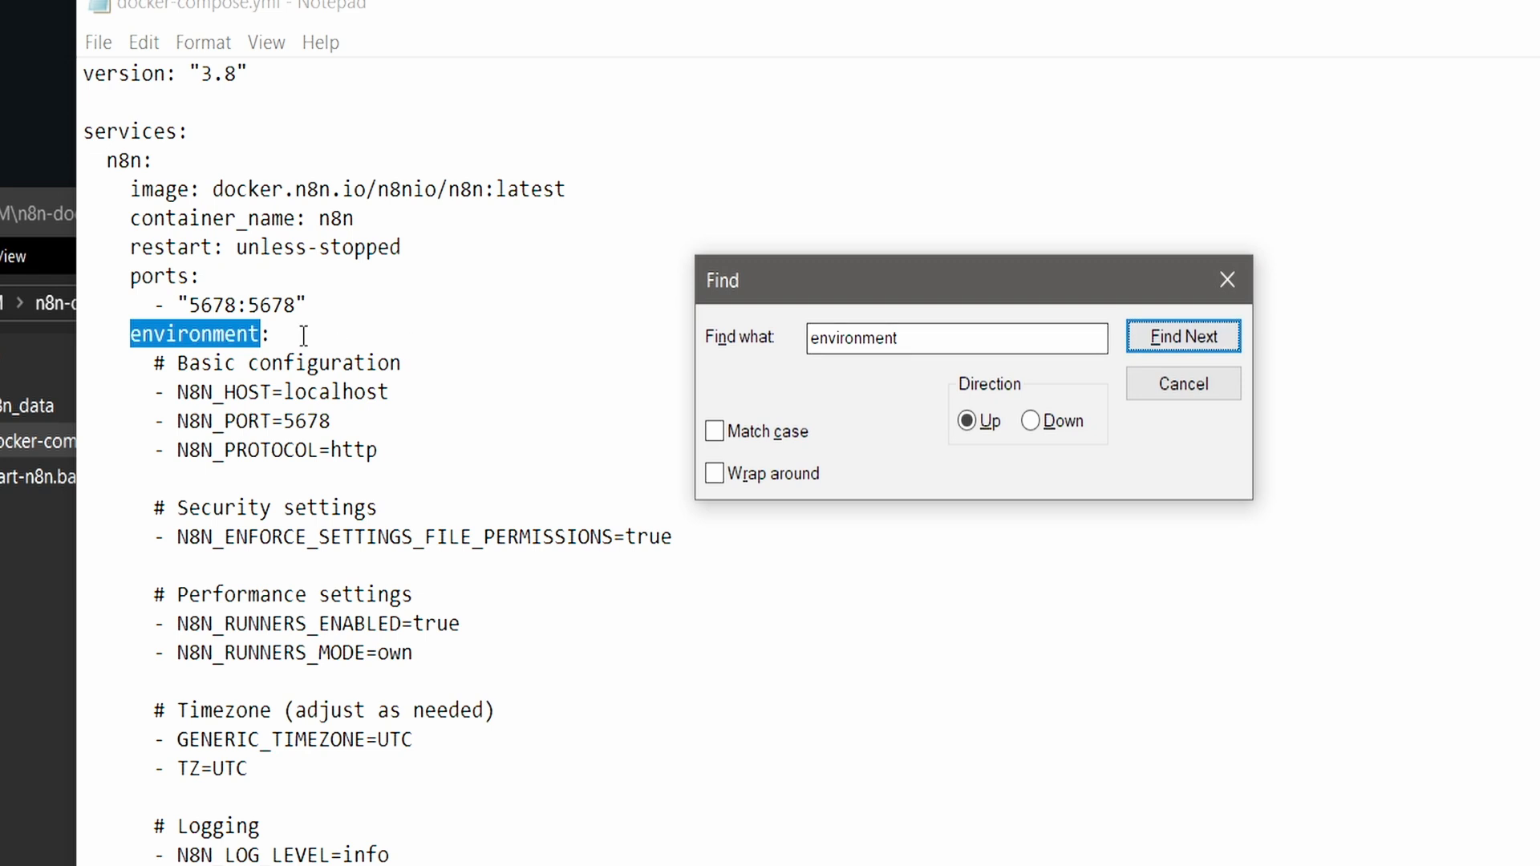
pyautogui.moveTo(1227, 280)
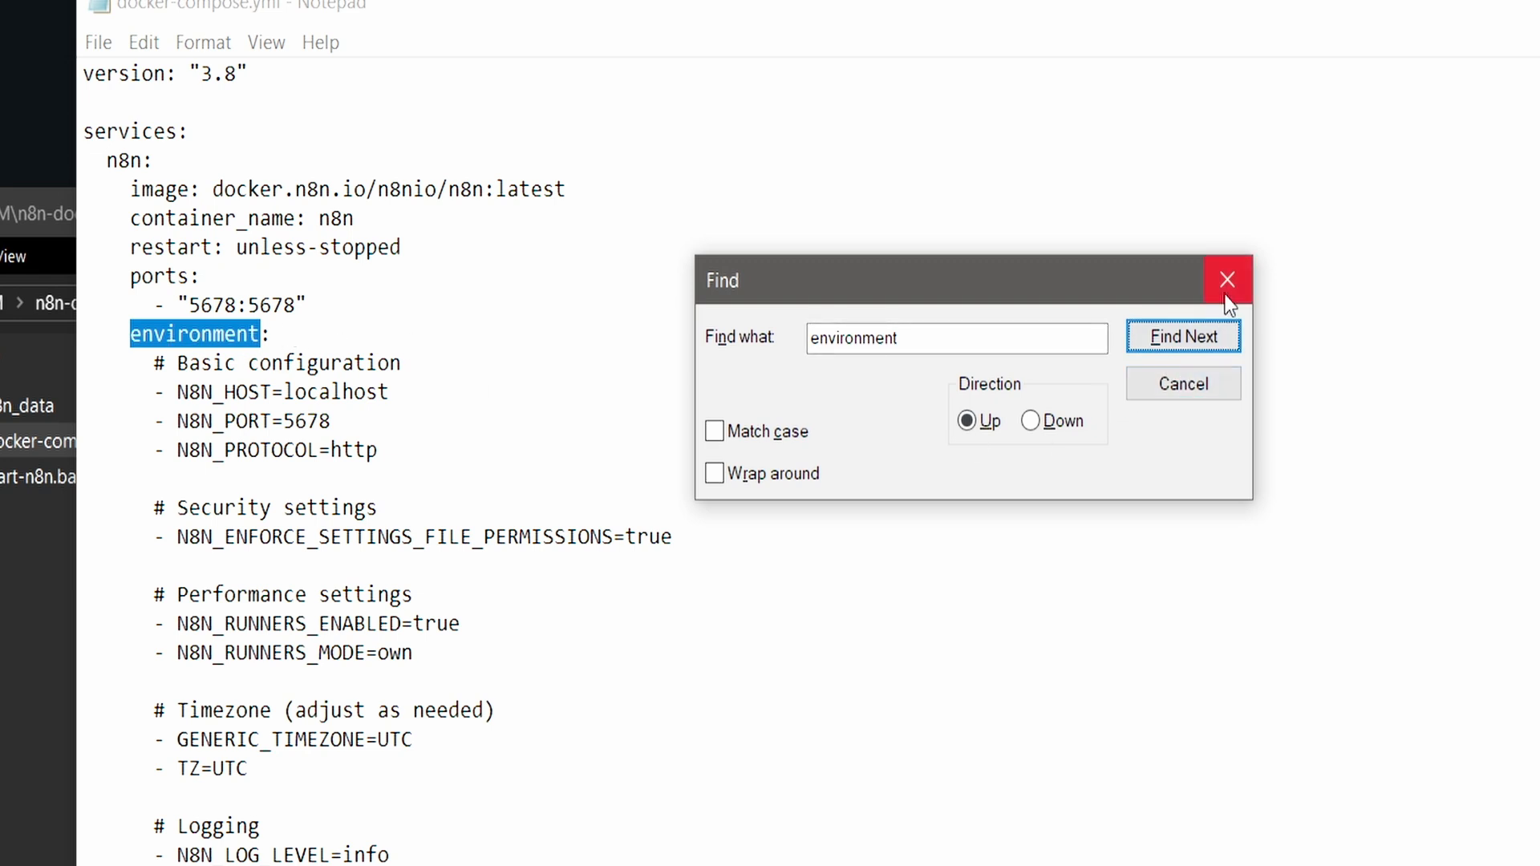
pyautogui.click(1227, 280)
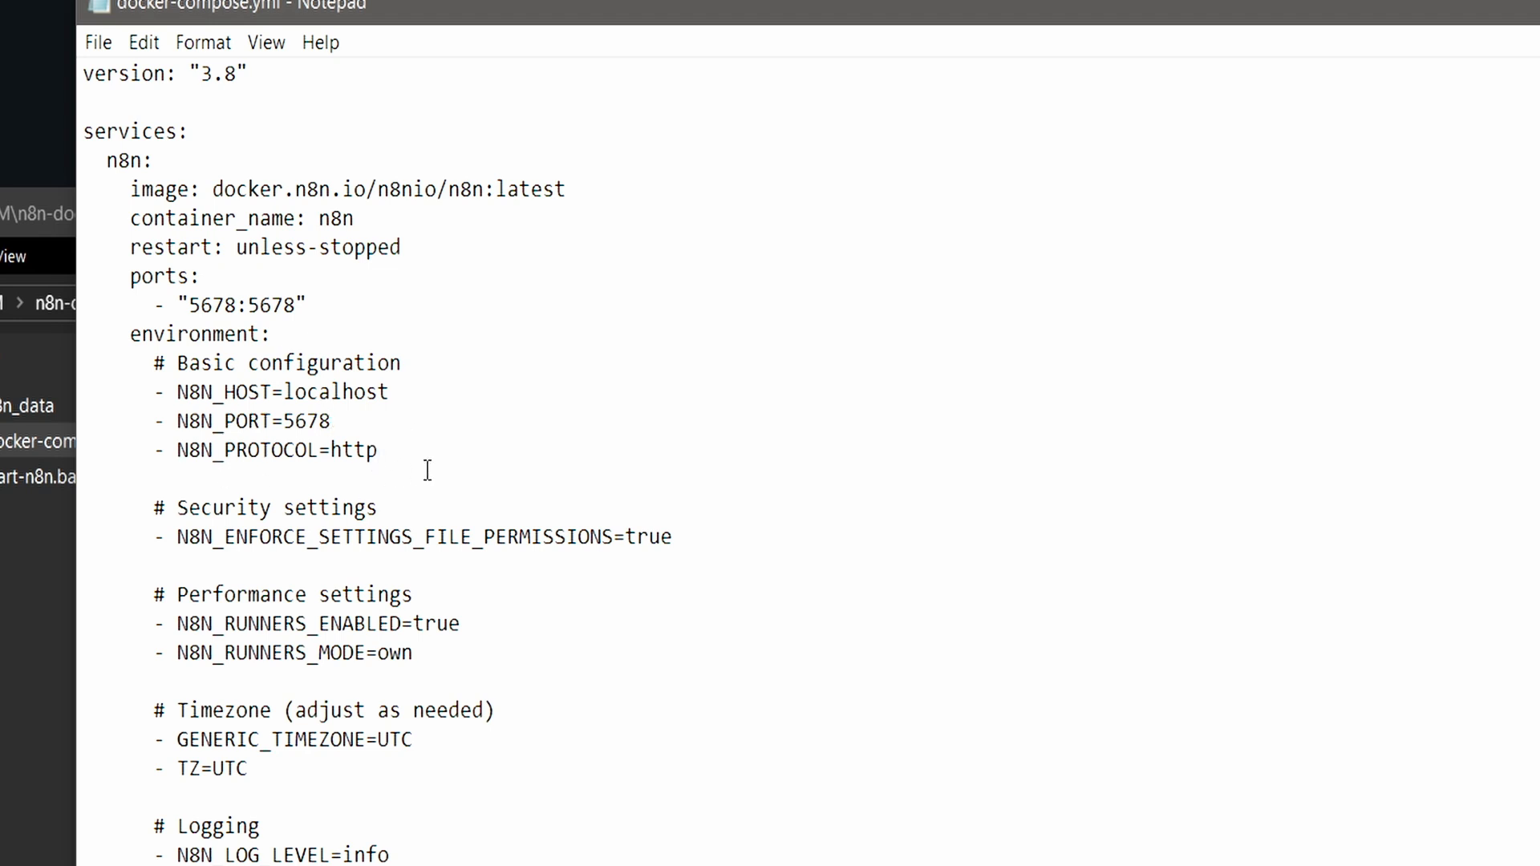
# Step: Set N8N_PROTOCOL to https and replace the localhost host with genovaflow.com
pyautogui.write('s')
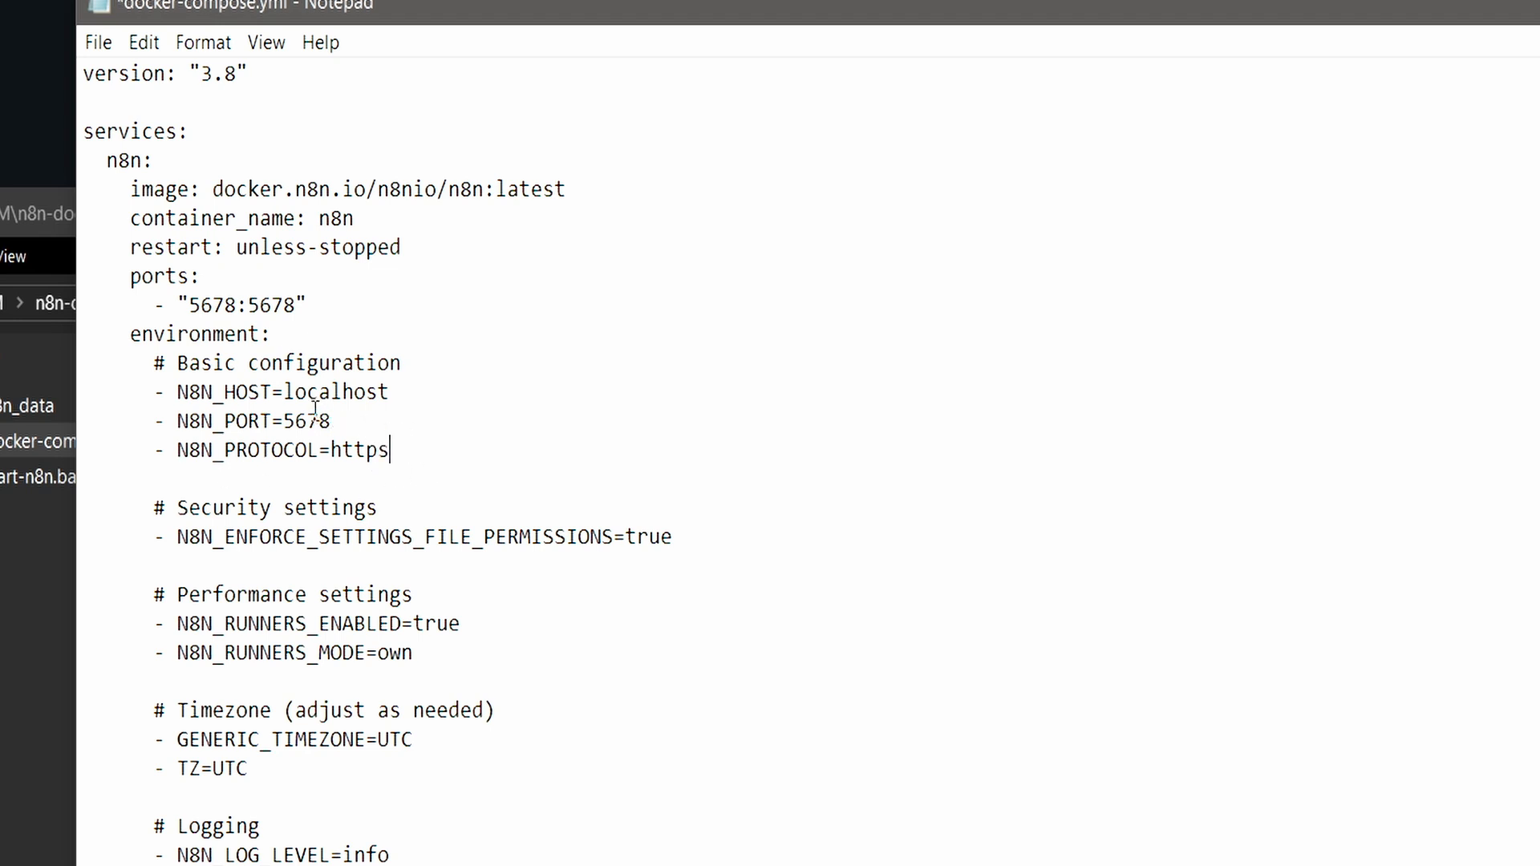
pyautogui.doubleClick(299, 393)
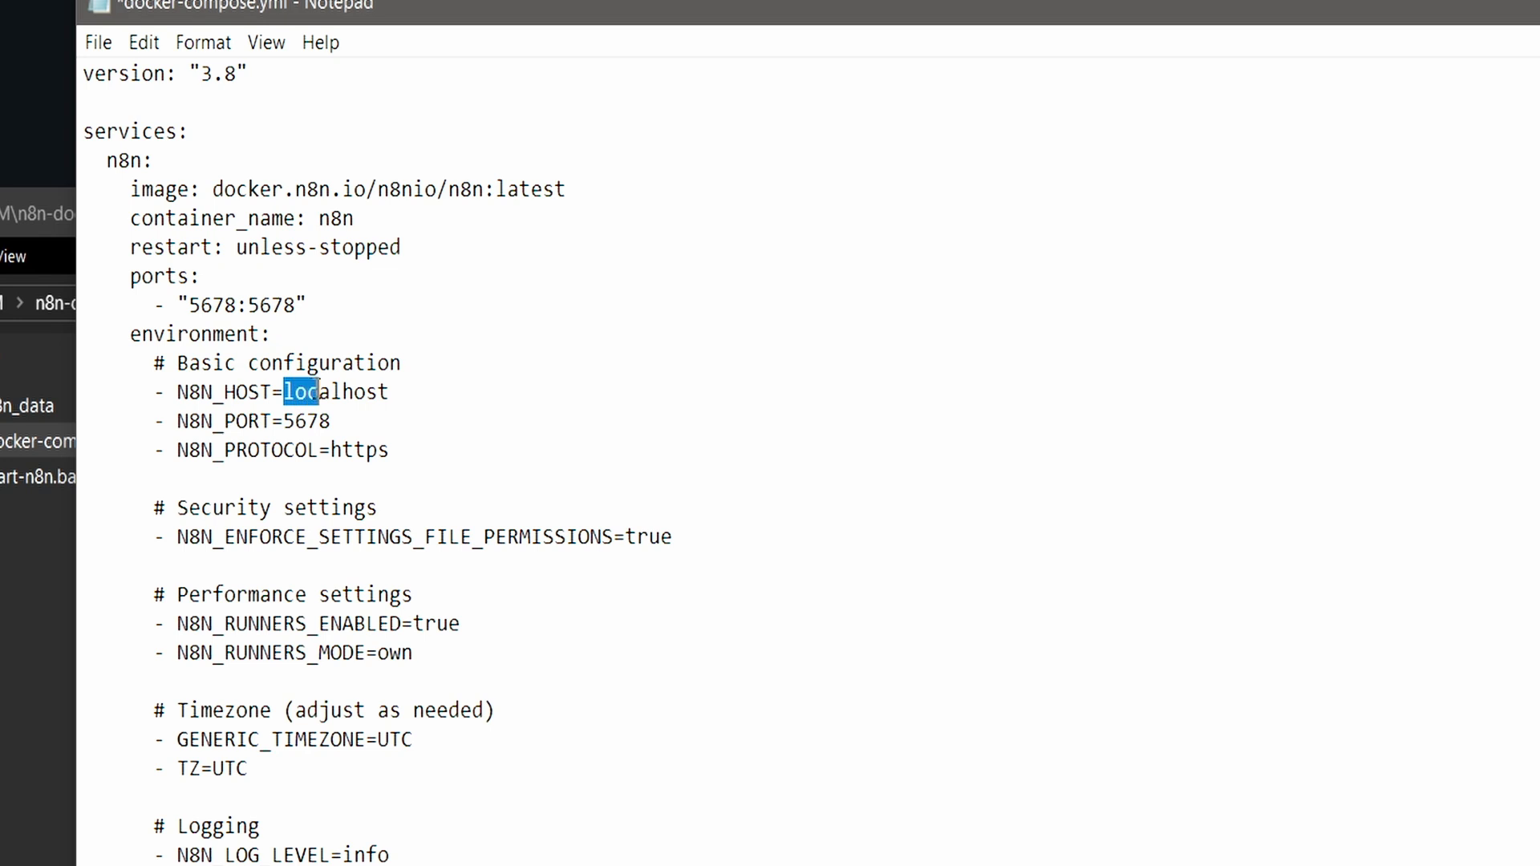
pyautogui.doubleClick(337, 393)
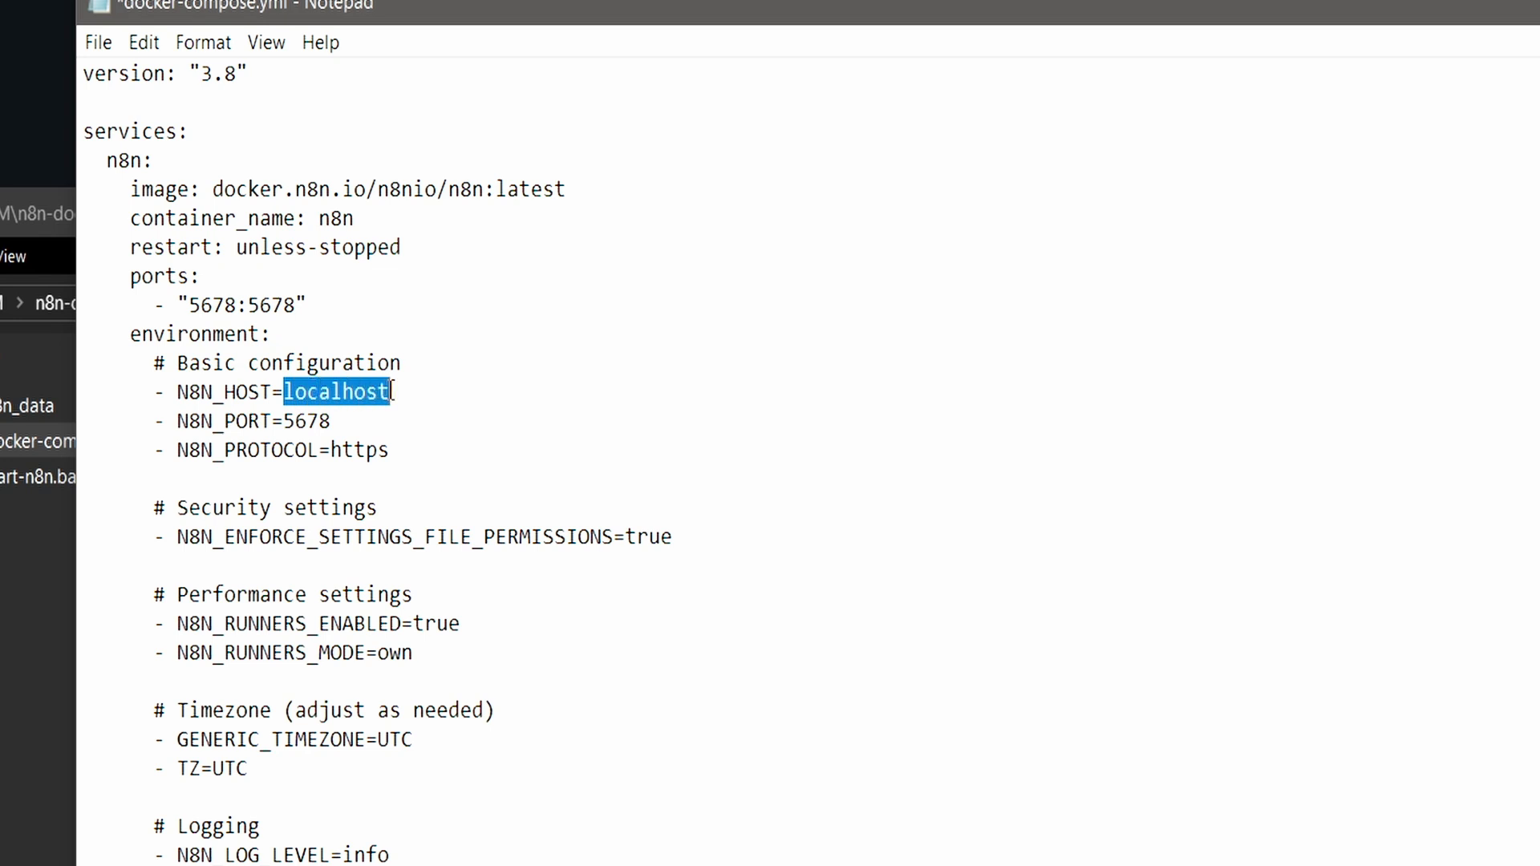
pyautogui.write('genovaflow.com')
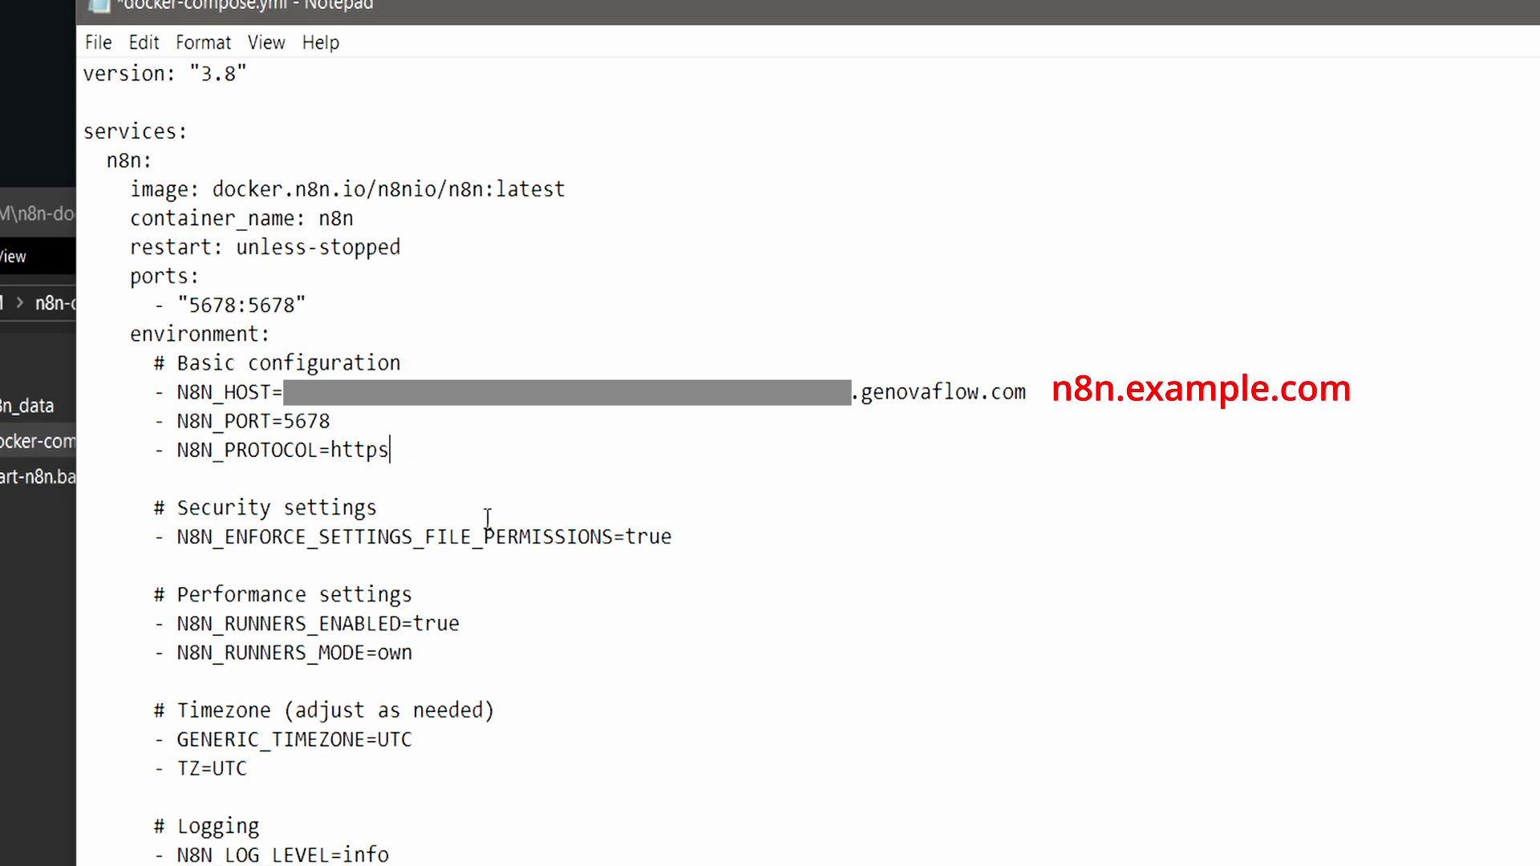
pyautogui.press('enter')
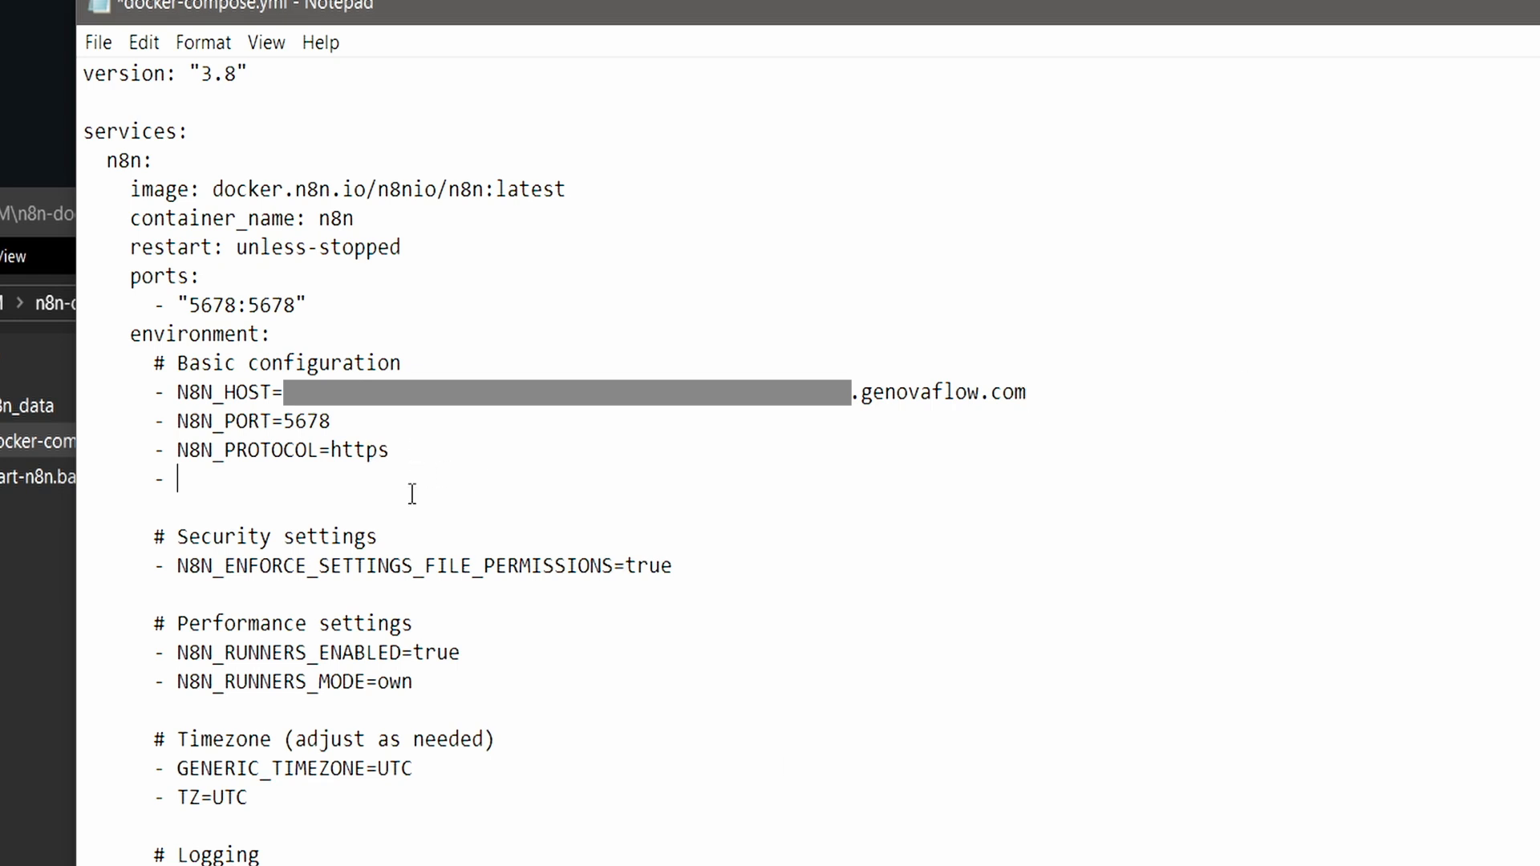
pyautogui.write('WEBHOOK_U')
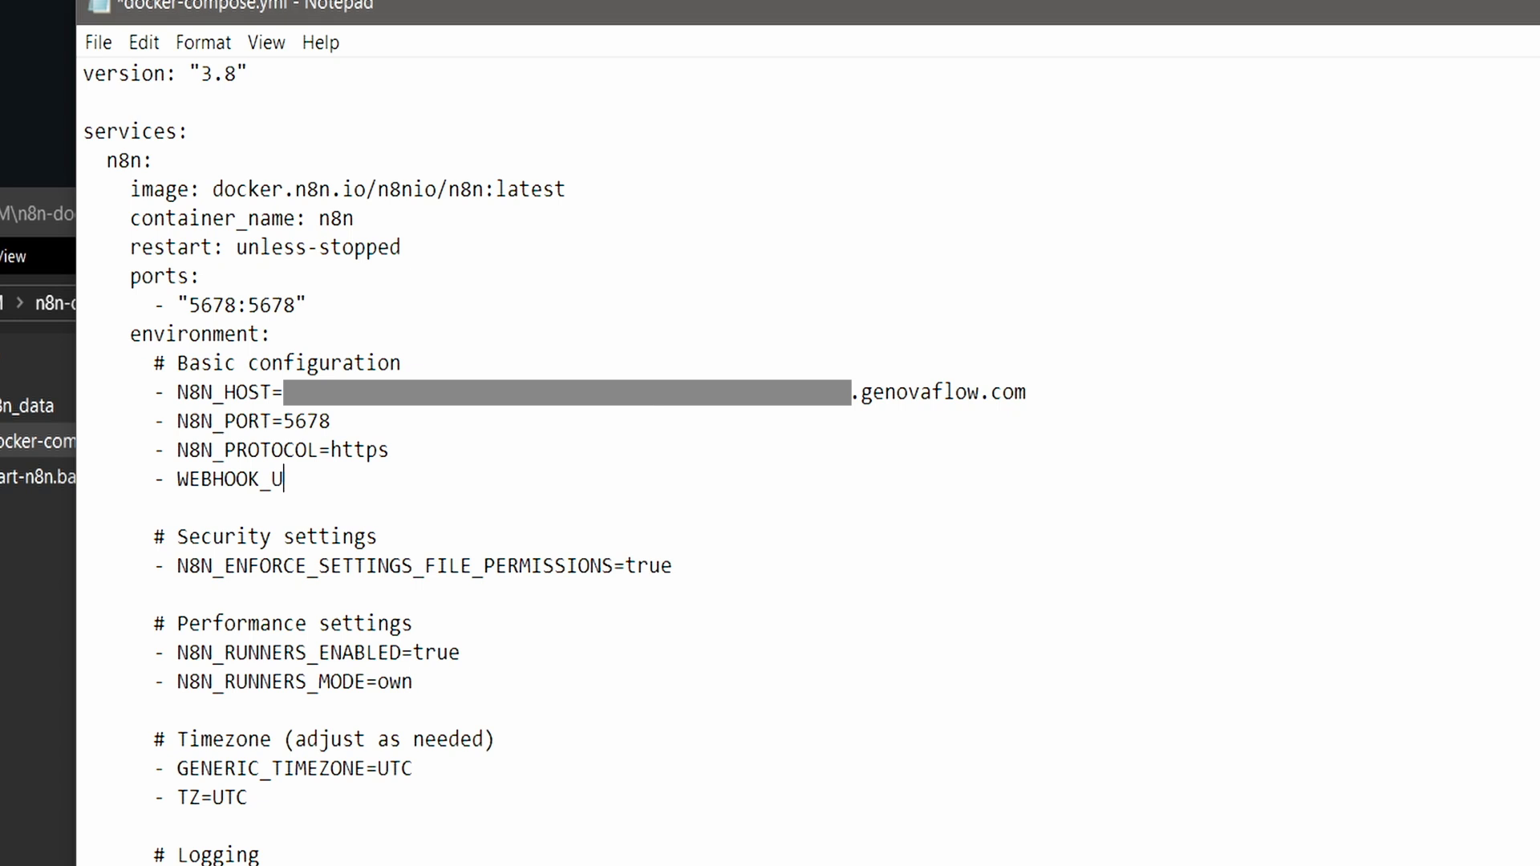
pyautogui.write('RL=https')
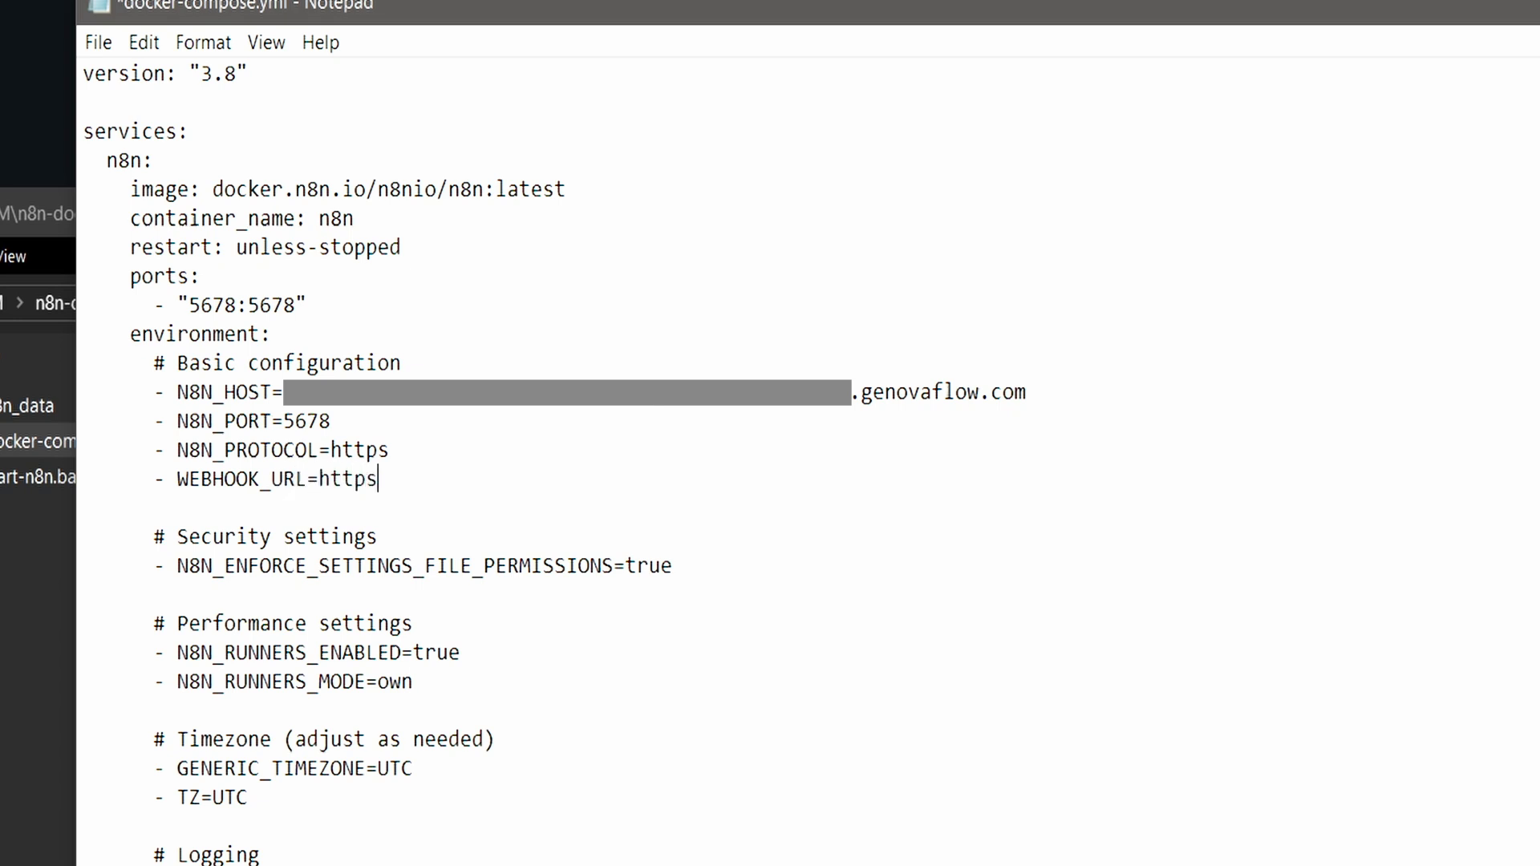
pyautogui.write('://.genovaflow.com')
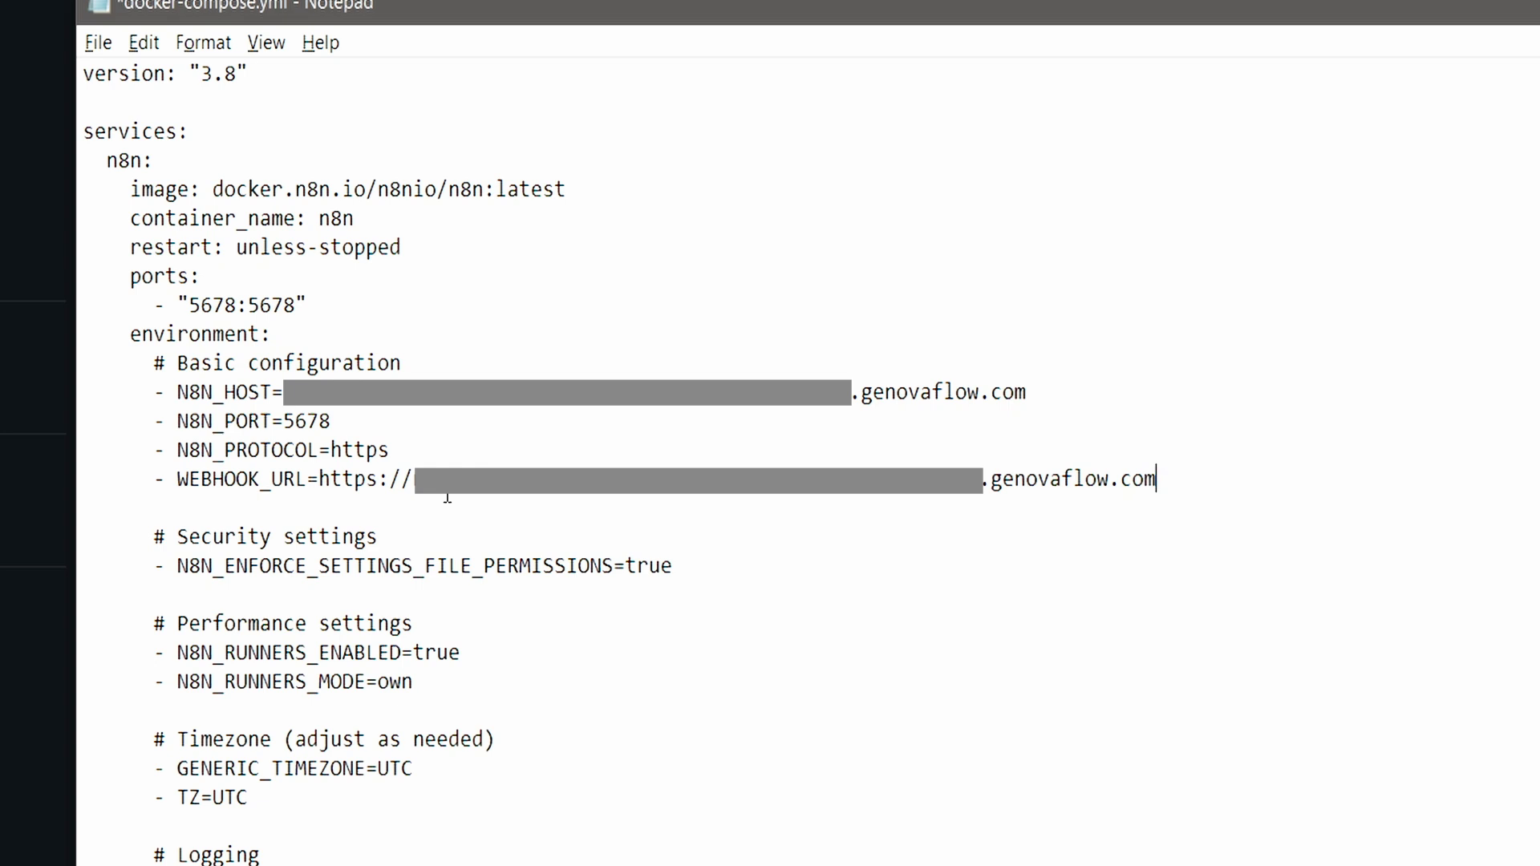
pyautogui.write('/')
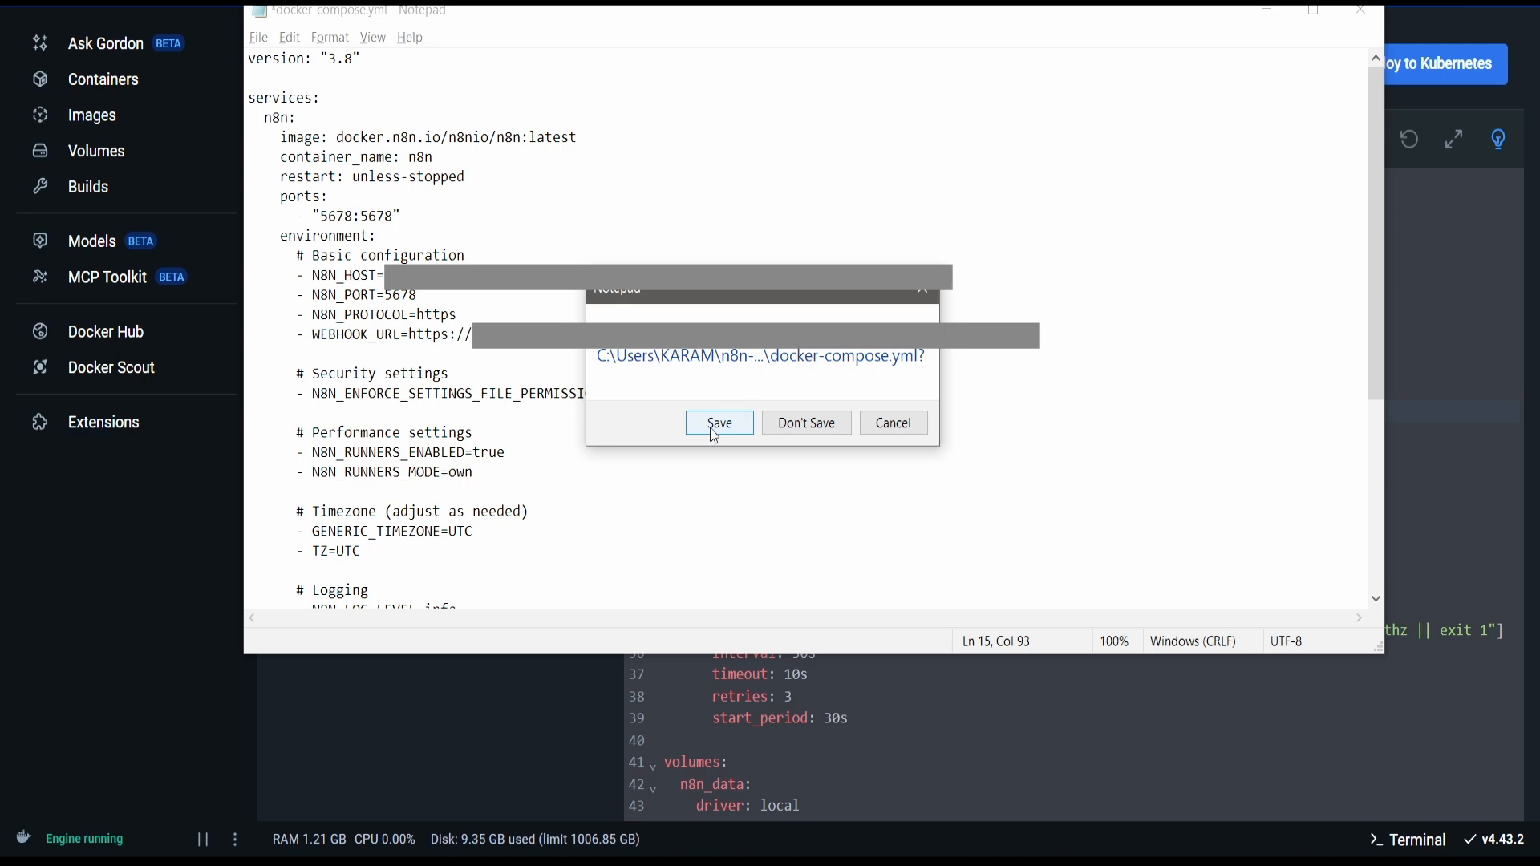
# Step: Save the compose file, stop and restart n8n-docker, and open Docker Desktop's terminal
pyautogui.click(719, 423)
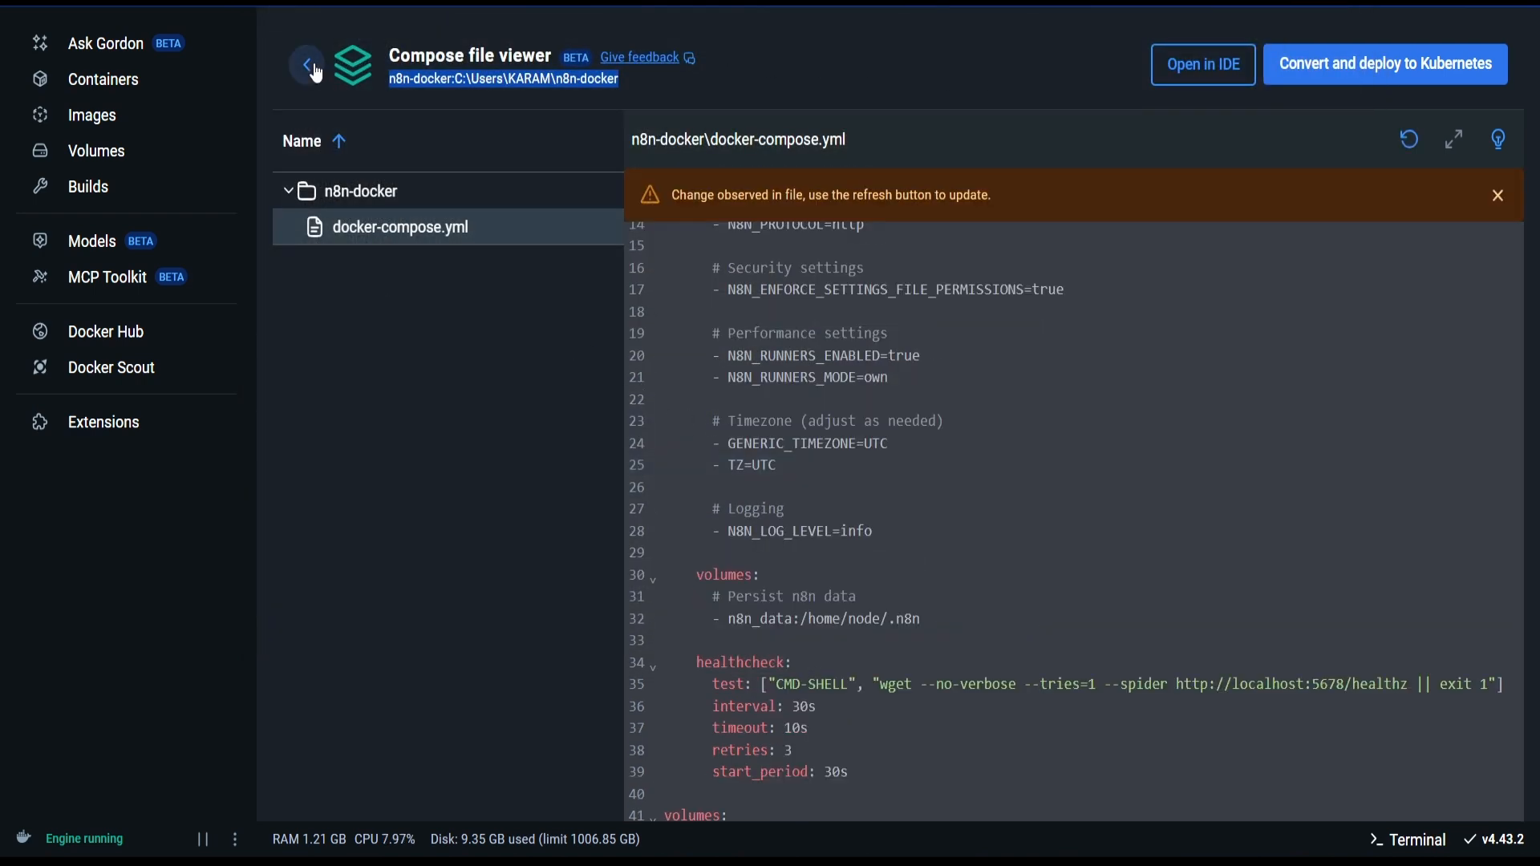
pyautogui.click(307, 64)
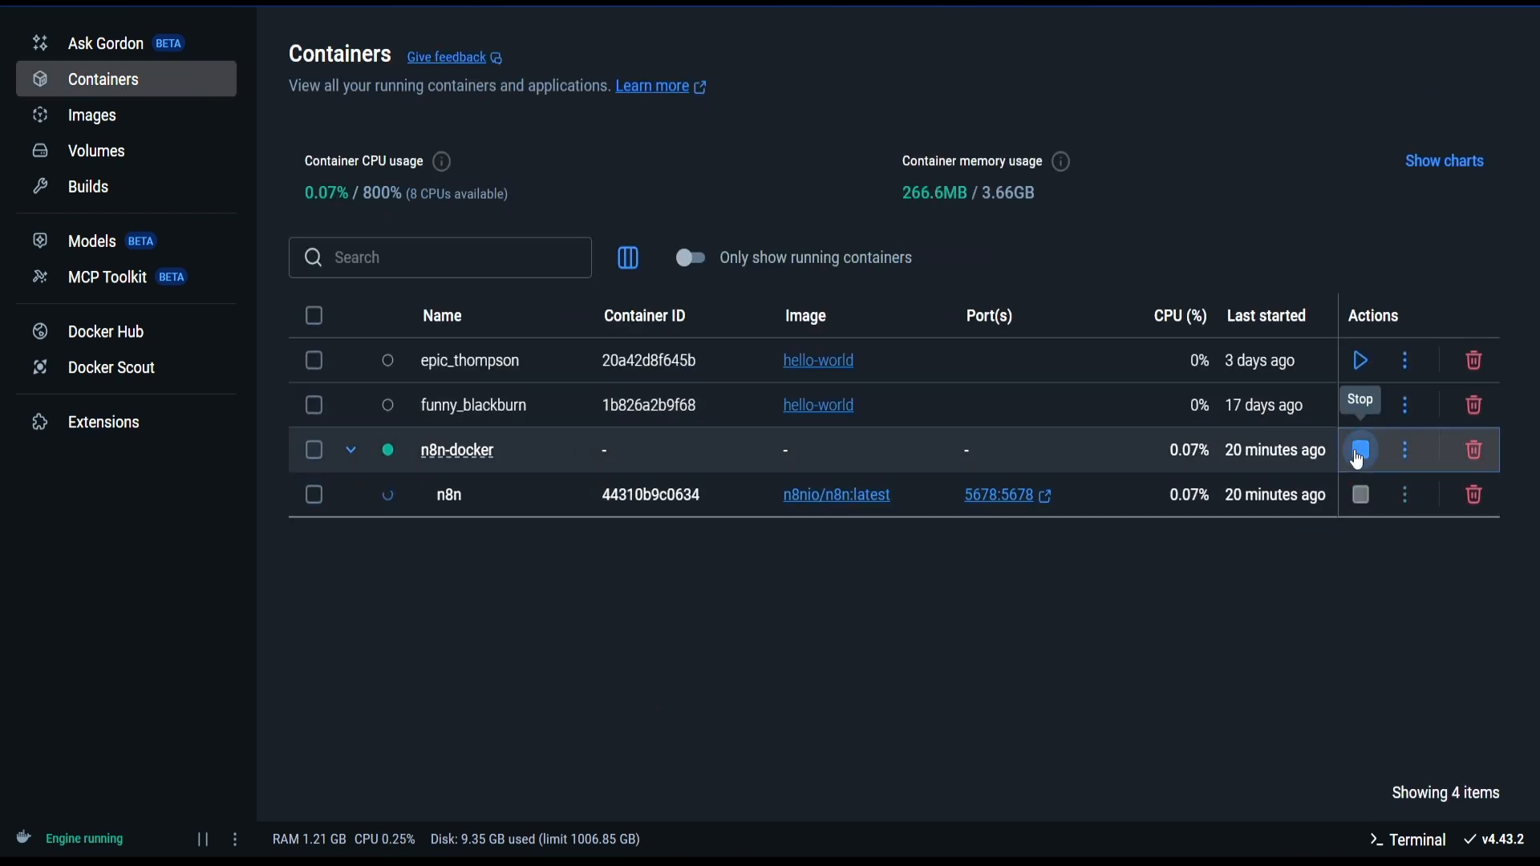
pyautogui.click(1360, 450)
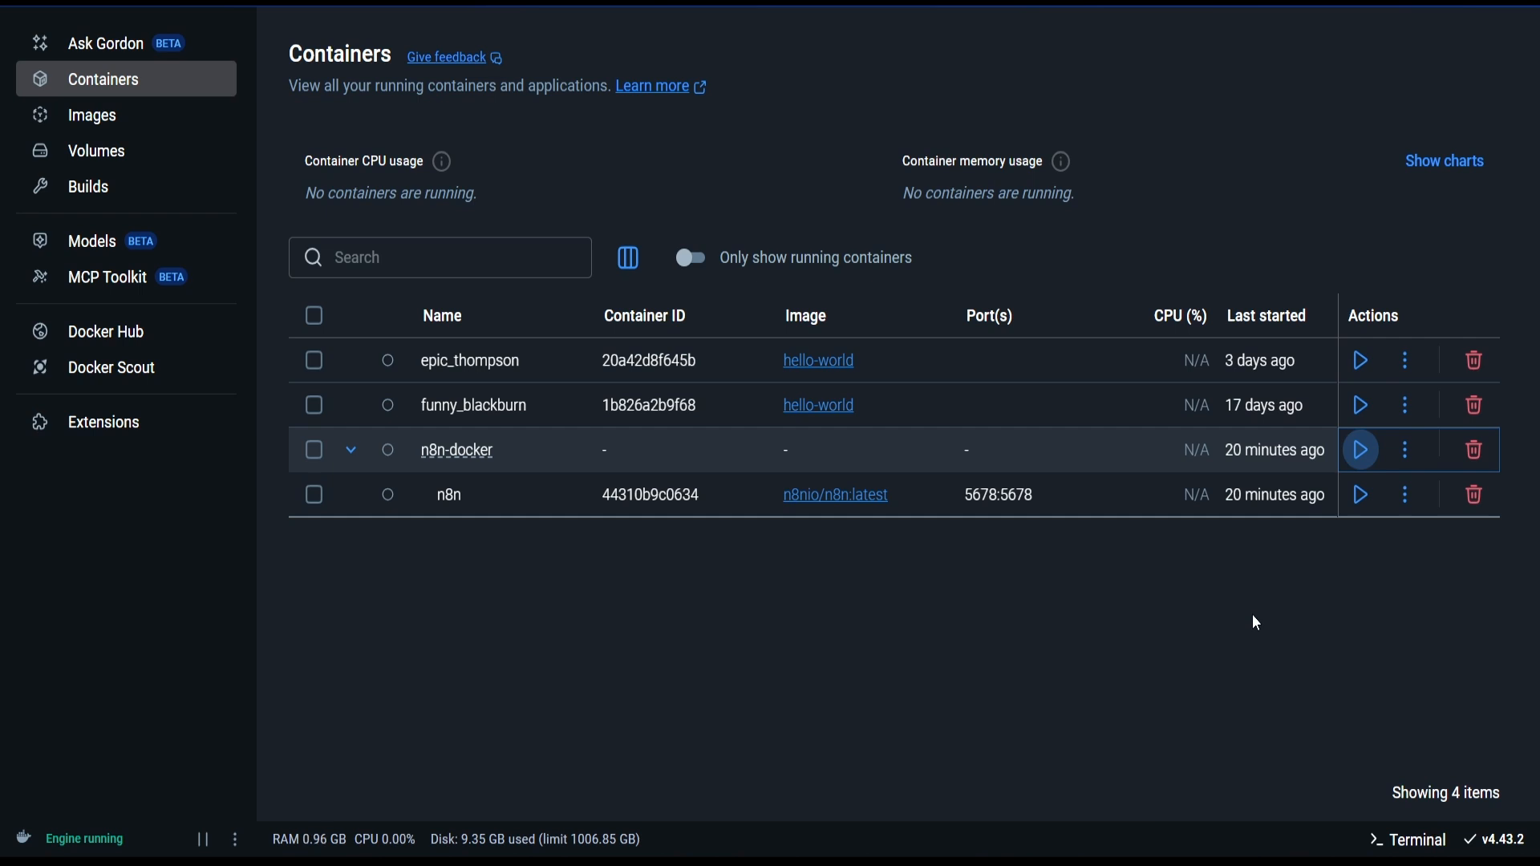
pyautogui.click(1360, 494)
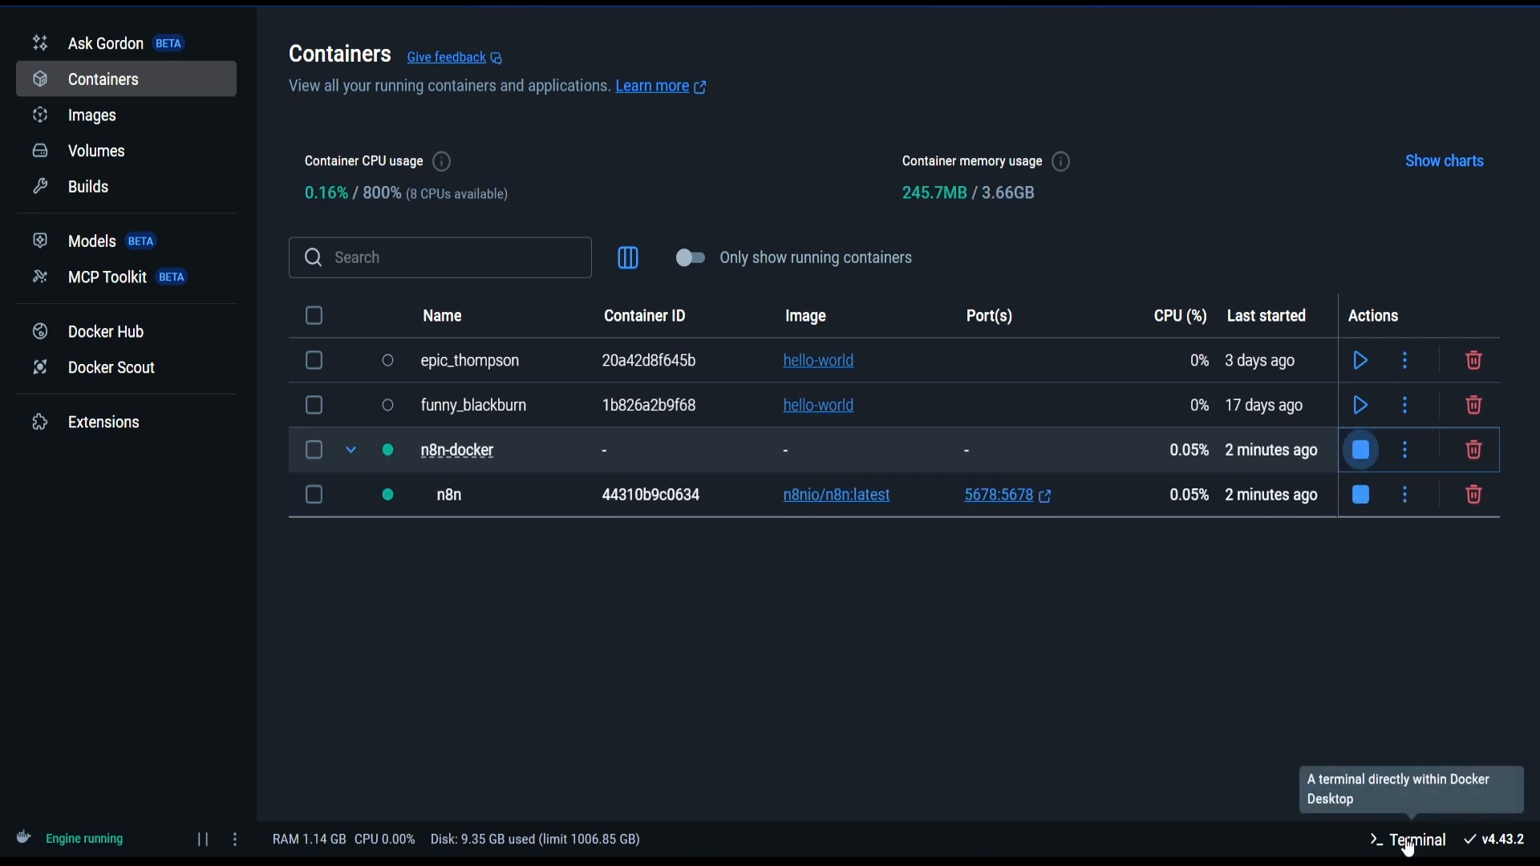
pyautogui.click(1417, 840)
pyautogui.write('cd n8n')
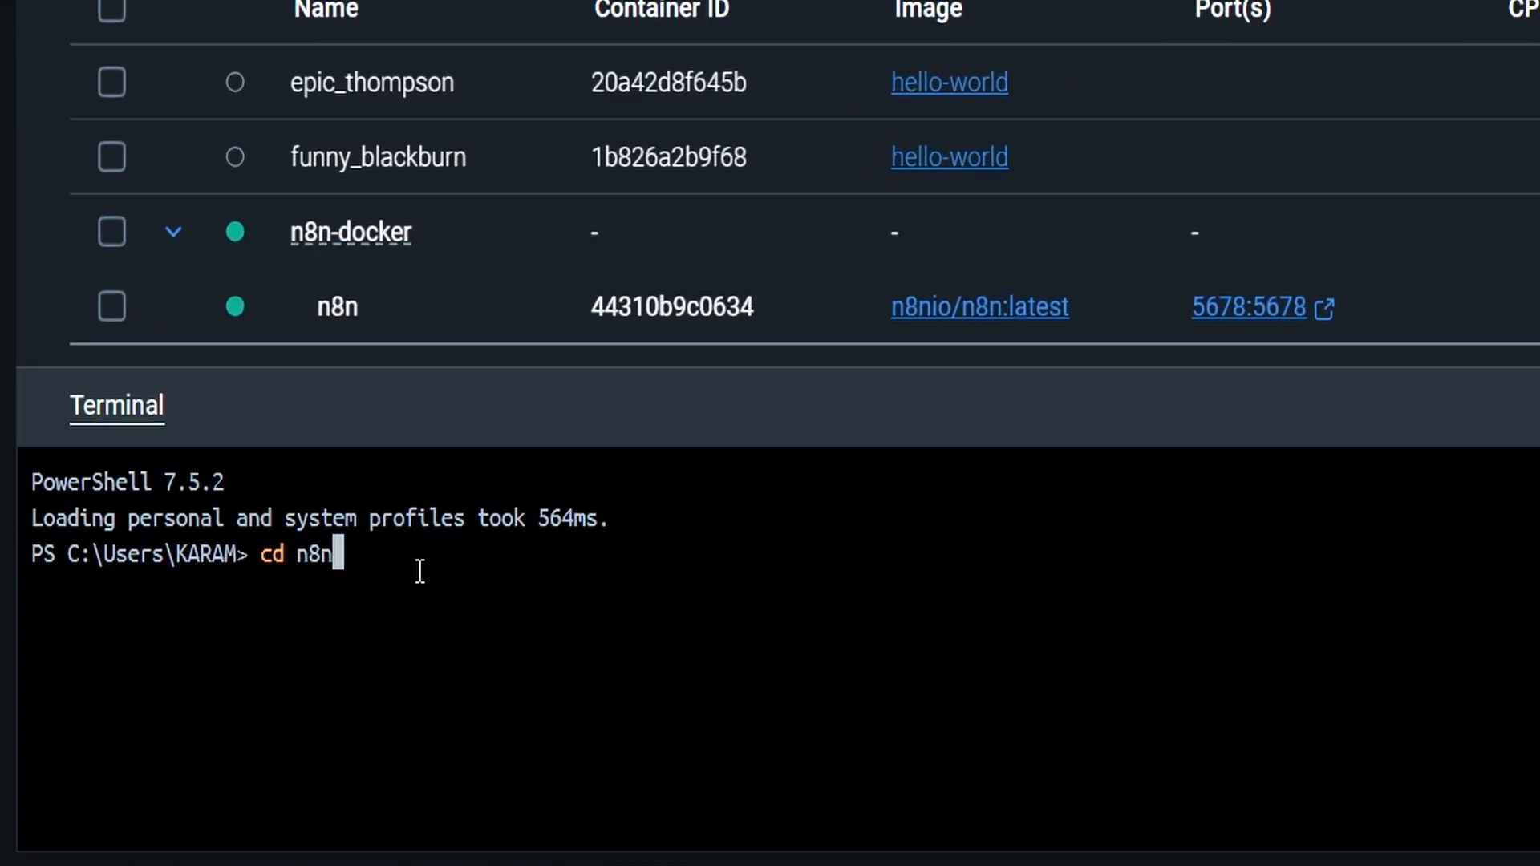
# Step: In the n8n-docker folder, run docker compose down and docker compose up -d
pyautogui.write('-docker')
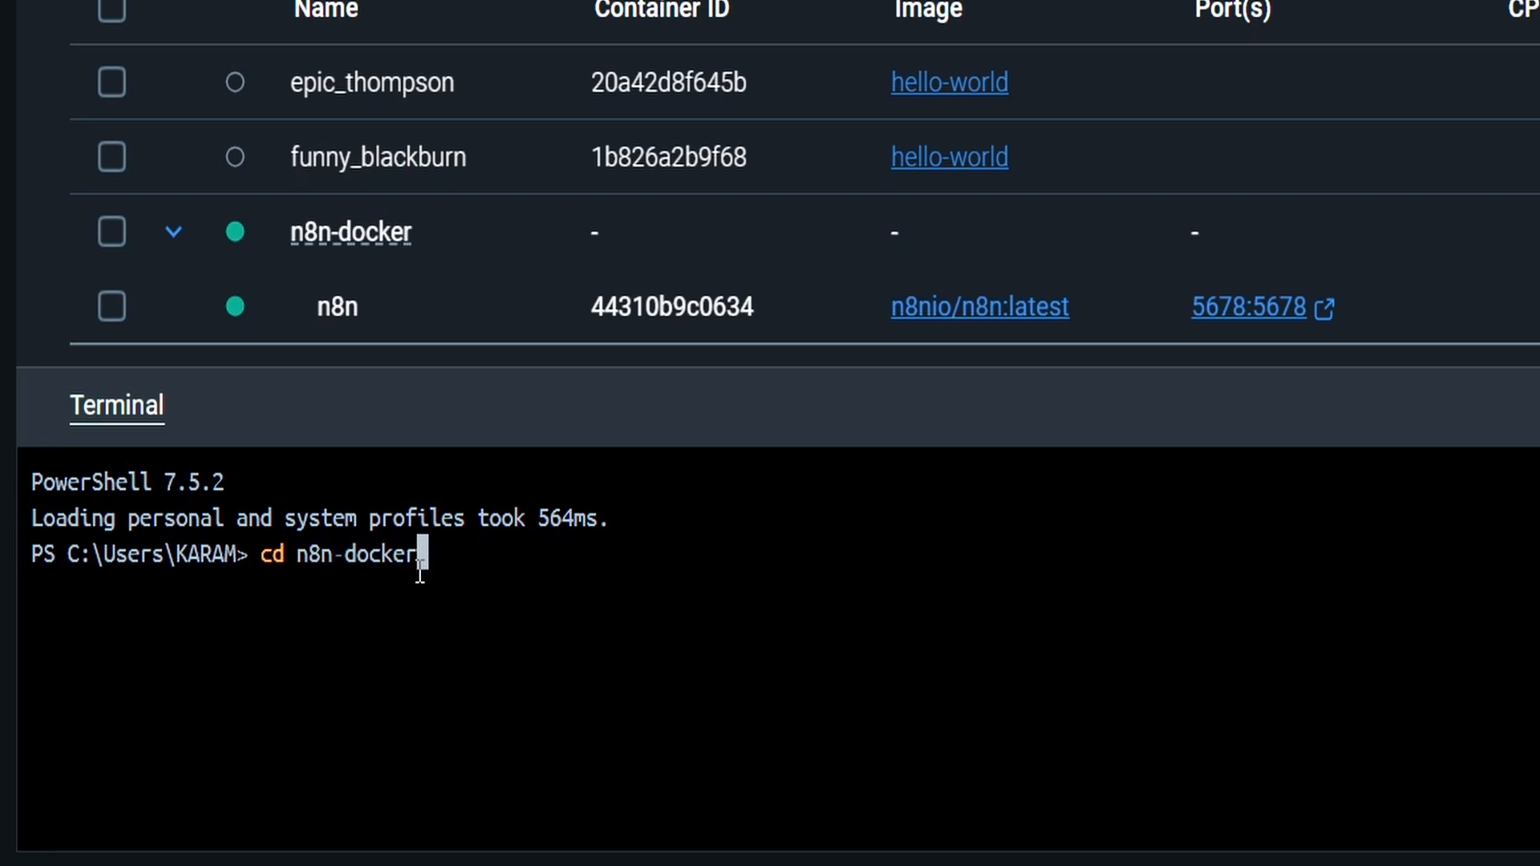
pyautogui.press('Return')
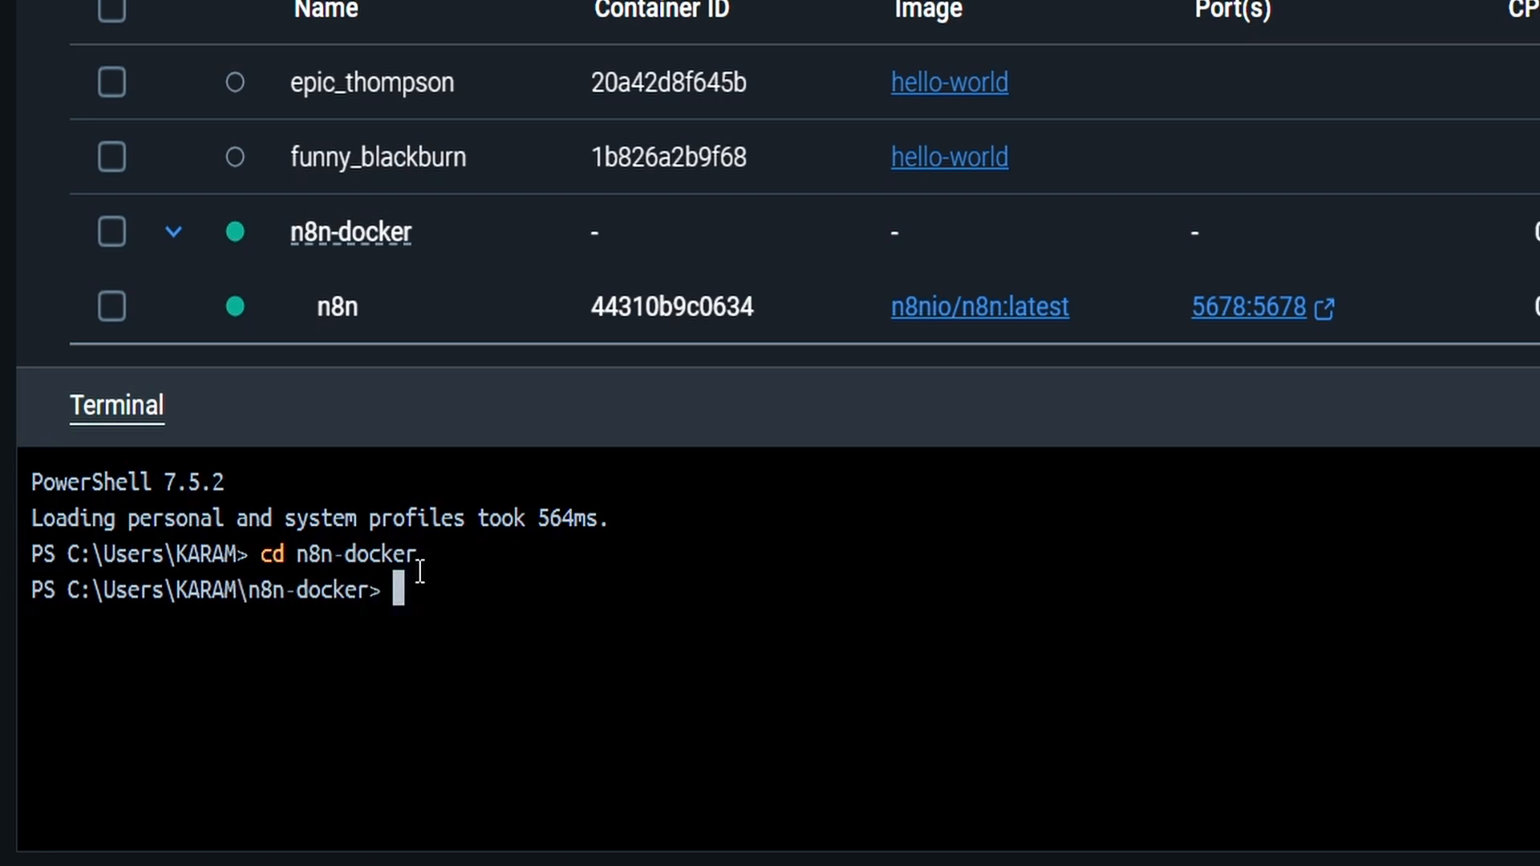
pyautogui.write('docker compose up -d')
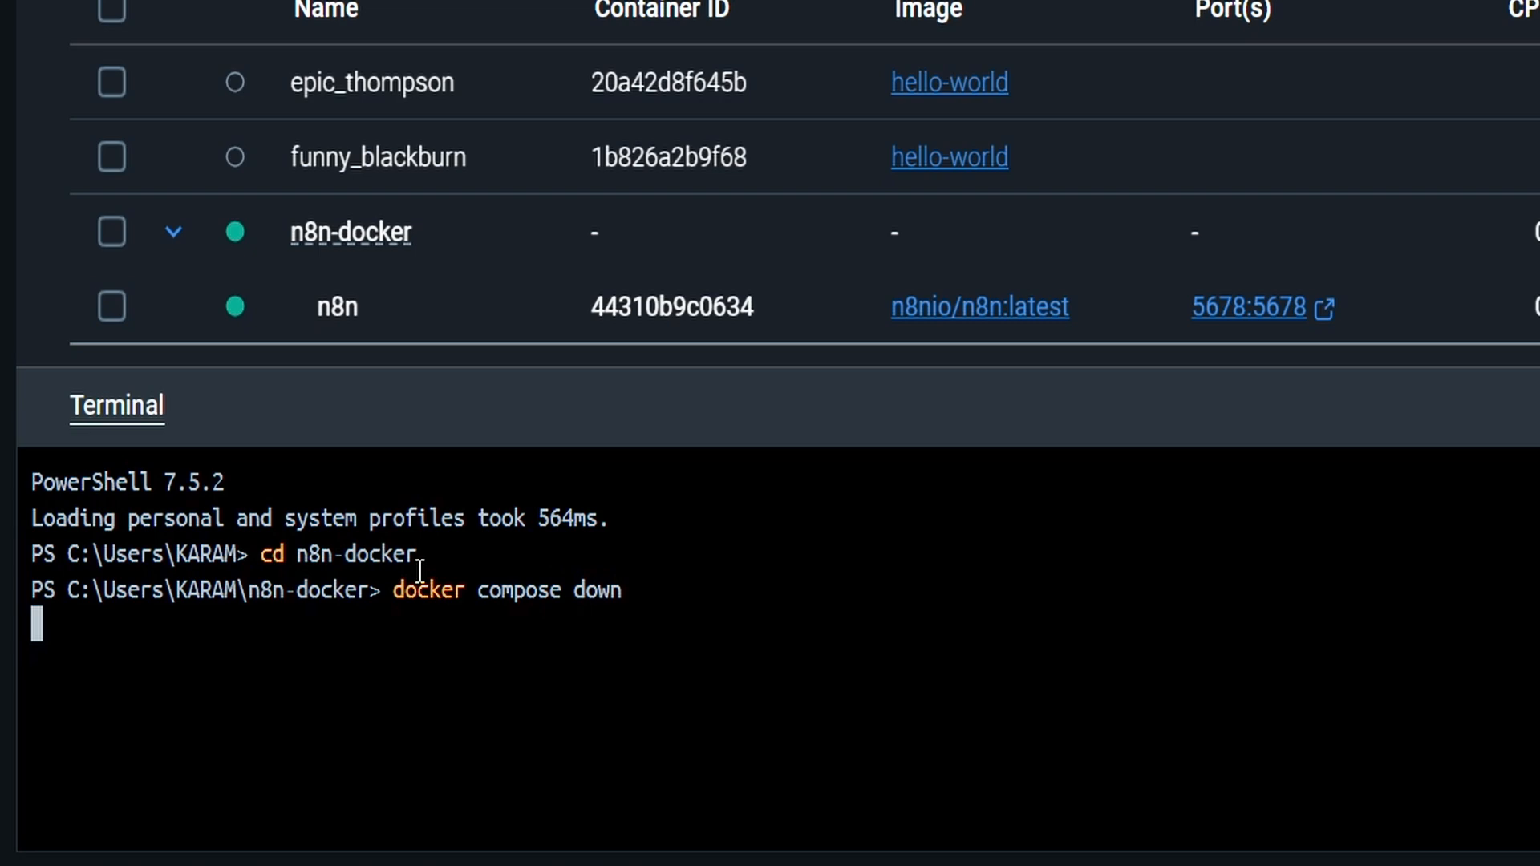
pyautogui.press('Return')
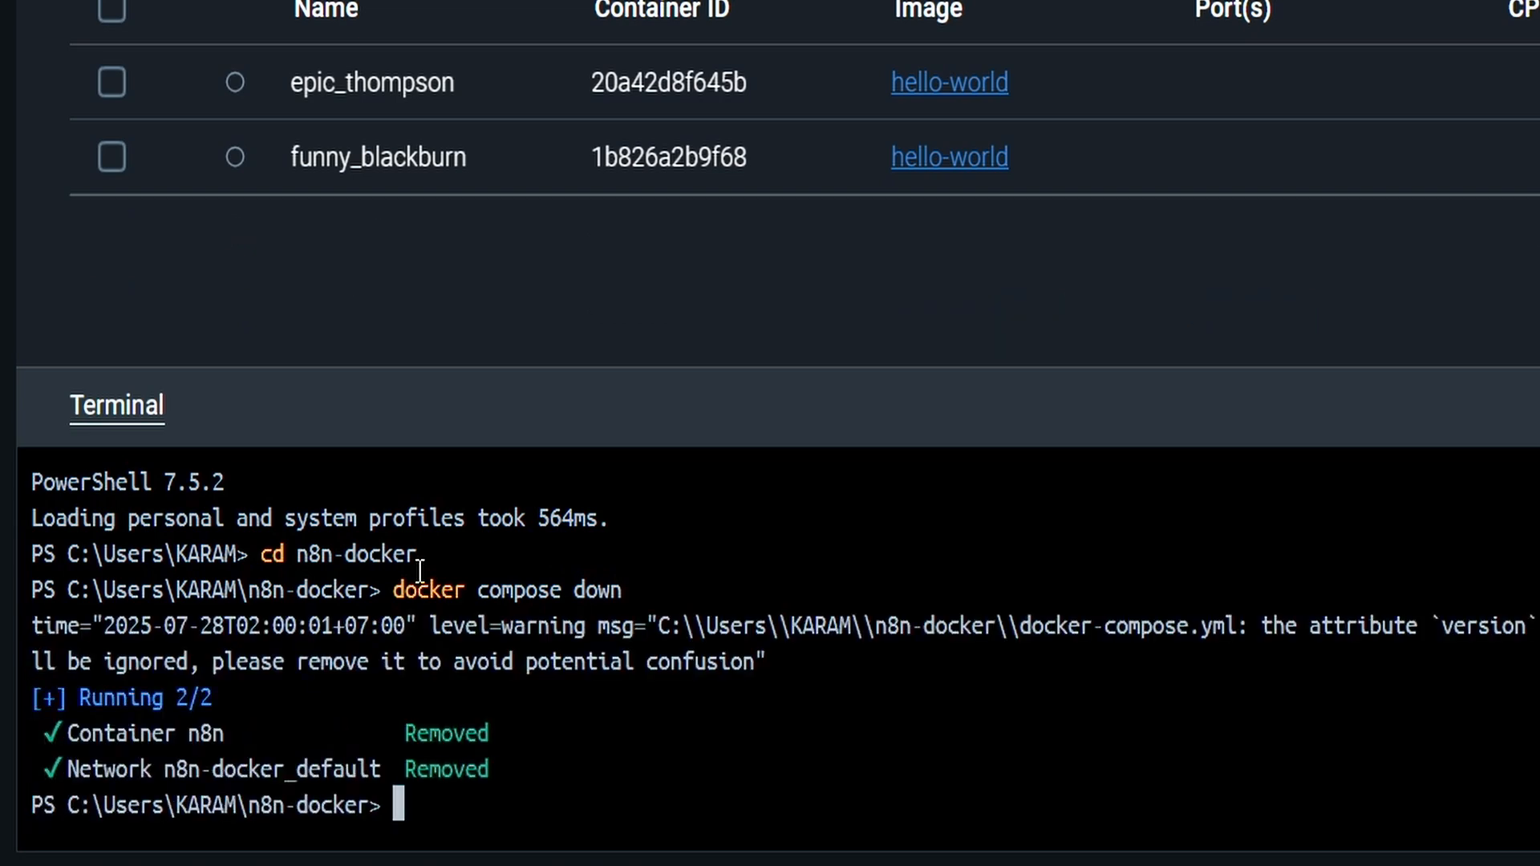
pyautogui.write('docker compose down')
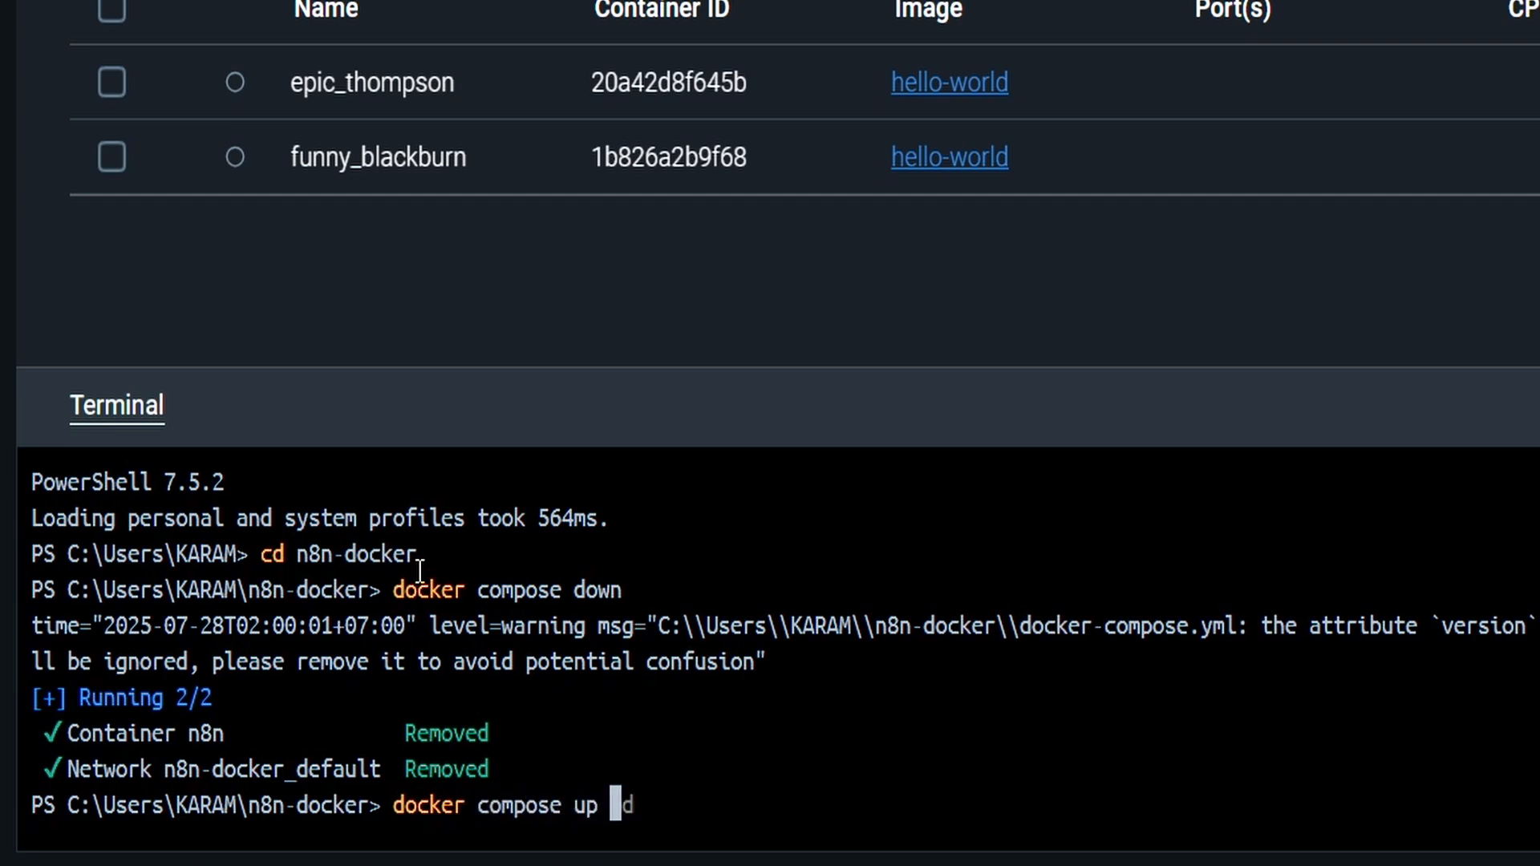
pyautogui.write('-')
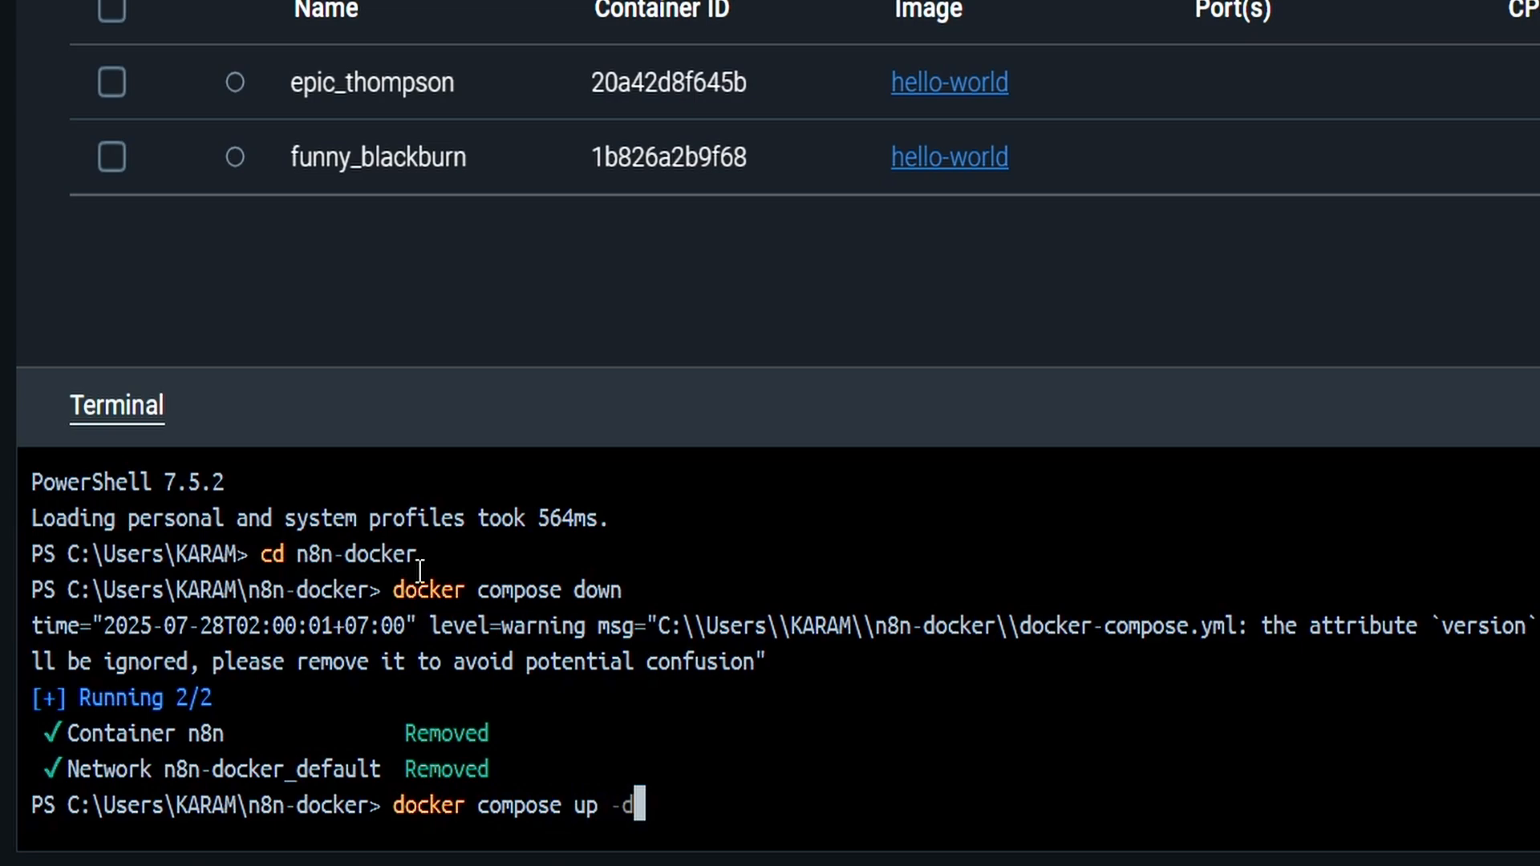
pyautogui.press('Return')
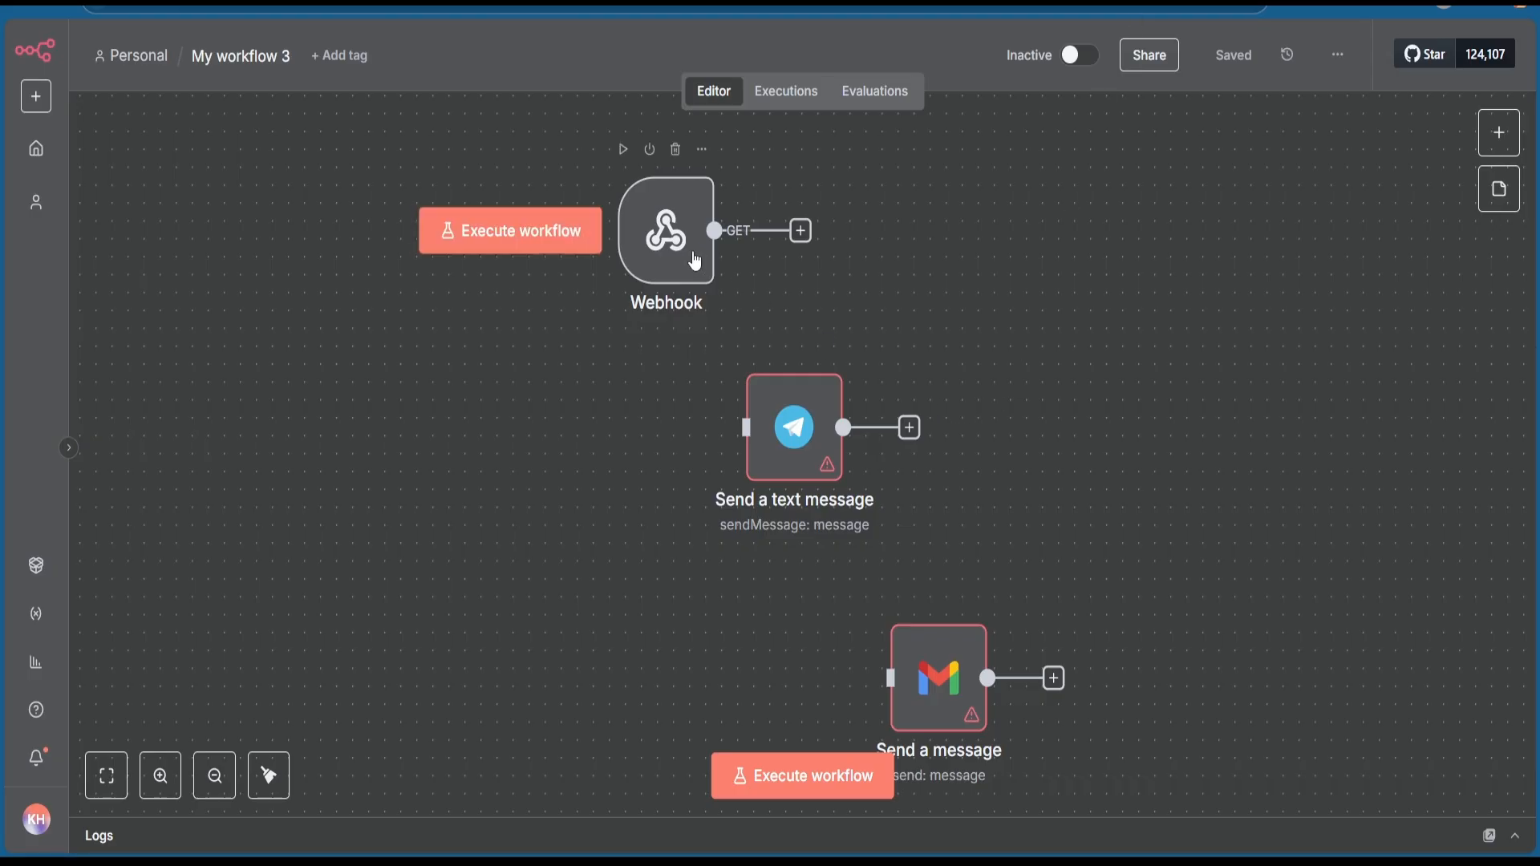
# Step: Open the Webhook node and copy its genovaflow.com test URL
pyautogui.doubleClick(666, 230)
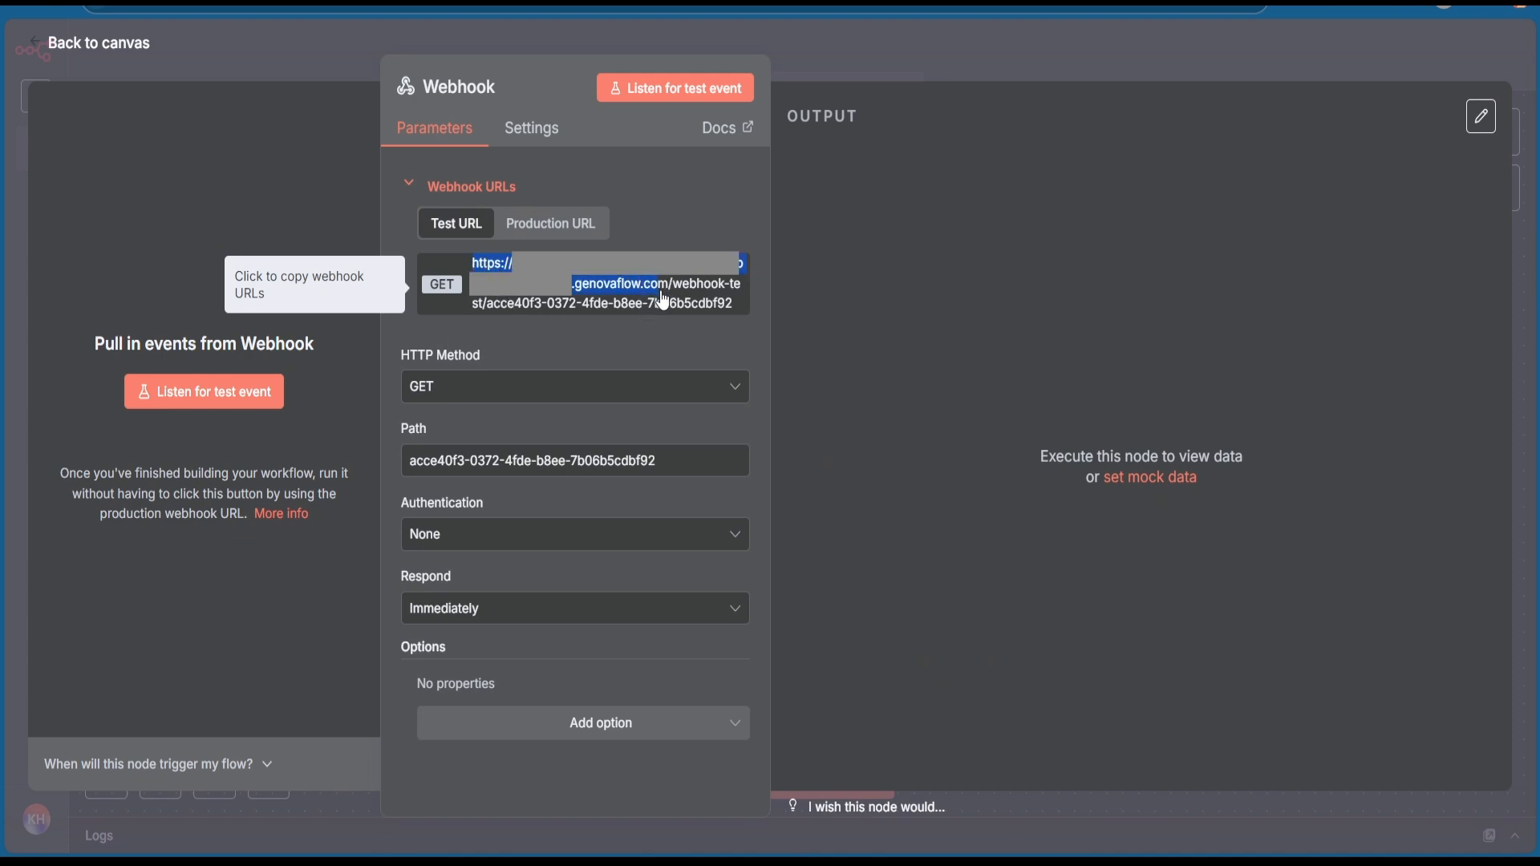
pyautogui.rightClick(618, 284)
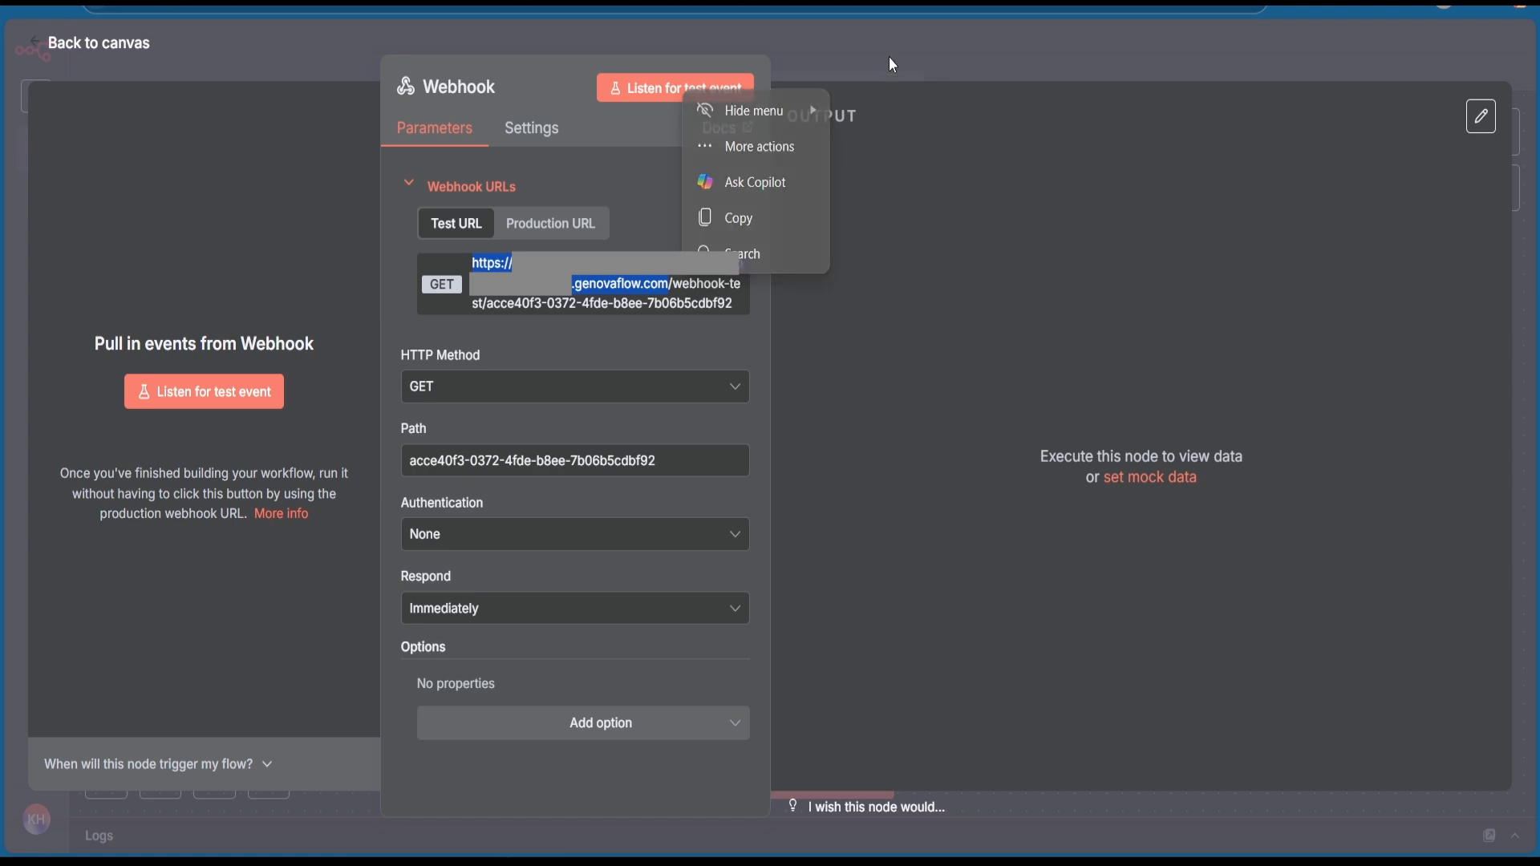
pyautogui.click(738, 218)
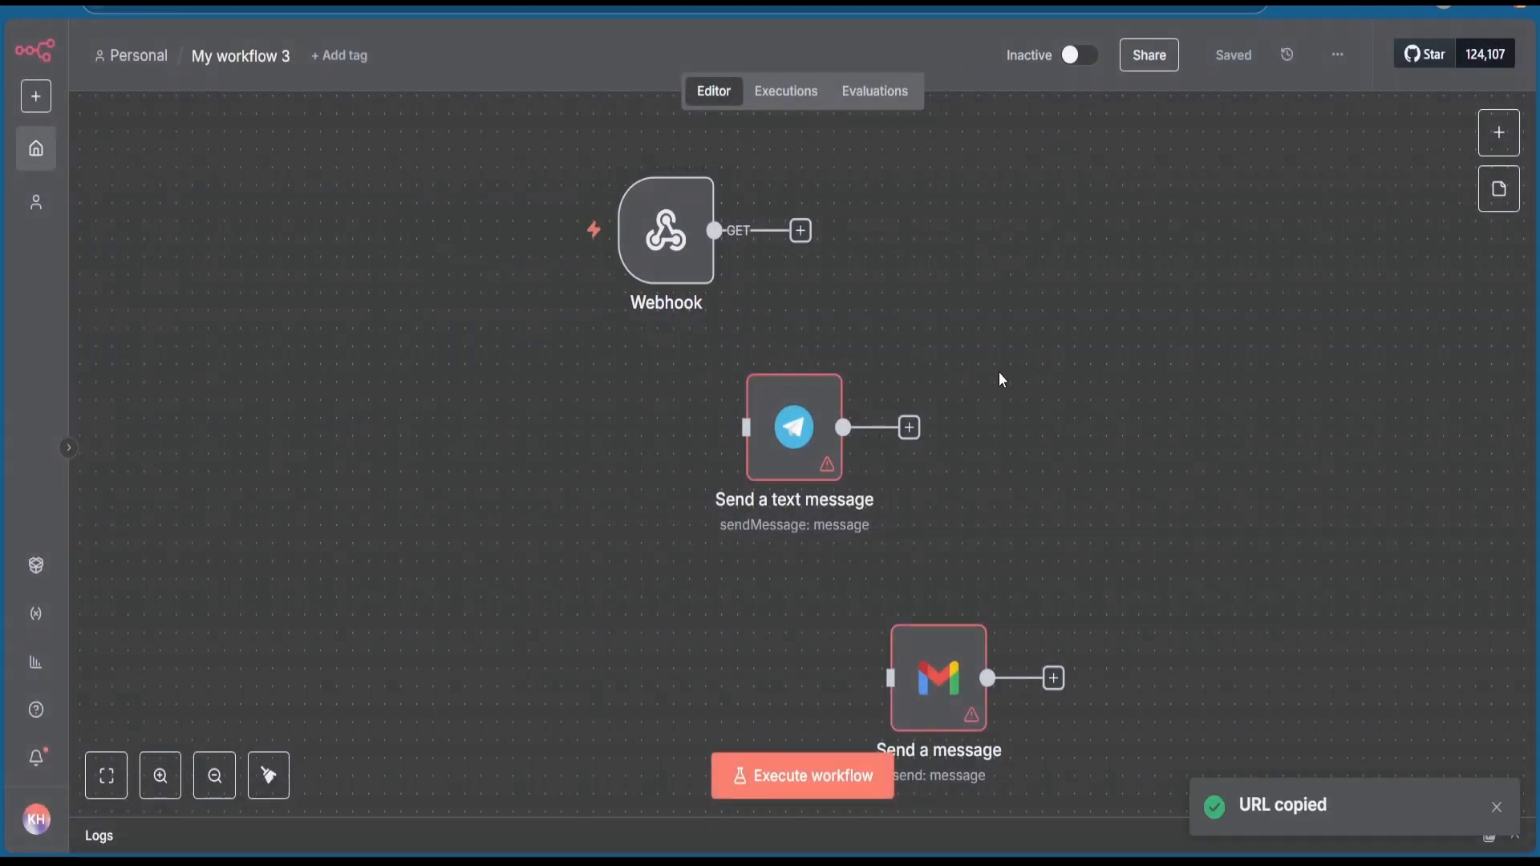
# Step: Open the Send a text message node and save its Telegram account credential
pyautogui.doubleClick(793, 426)
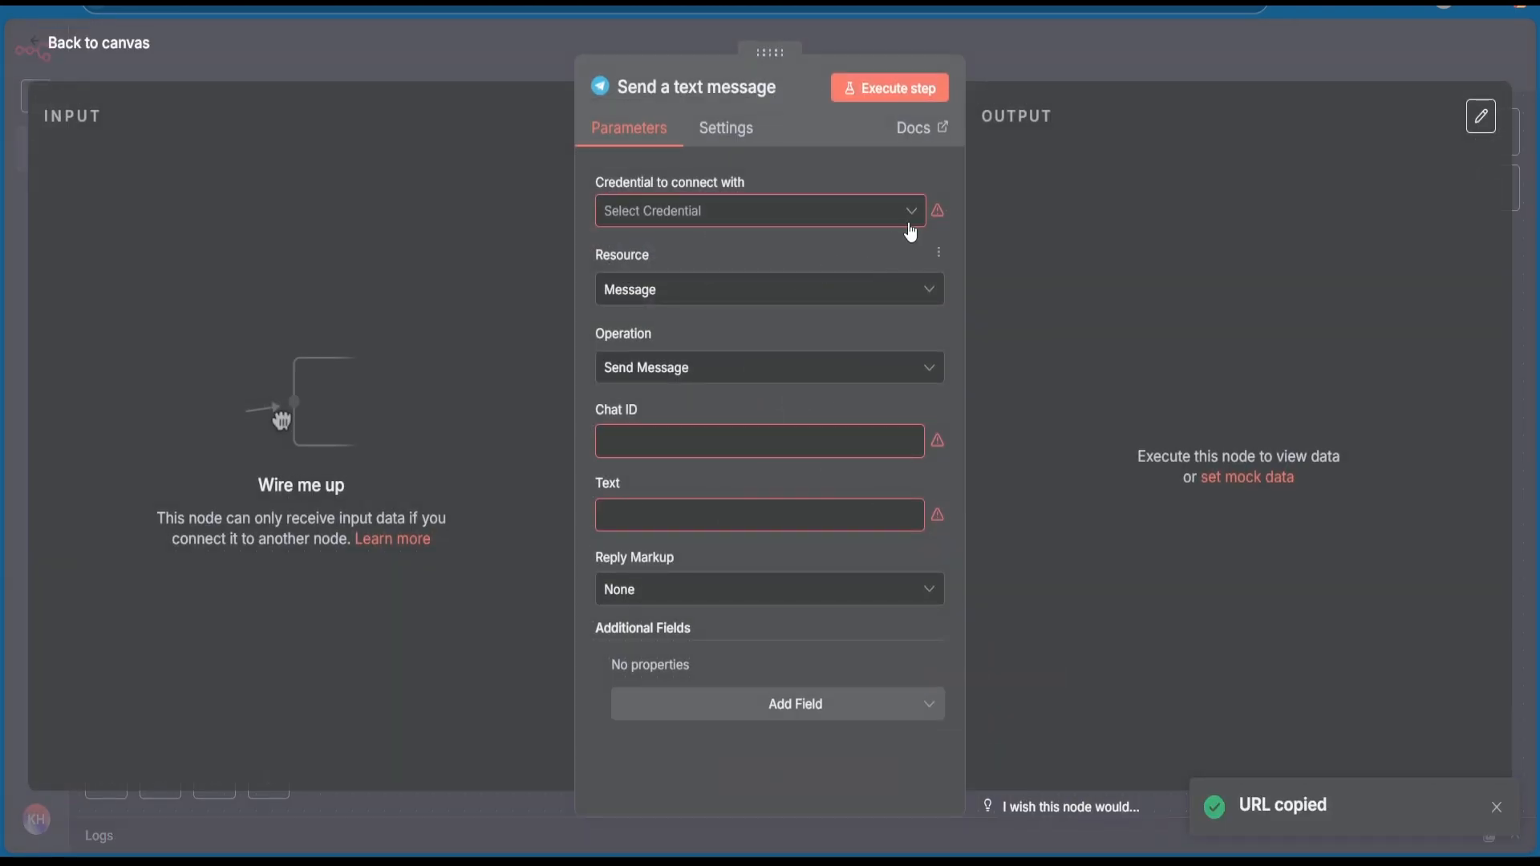
pyautogui.click(756, 210)
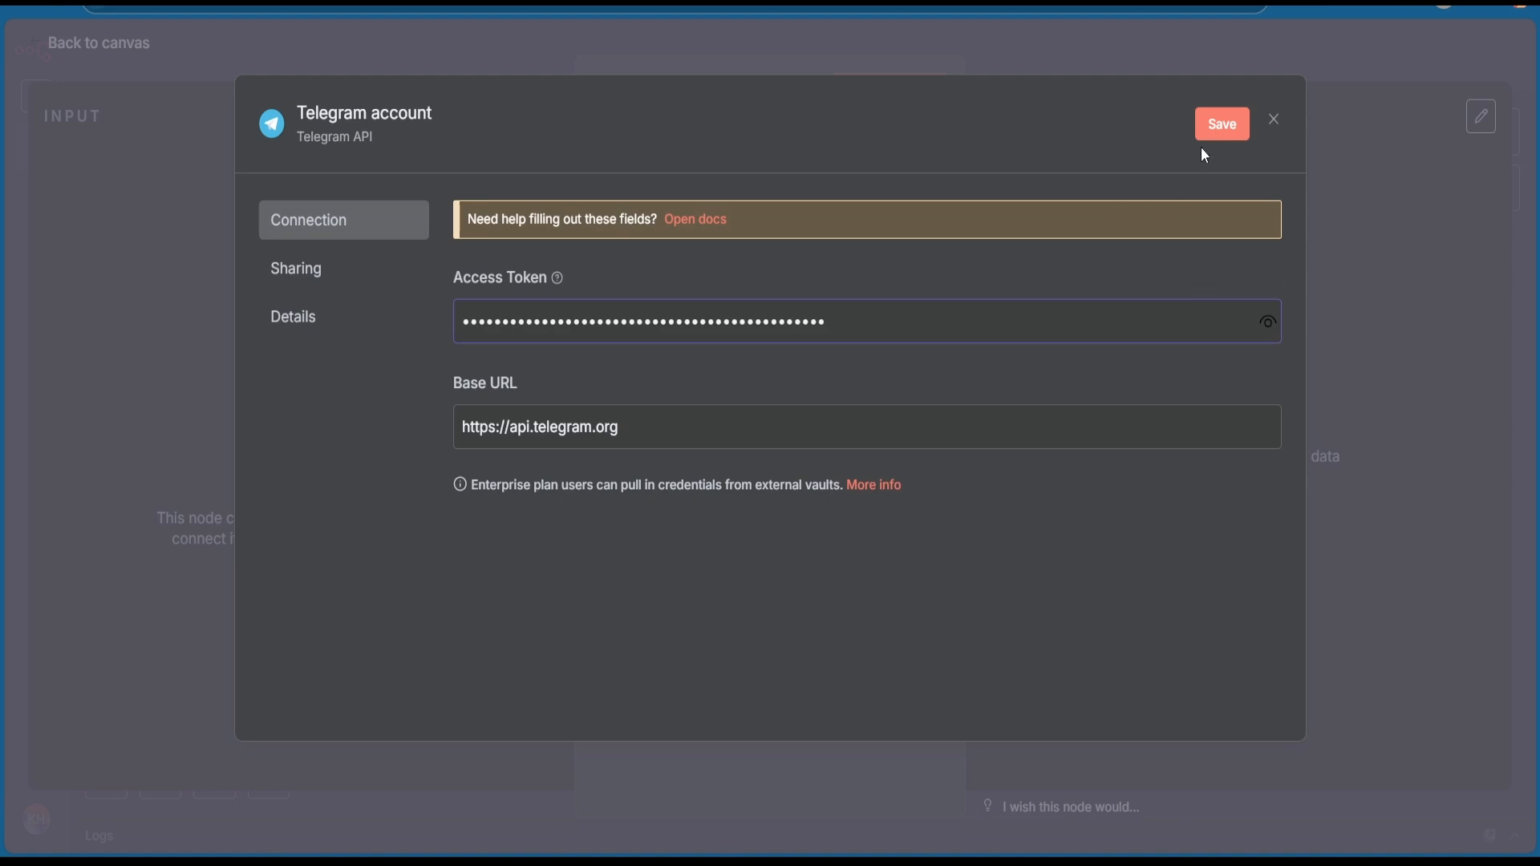
pyautogui.click(1221, 123)
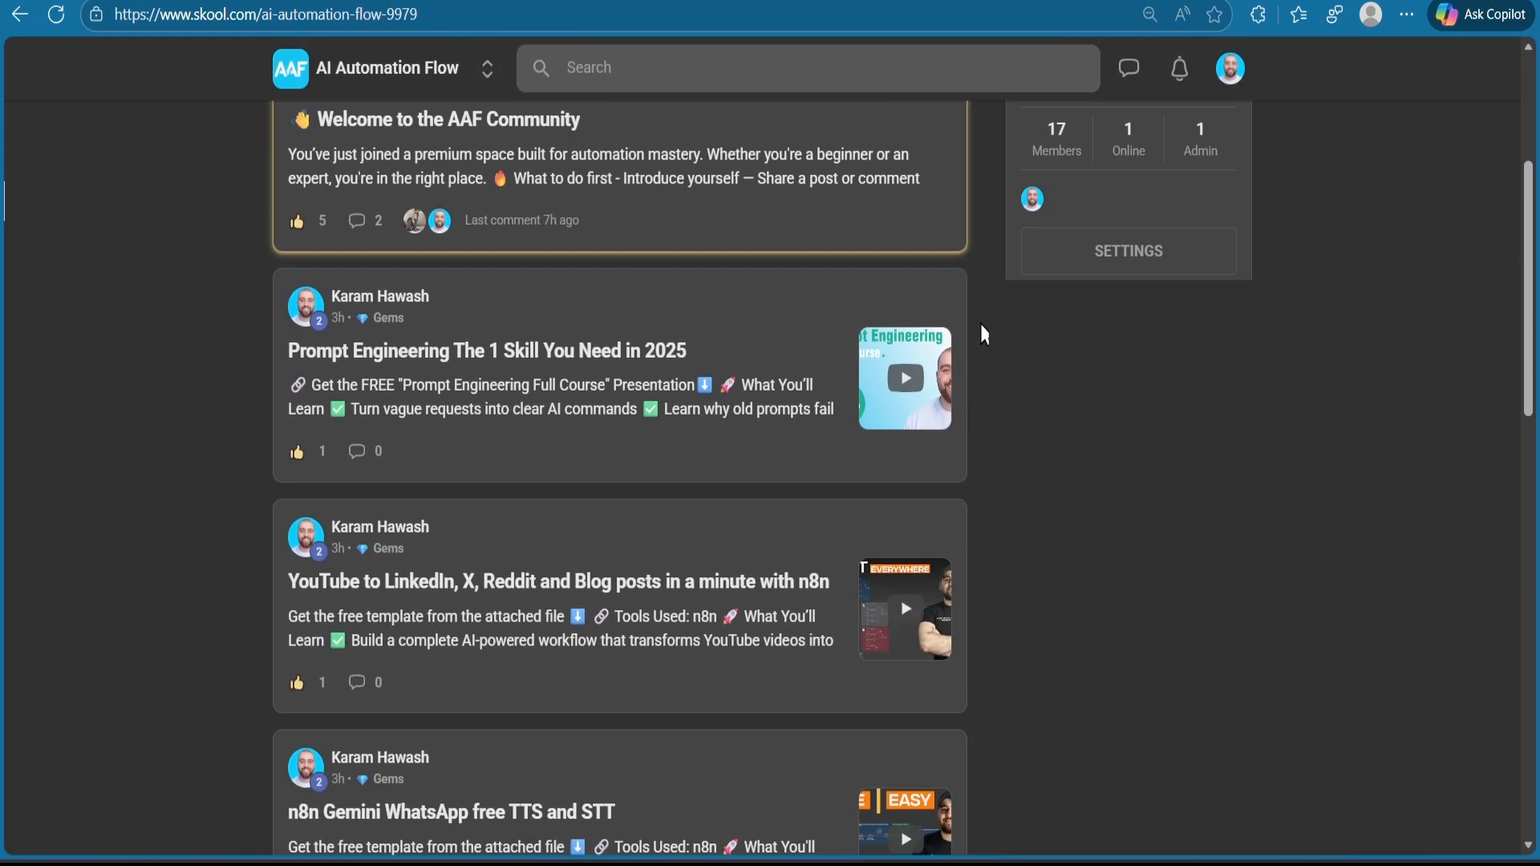
# Step: Open the Classroom tab of the AI Automation Flow Skool community
pyautogui.click(249, 109)
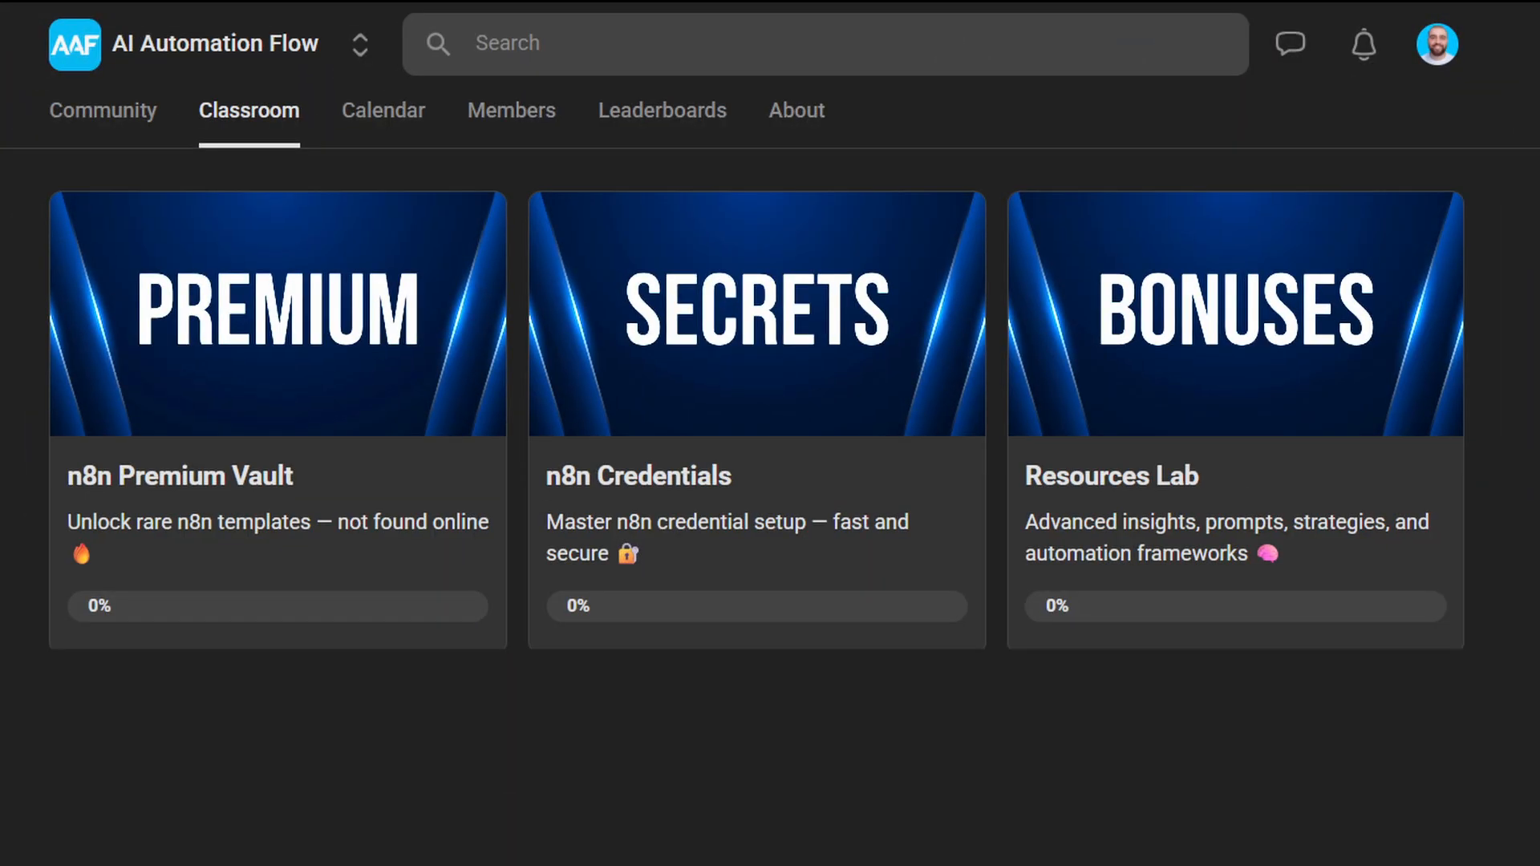